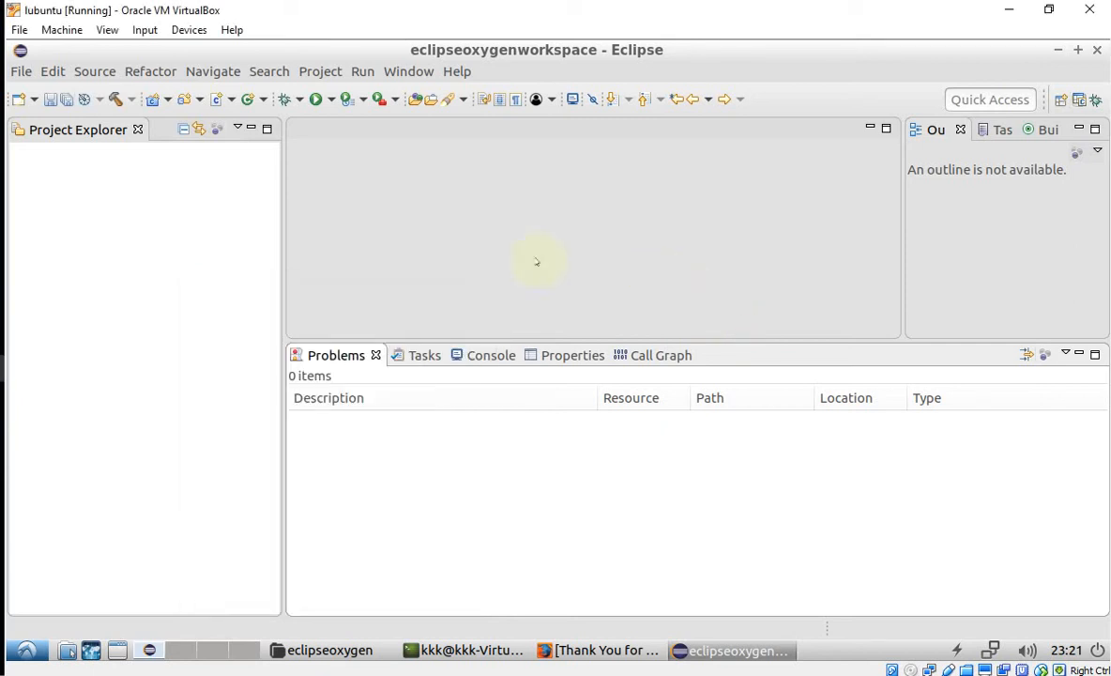
pyautogui.moveTo(412, 210)
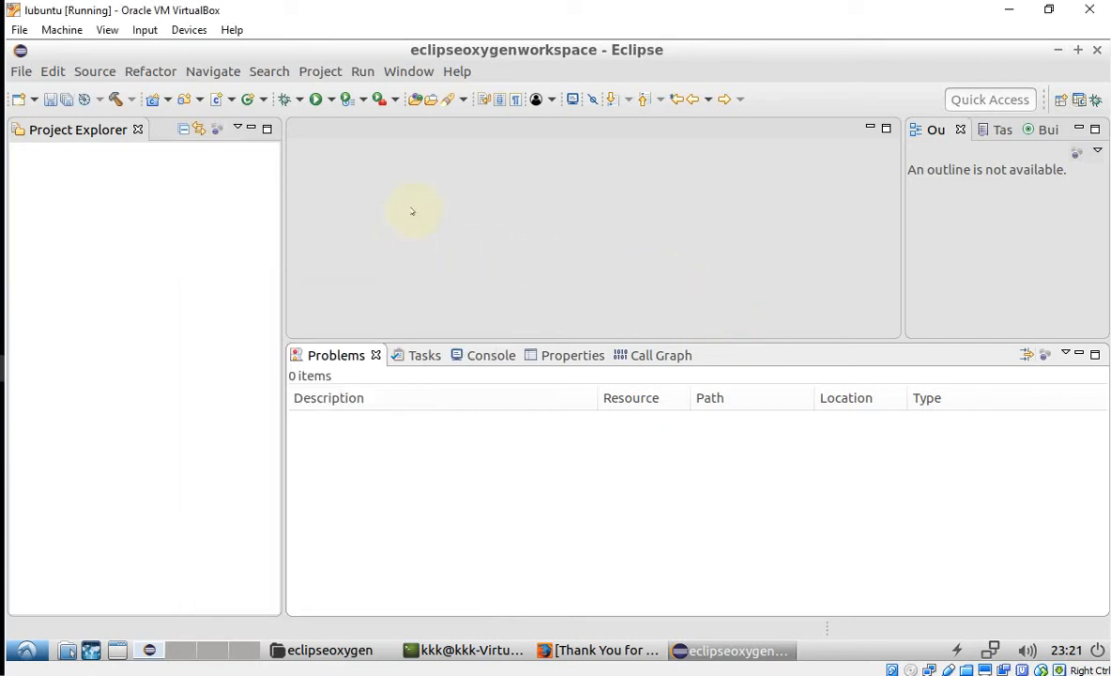
pyautogui.moveTo(100, 128)
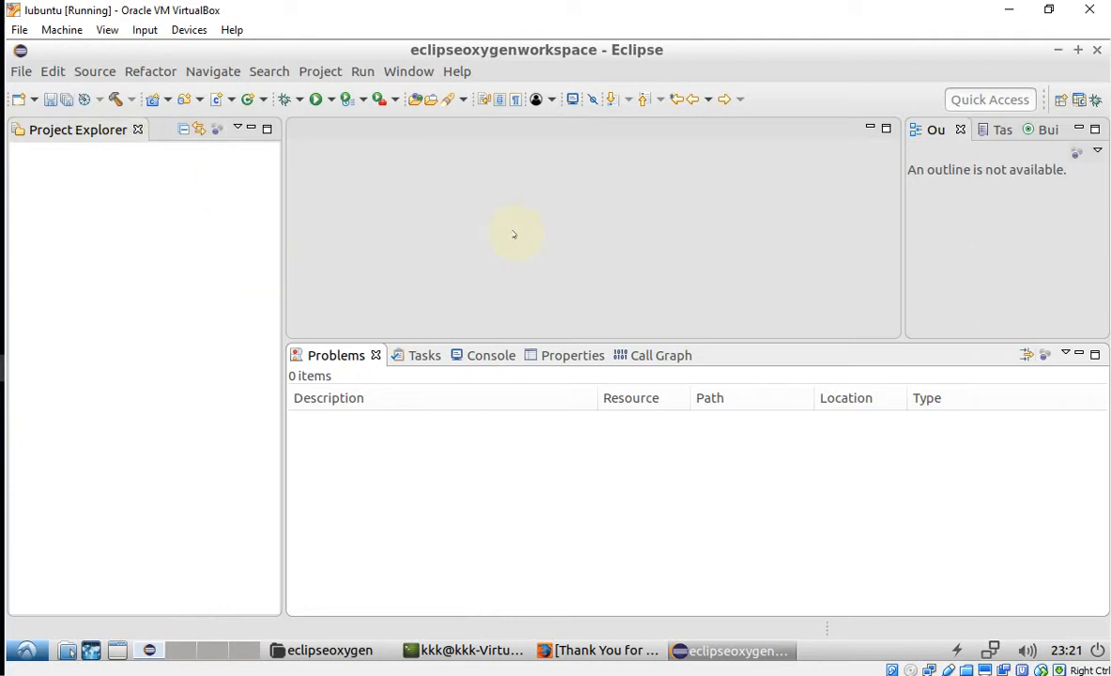
pyautogui.moveTo(476, 238)
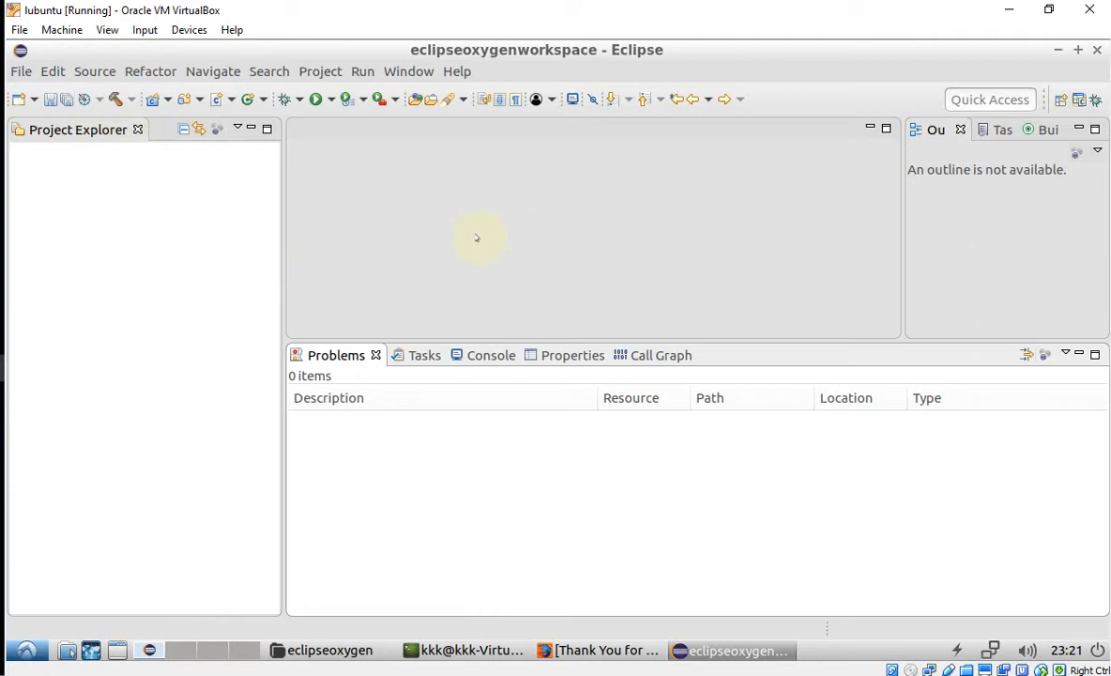
pyautogui.moveTo(549, 260)
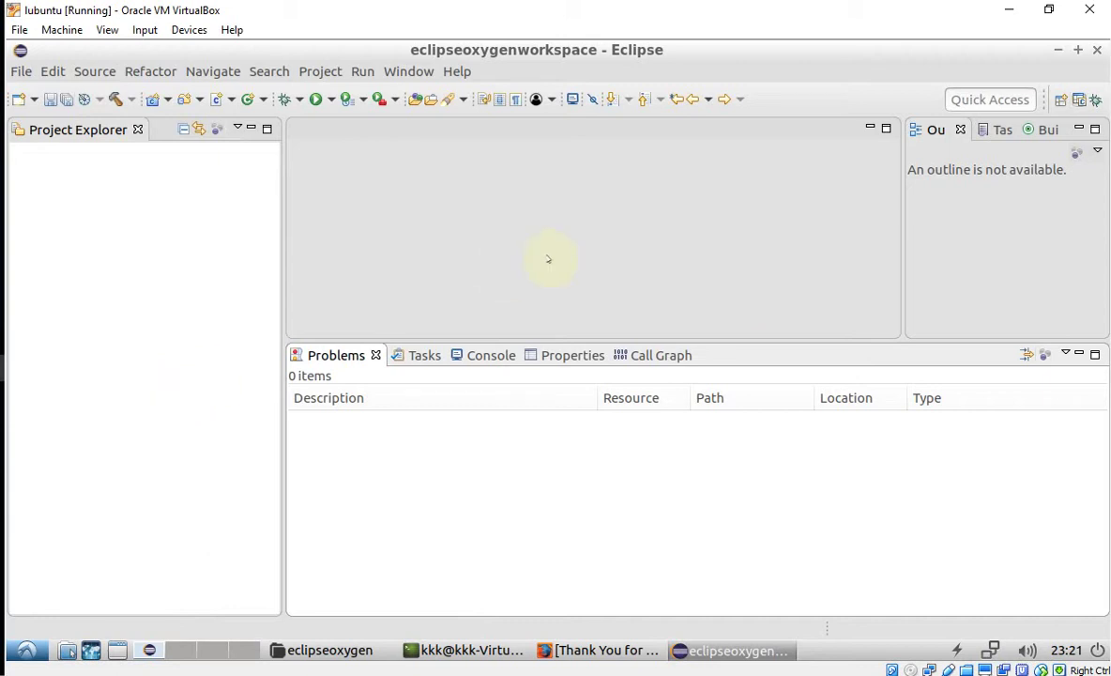
pyautogui.moveTo(250, 315)
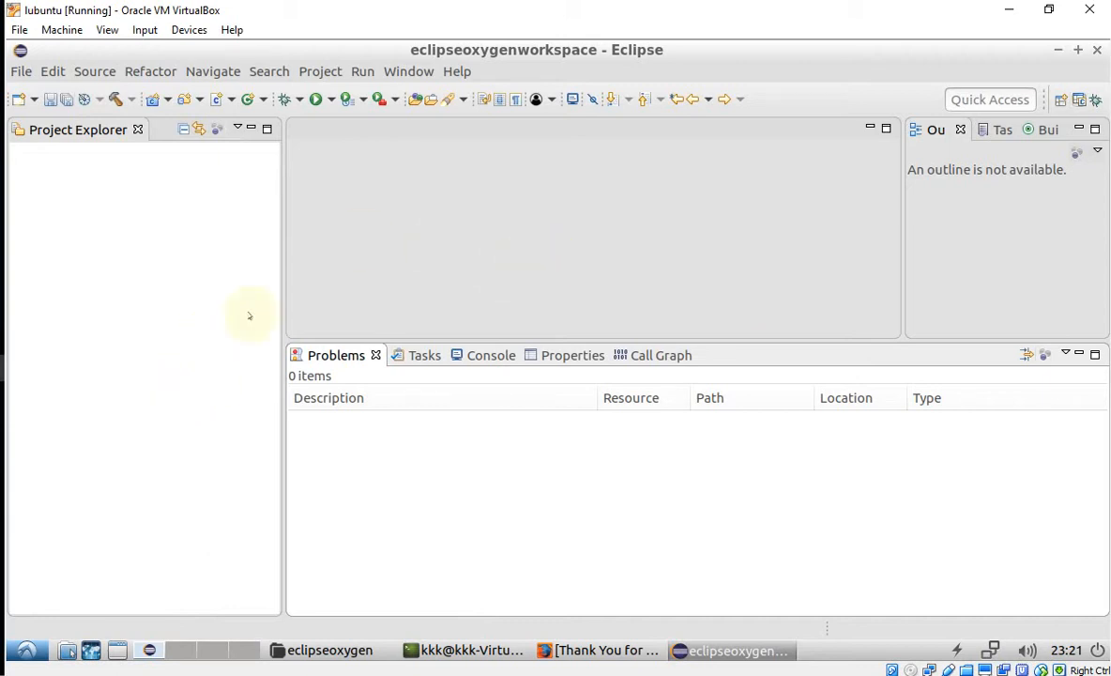
pyautogui.moveTo(75, 165)
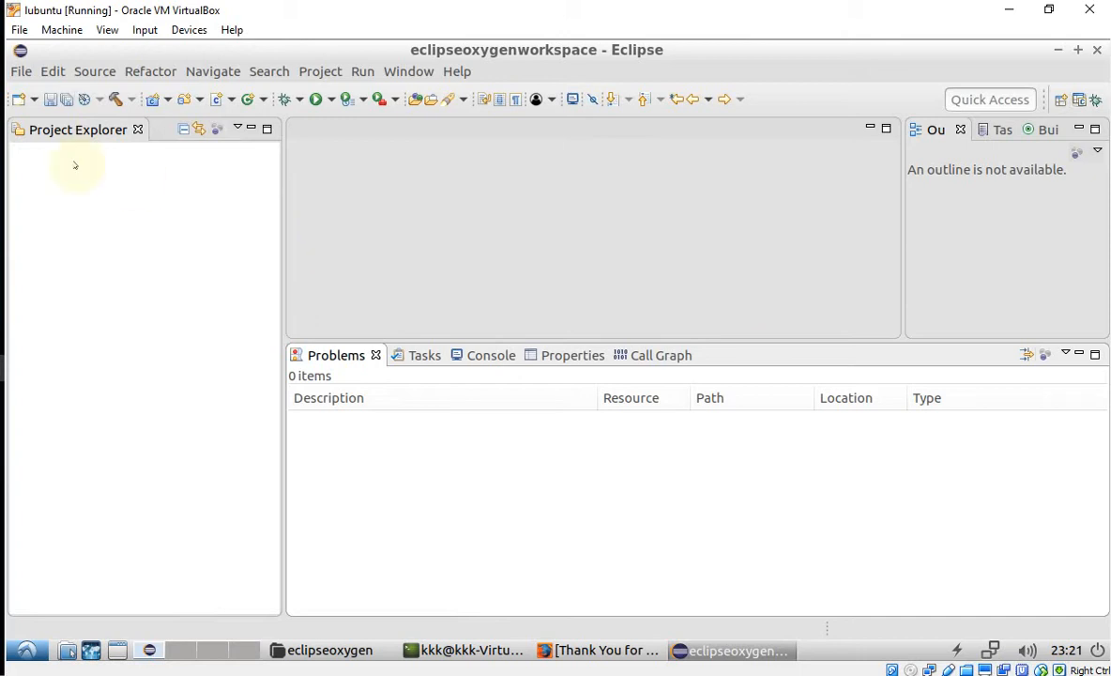
pyautogui.moveTo(98, 193)
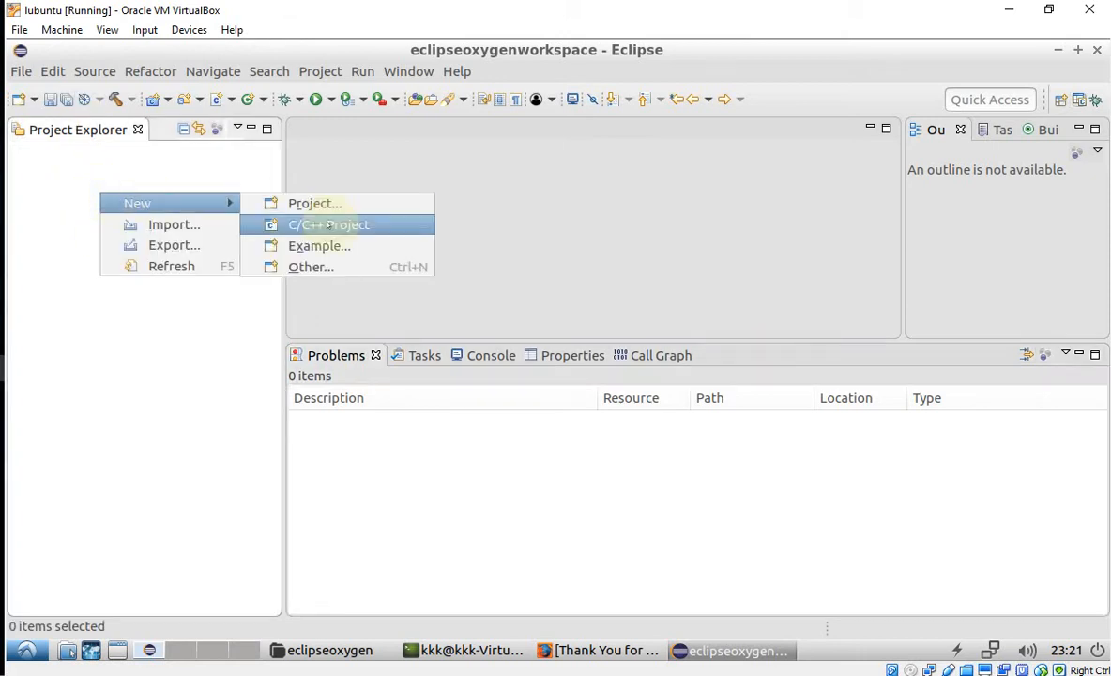
# Step: Create MyStaticLib as an empty C++ Managed Build static library using Linux GCC
pyautogui.click(329, 224)
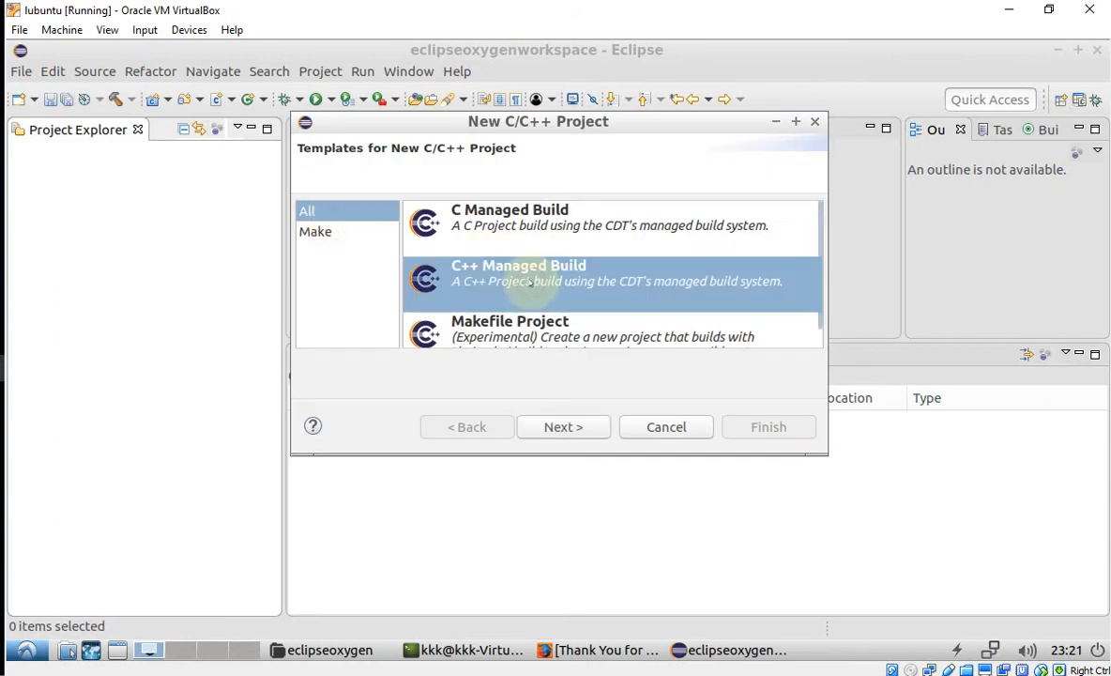
pyautogui.click(564, 426)
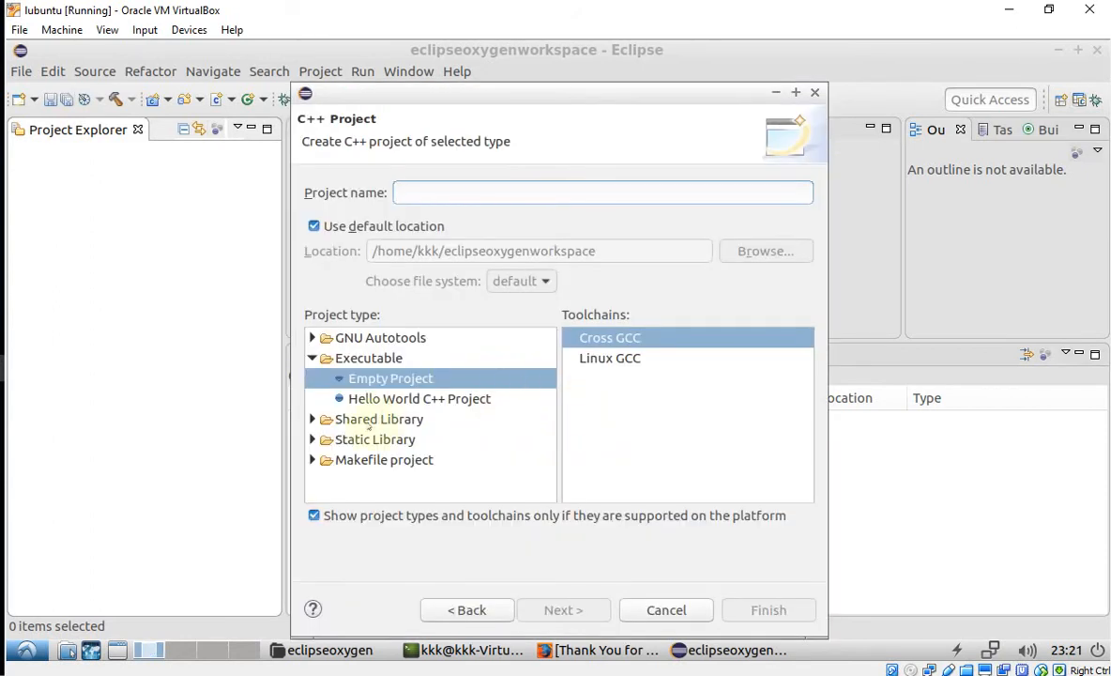
pyautogui.click(375, 439)
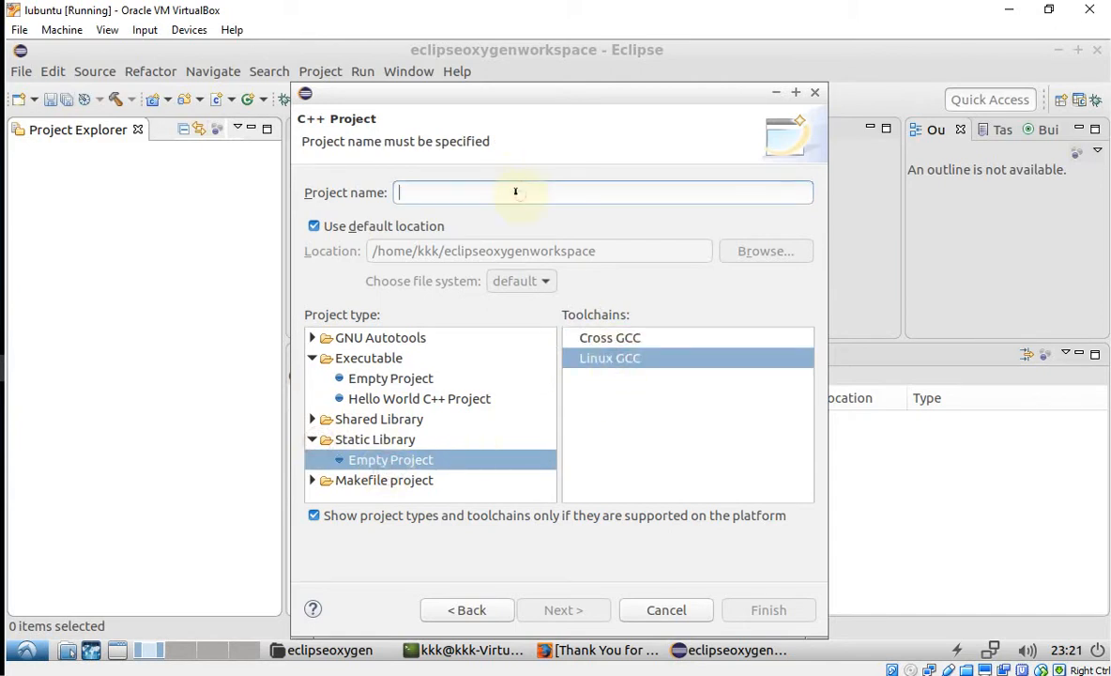
pyautogui.write('MyStaticLib')
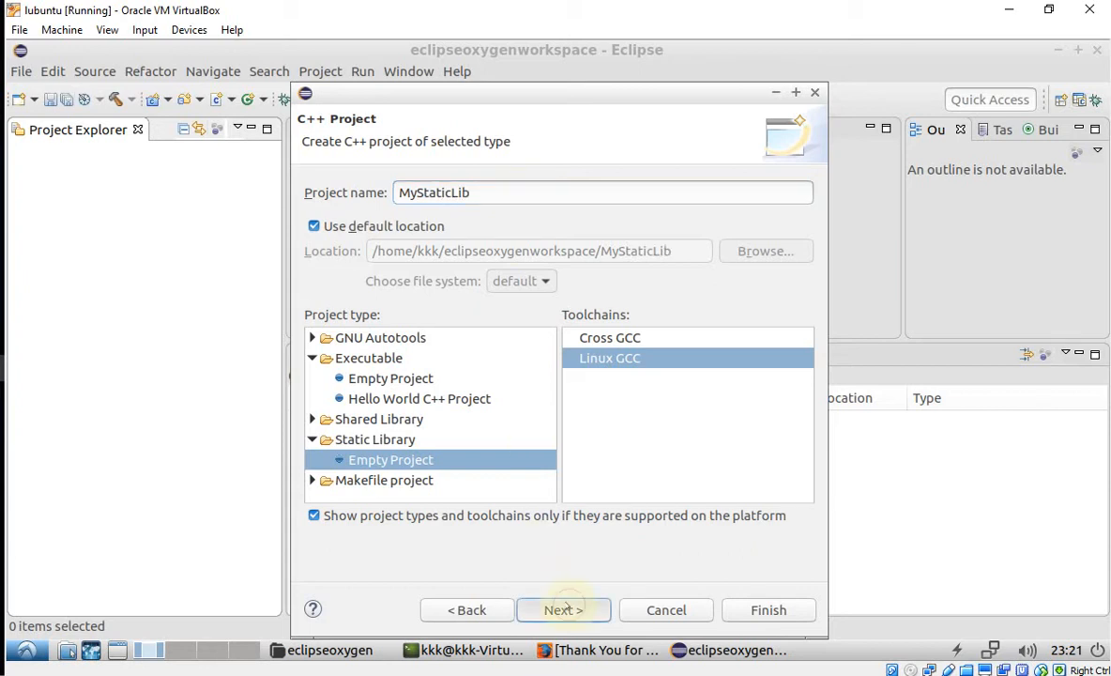
pyautogui.click(564, 609)
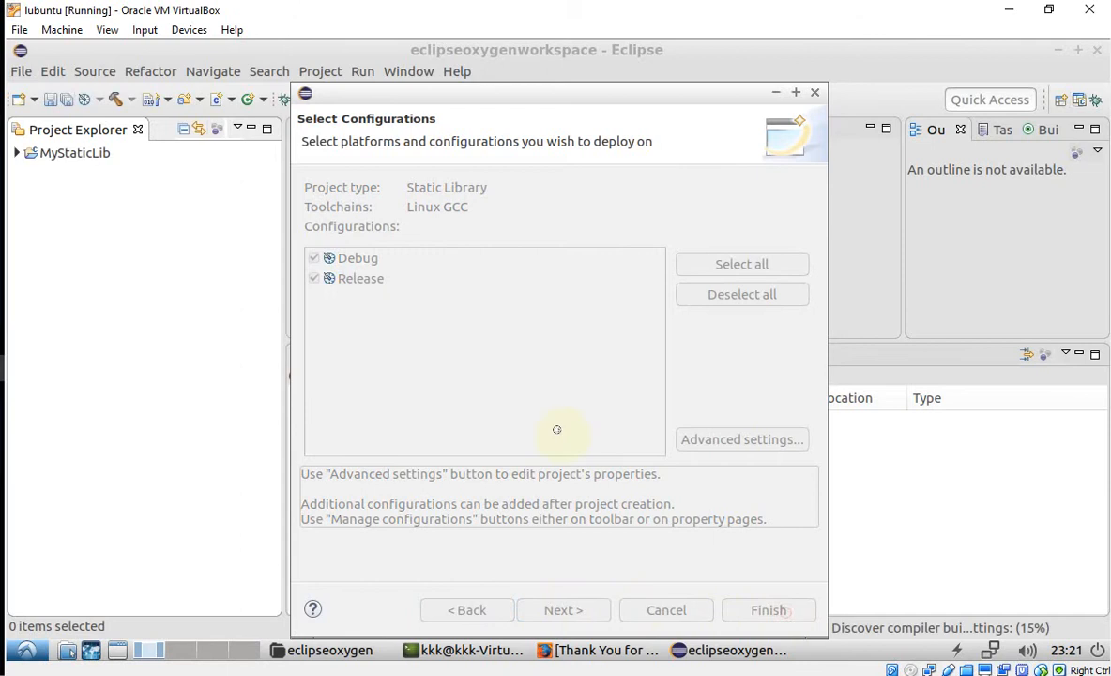
pyautogui.click(768, 610)
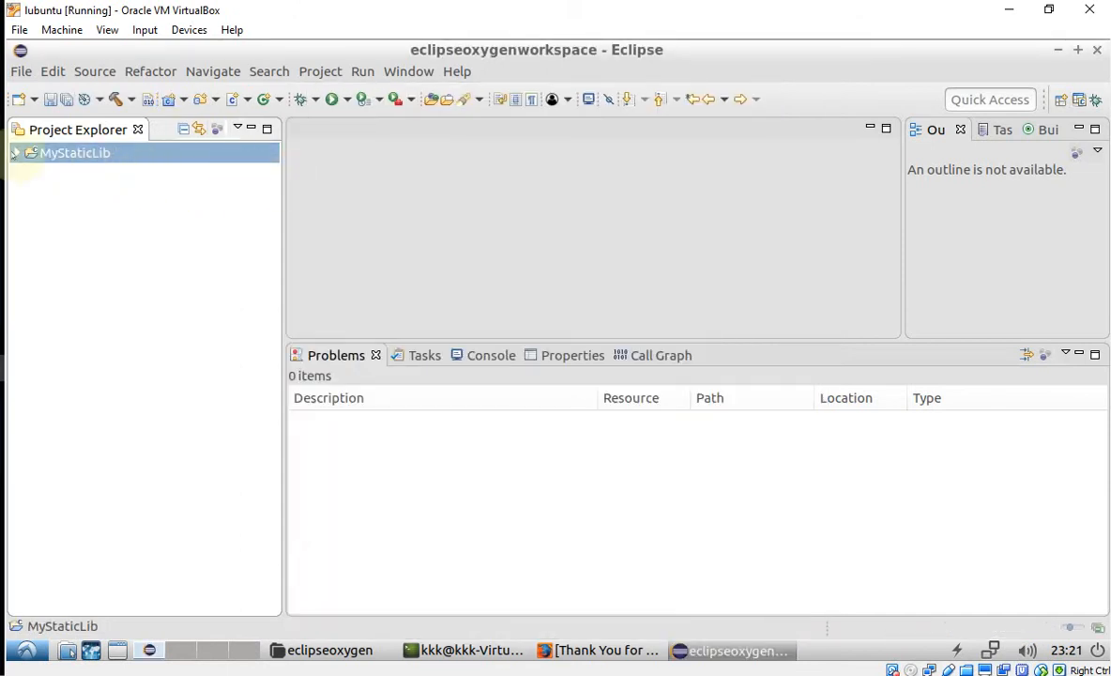
# Step: Add a hello.h header to MyStaticLib and name a new source file hello.cpp
pyautogui.rightClick(75, 152)
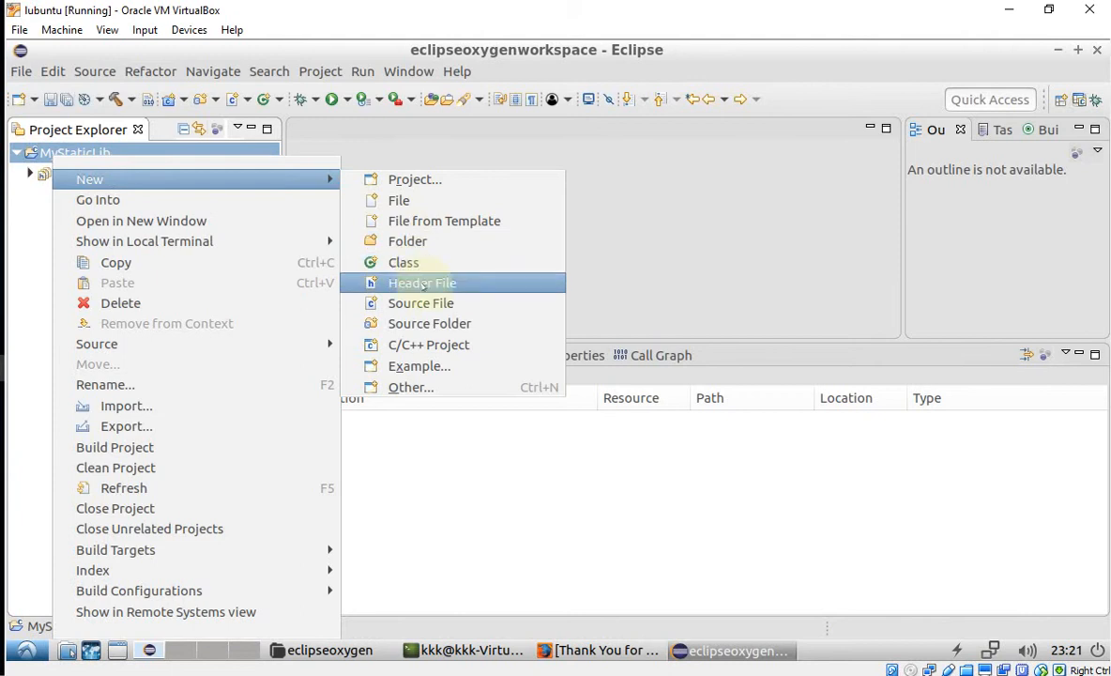
pyautogui.click(421, 283)
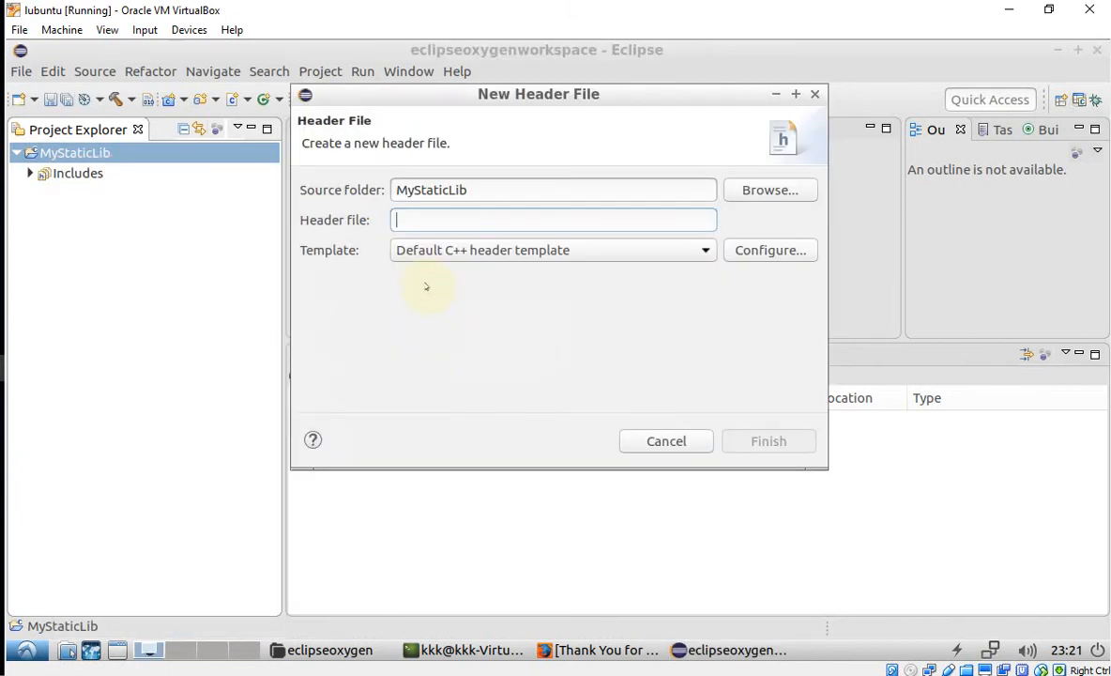
pyautogui.write('hell')
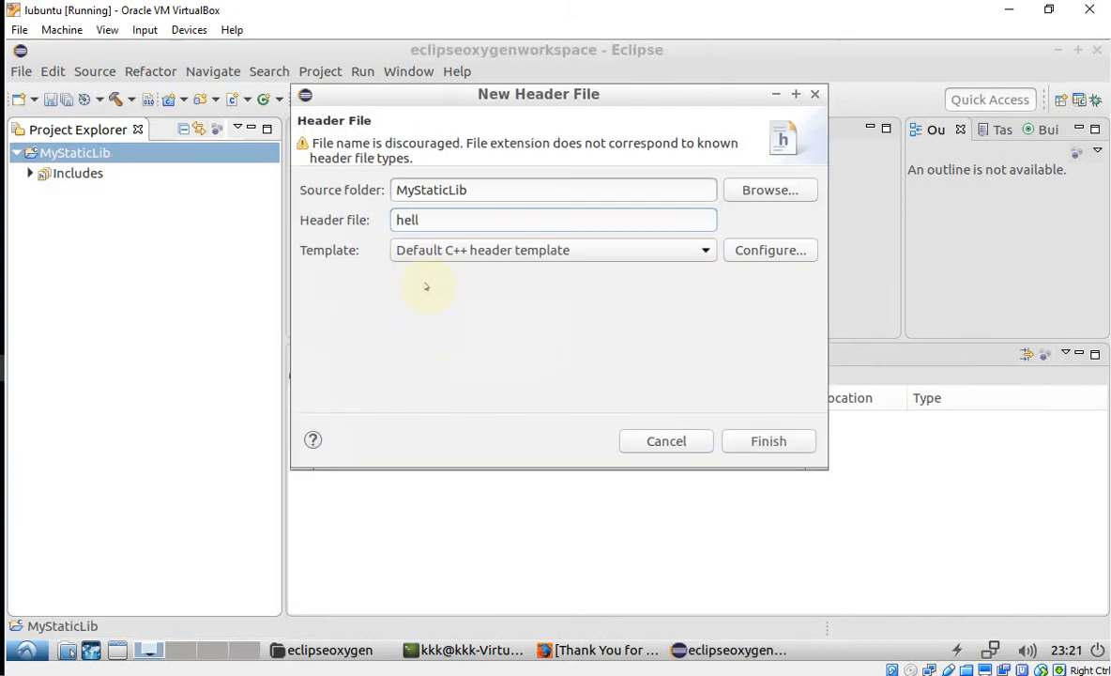
pyautogui.write('o.h')
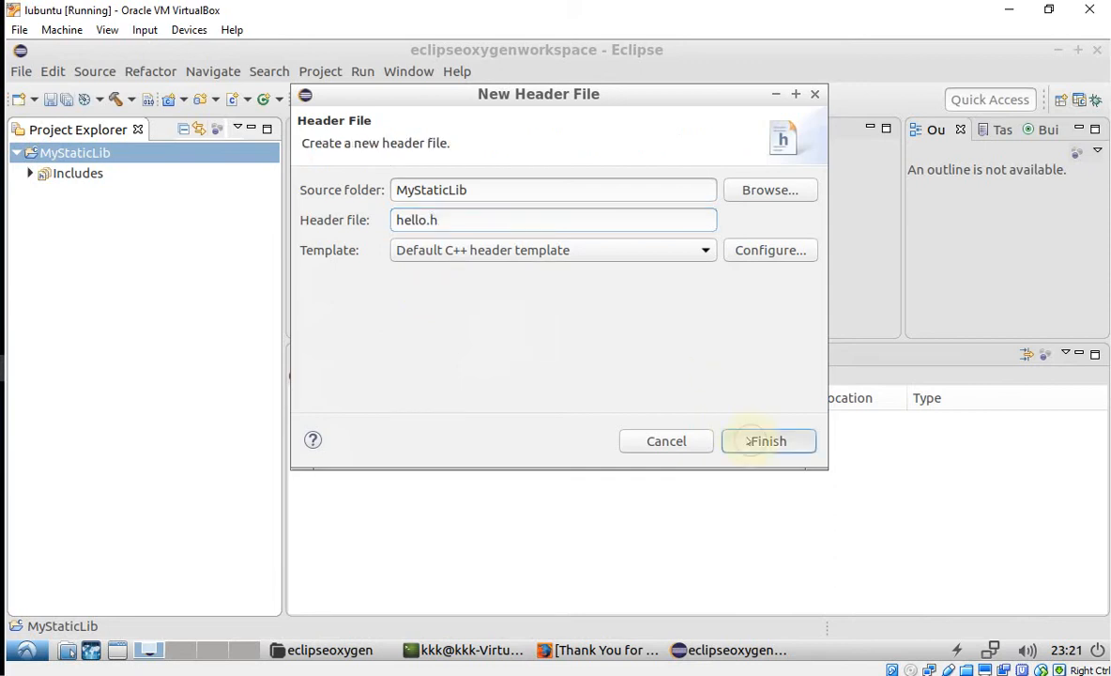
pyautogui.click(767, 441)
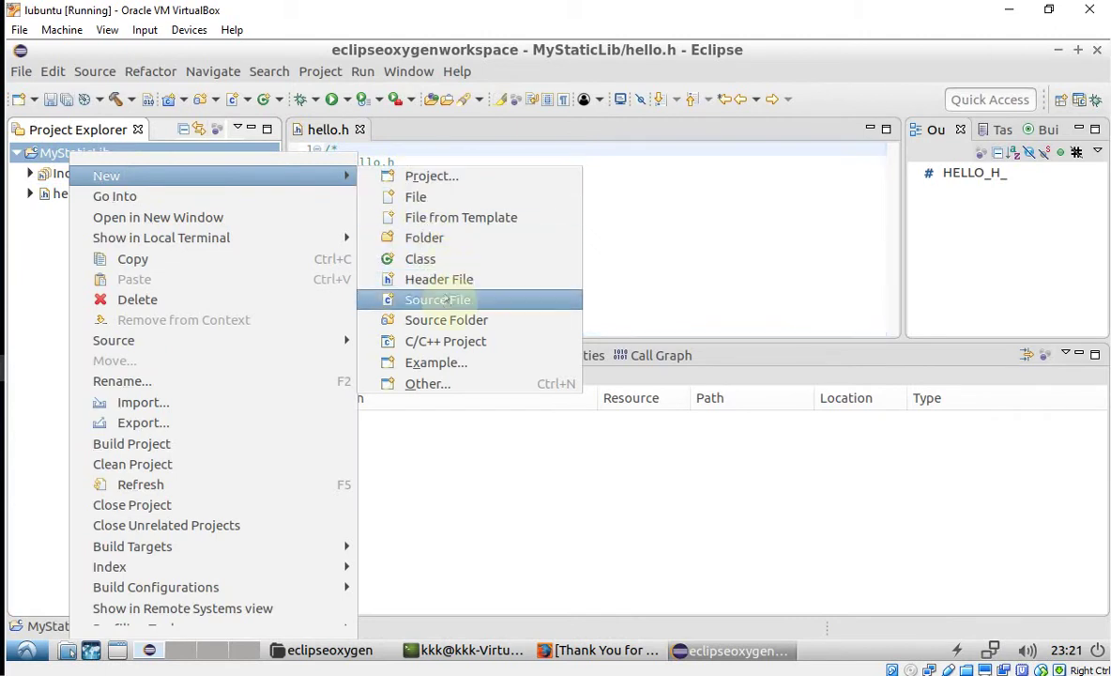
pyautogui.click(437, 299)
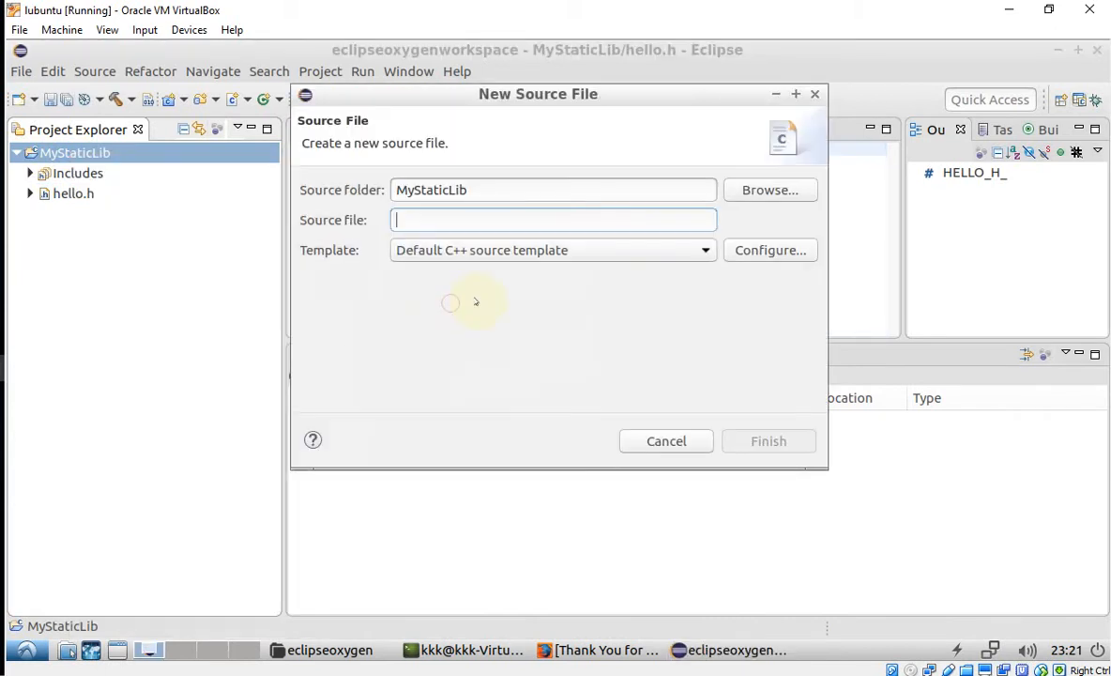
pyautogui.write('hello.cpp')
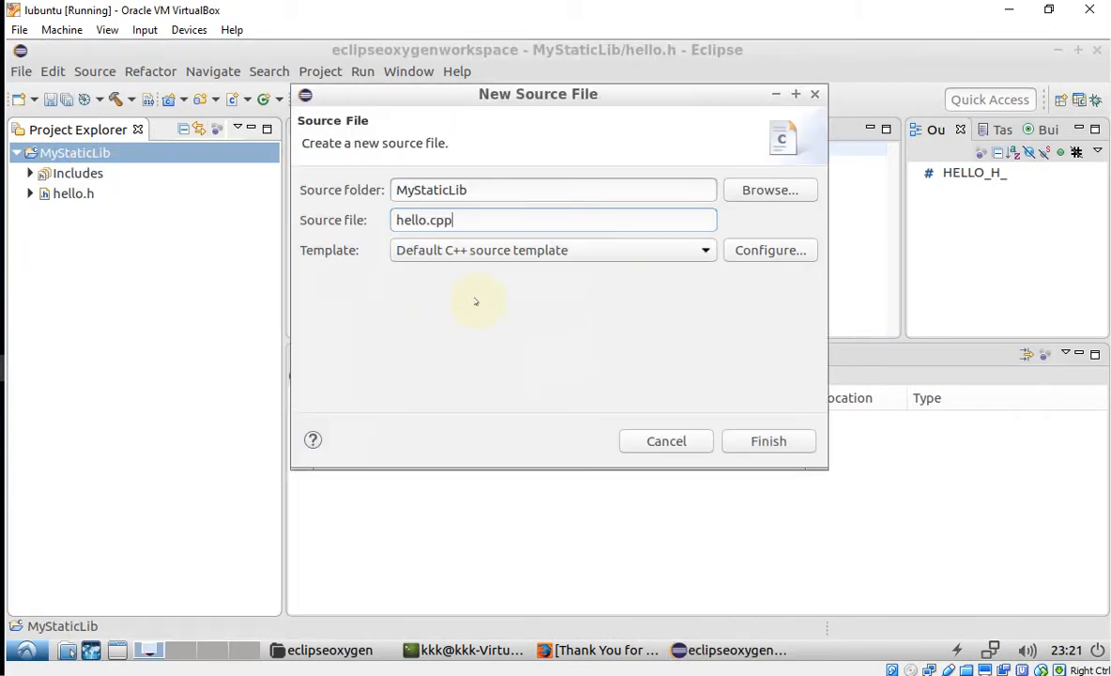
# Step: Create hello.cpp and add #include "hello.h" below its comment header
pyautogui.click(768, 440)
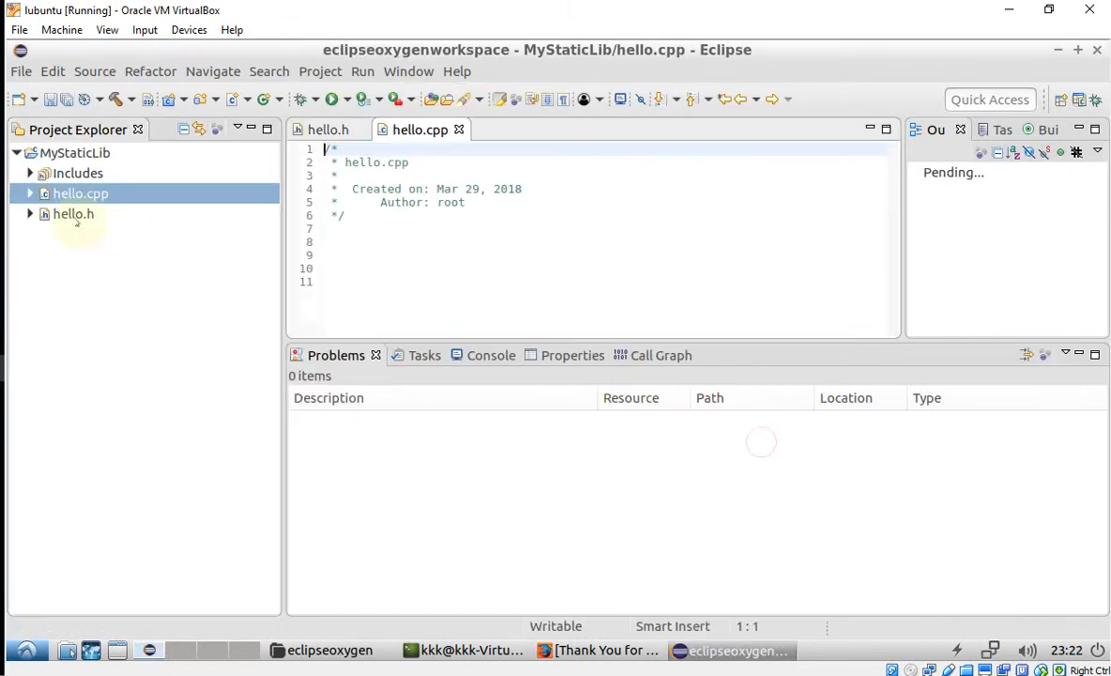
pyautogui.click(385, 249)
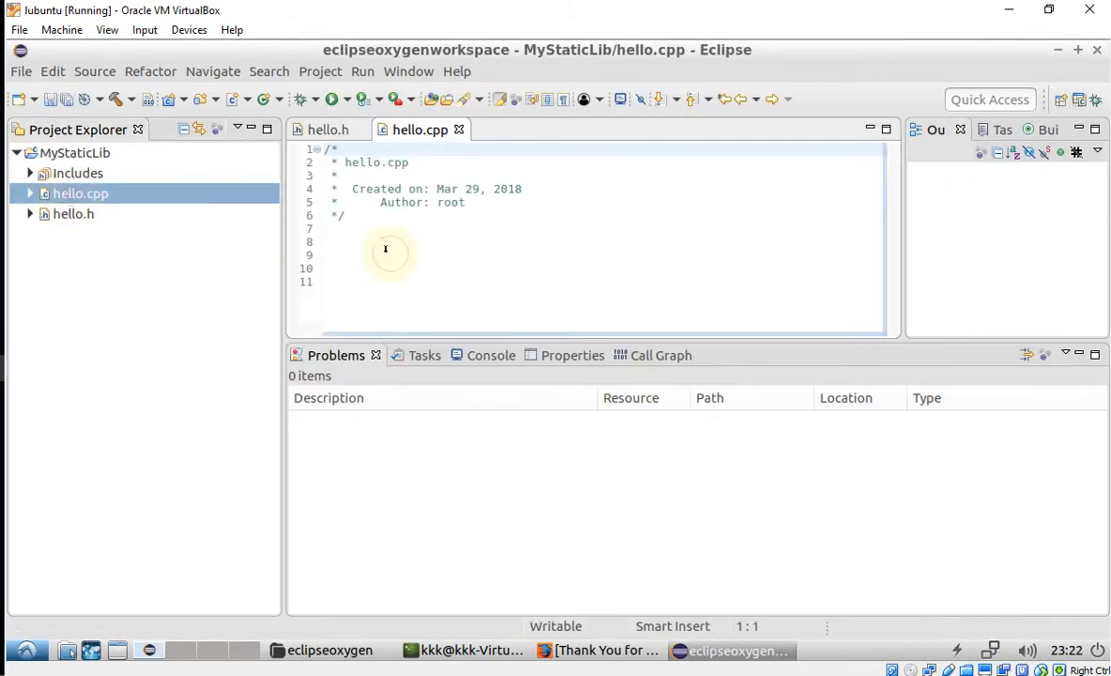
pyautogui.write('#')
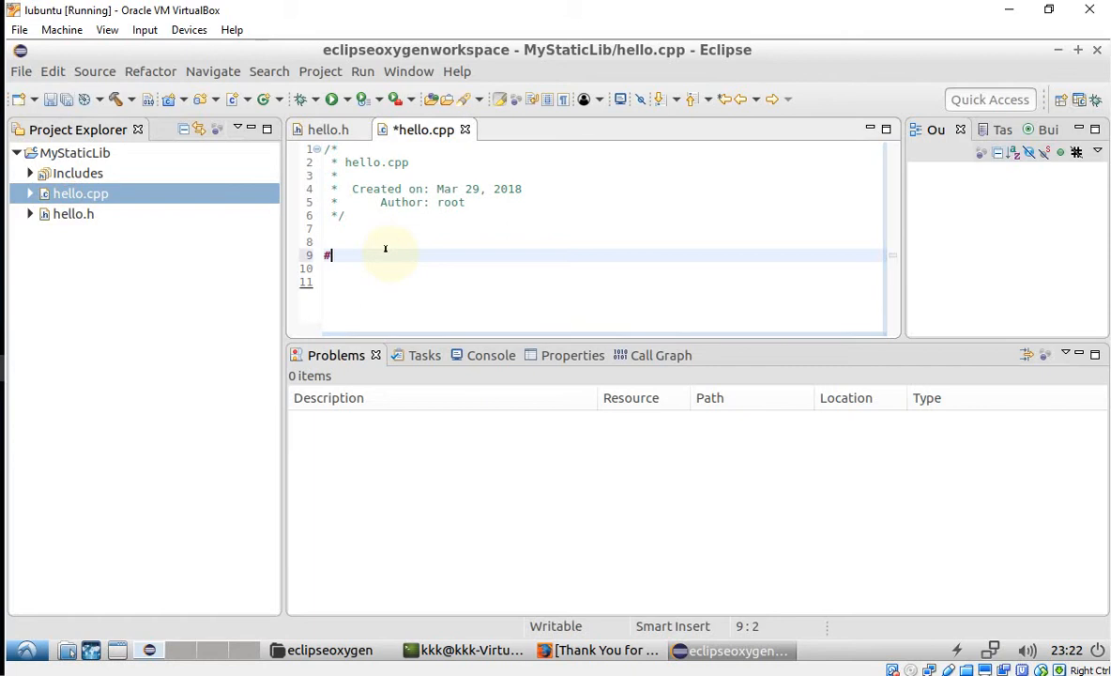
pyautogui.write('include ""')
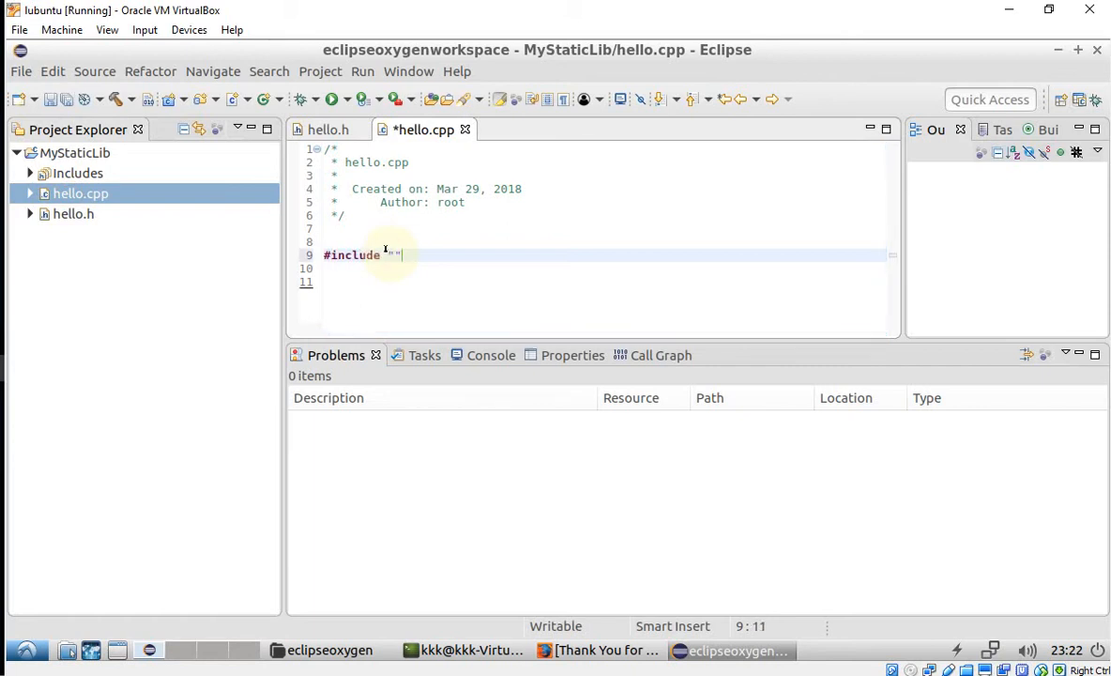
pyautogui.write('hello,h')
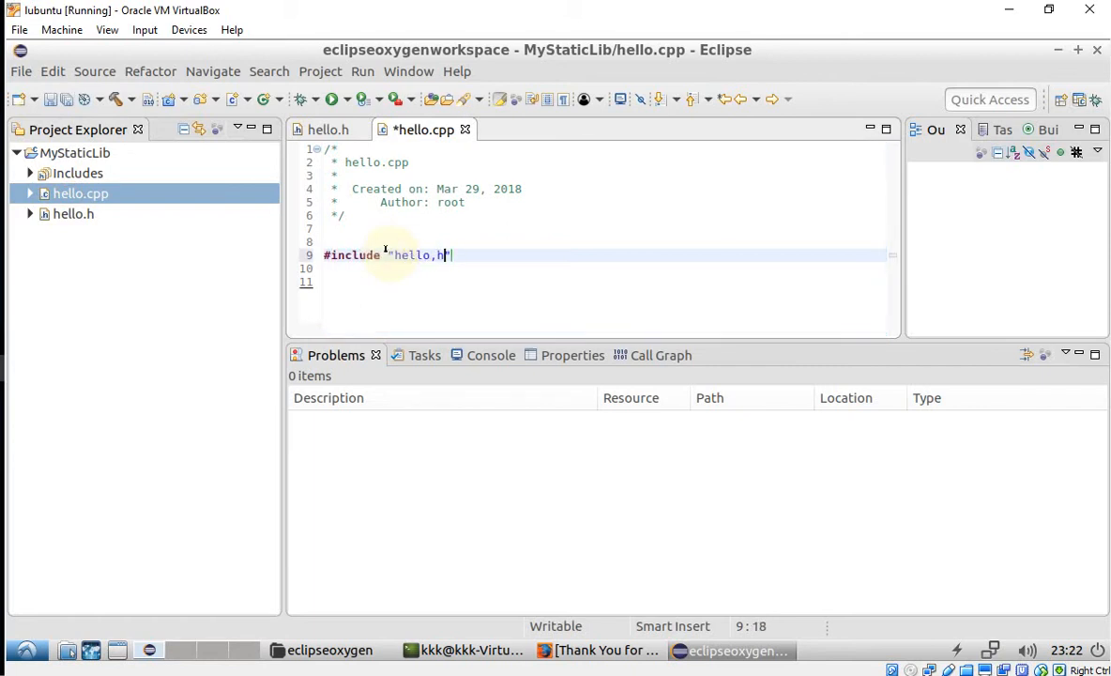
pyautogui.write('.')
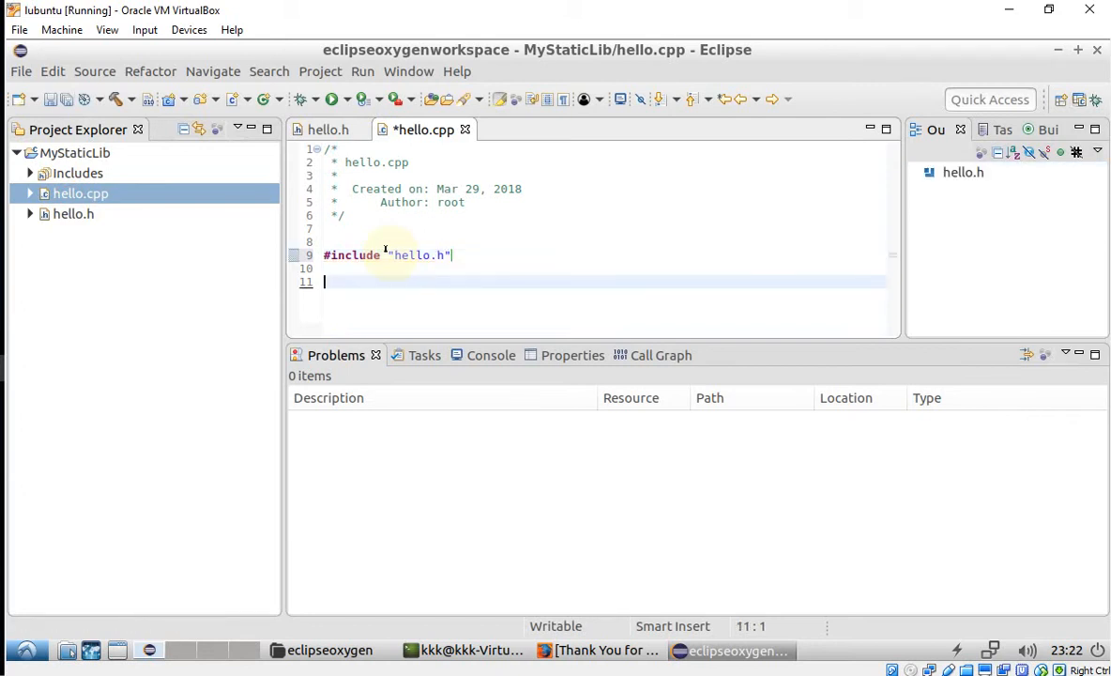
# Step: Define int add(int x, int y) returning x+y in hello.cpp
pyautogui.write('int ad')
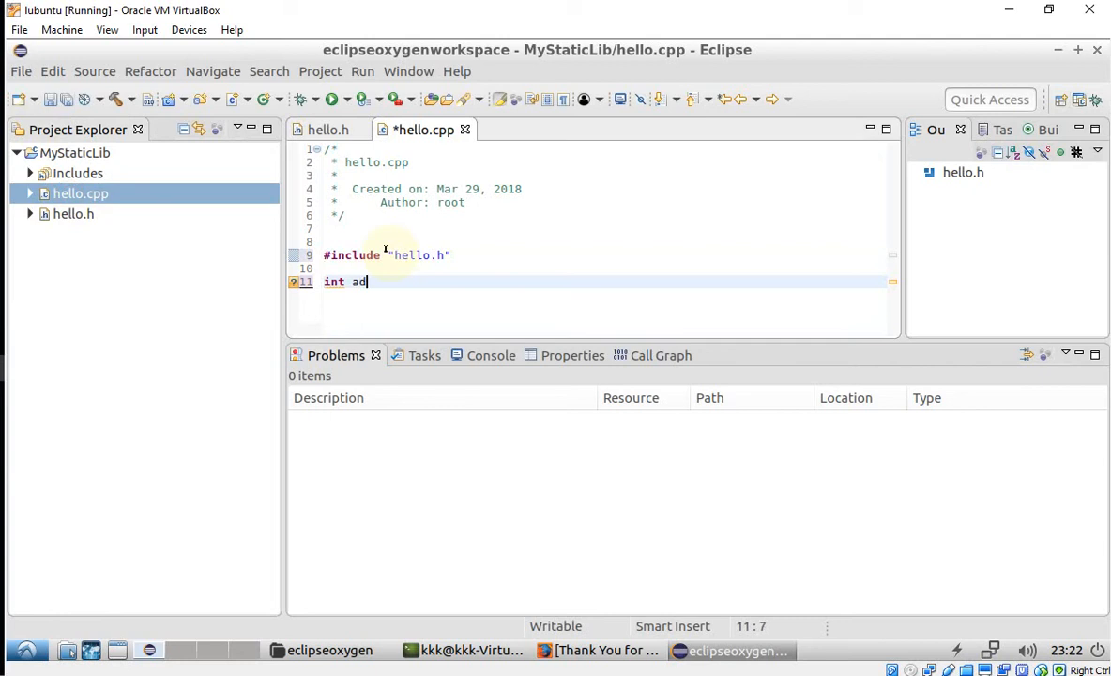
pyautogui.write('d()')
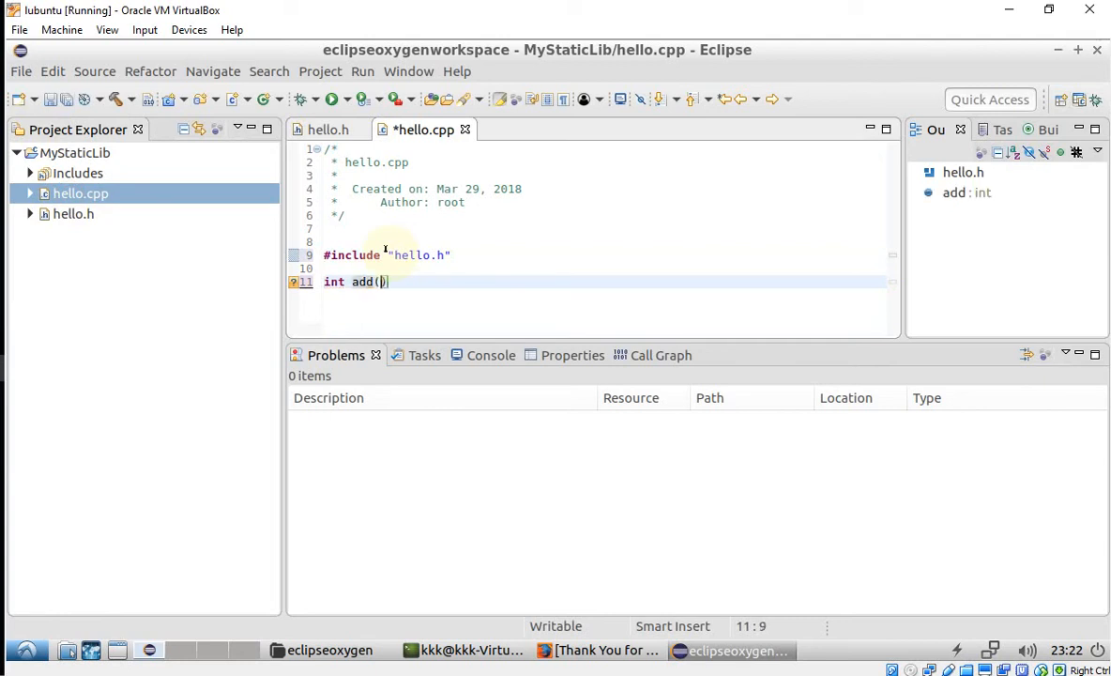
pyautogui.write('int x,')
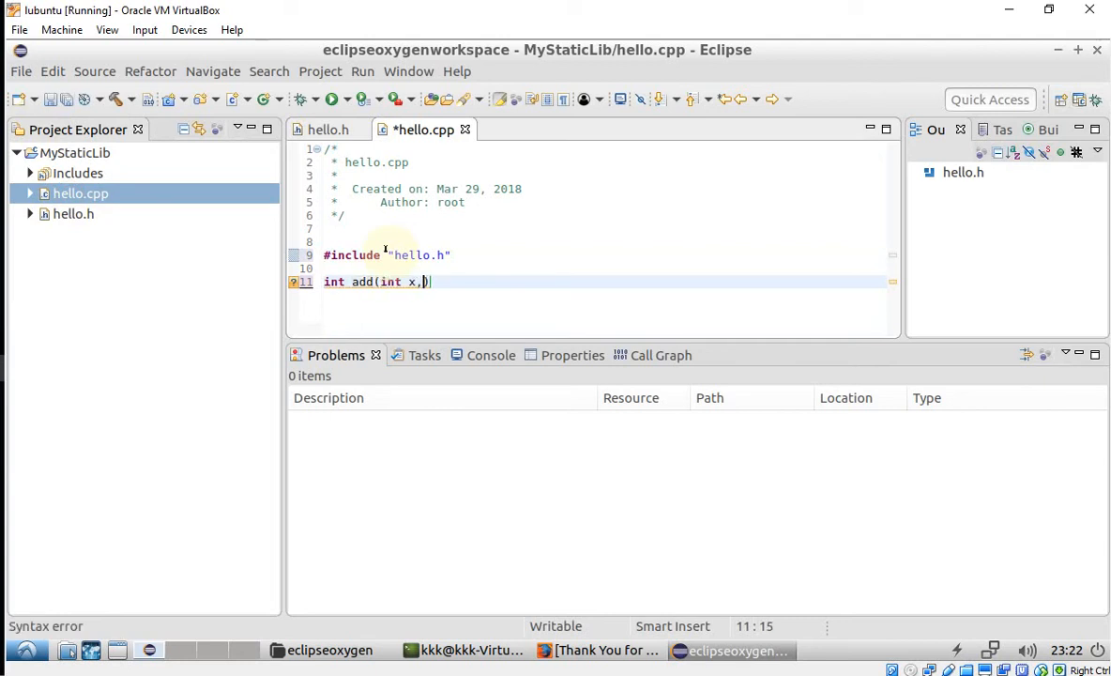
pyautogui.write('int y)')
pyautogui.write('return x')
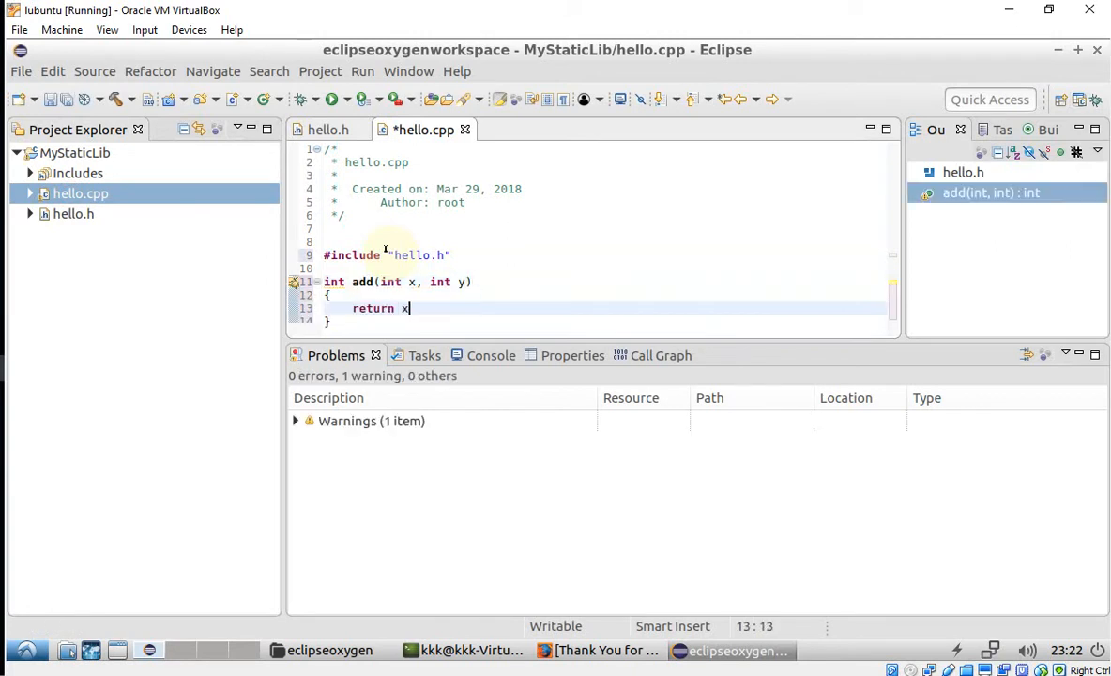
pyautogui.write('+y;')
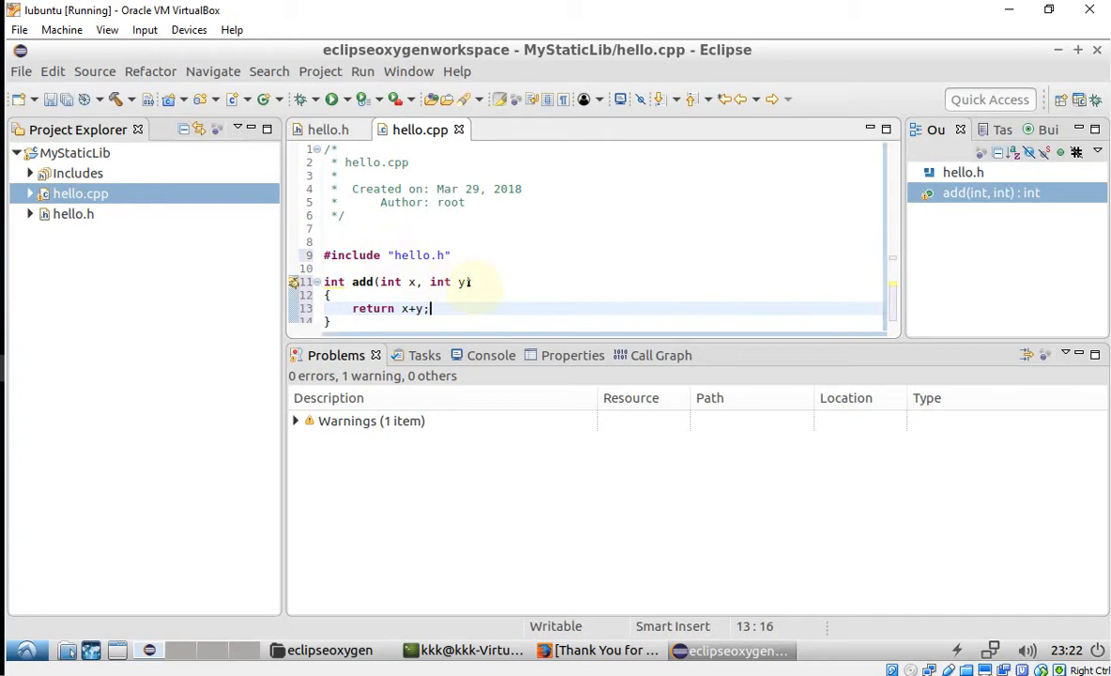
# Step: Declare int add(int x, int y); in hello.h, then build MyStaticLib
pyautogui.click(327, 130)
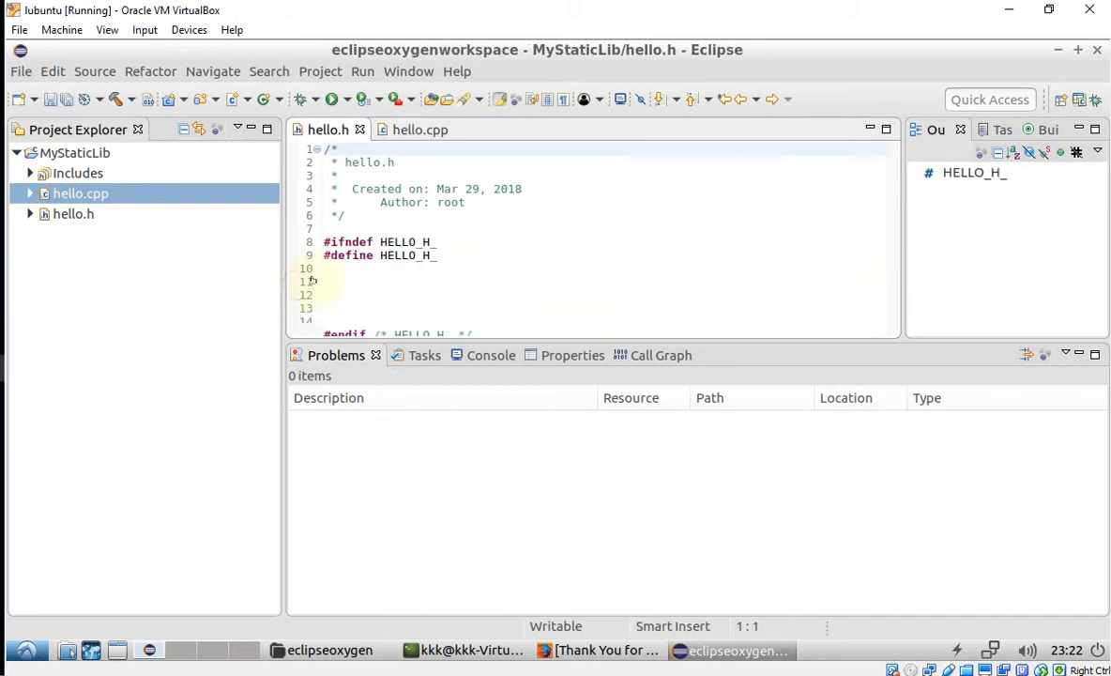
pyautogui.write('int add(int x, int y)')
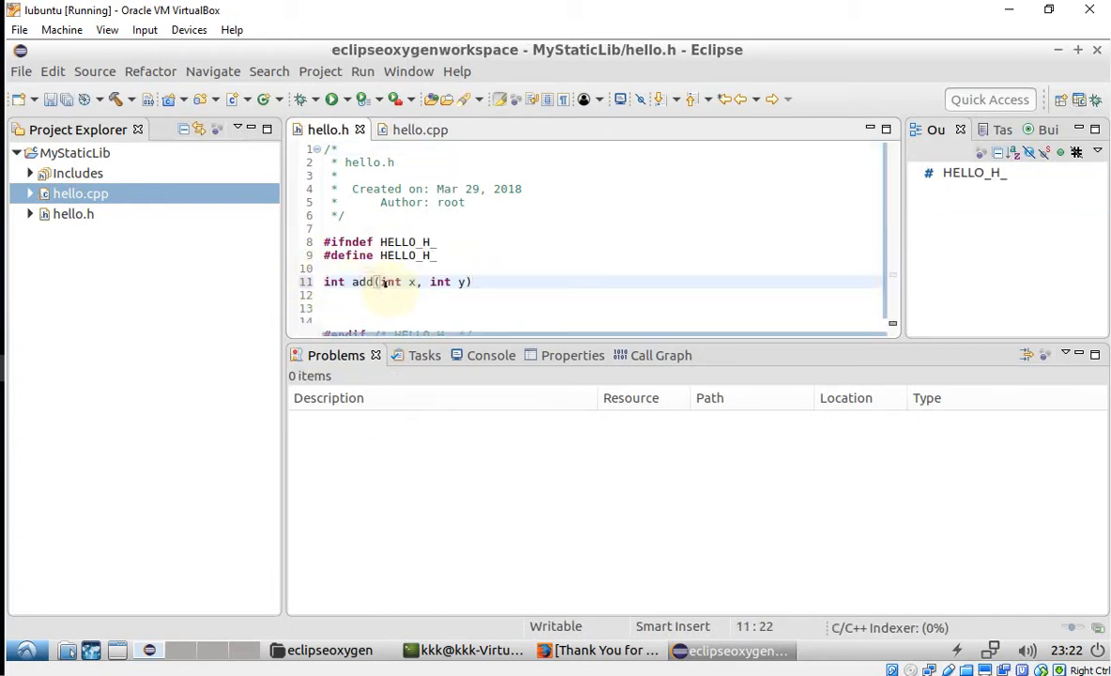
pyautogui.write(';')
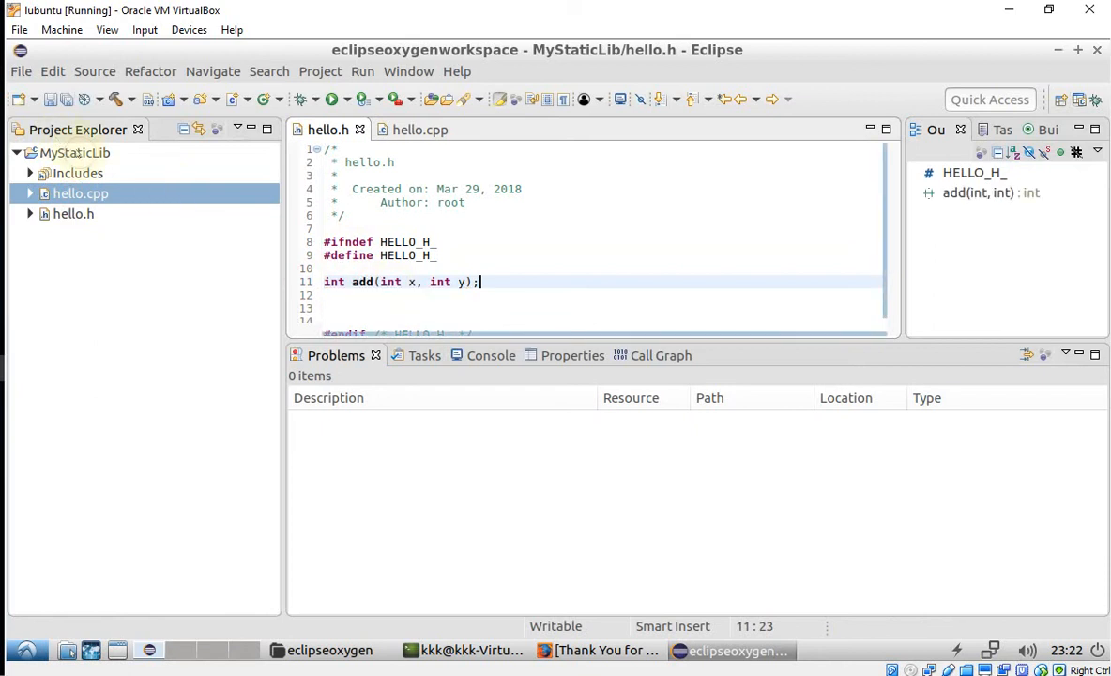
pyautogui.rightClick(73, 152)
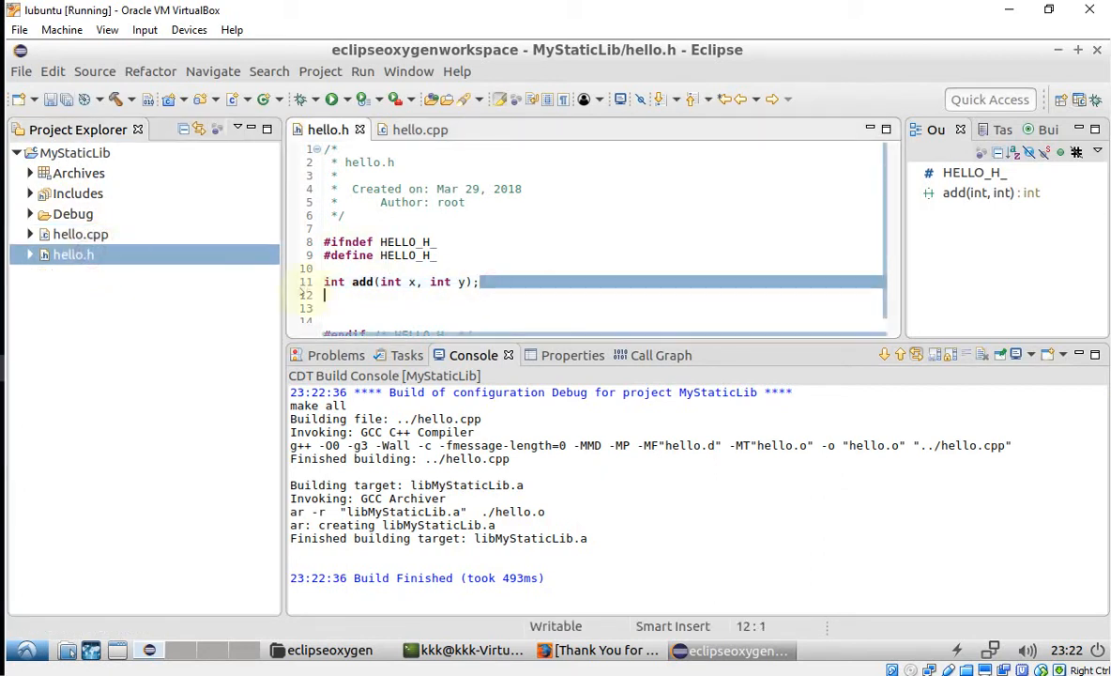
# Step: Create MainProject as an empty C++ Managed Build executable using Linux GCC
pyautogui.rightClick(73, 254)
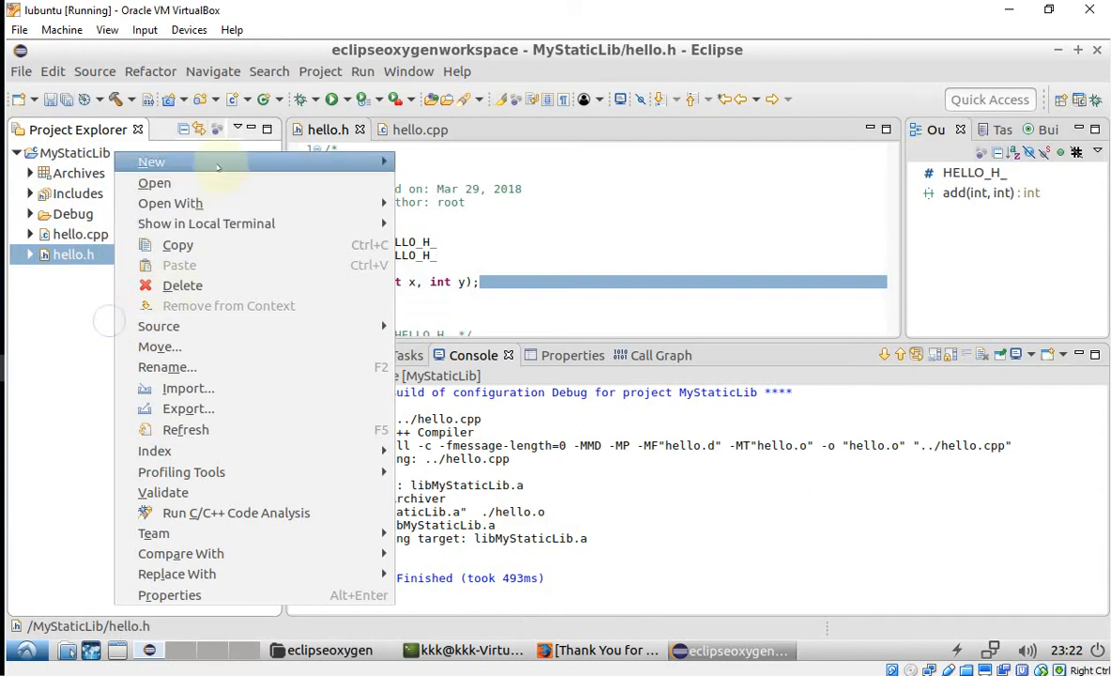
pyautogui.click(151, 161)
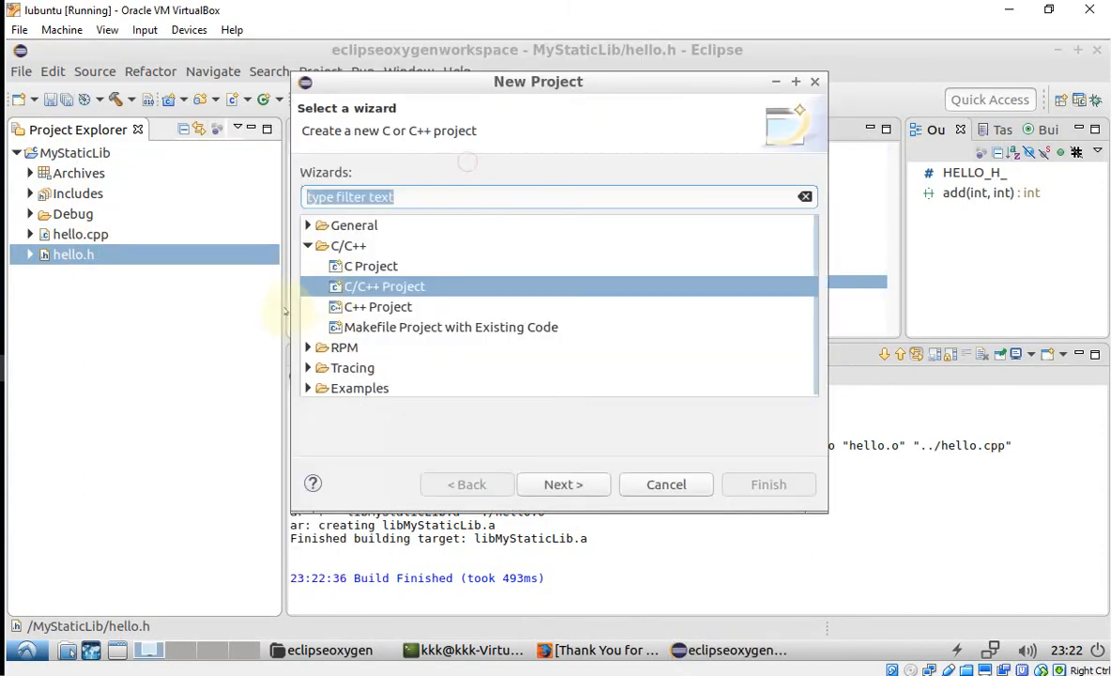
pyautogui.click(563, 484)
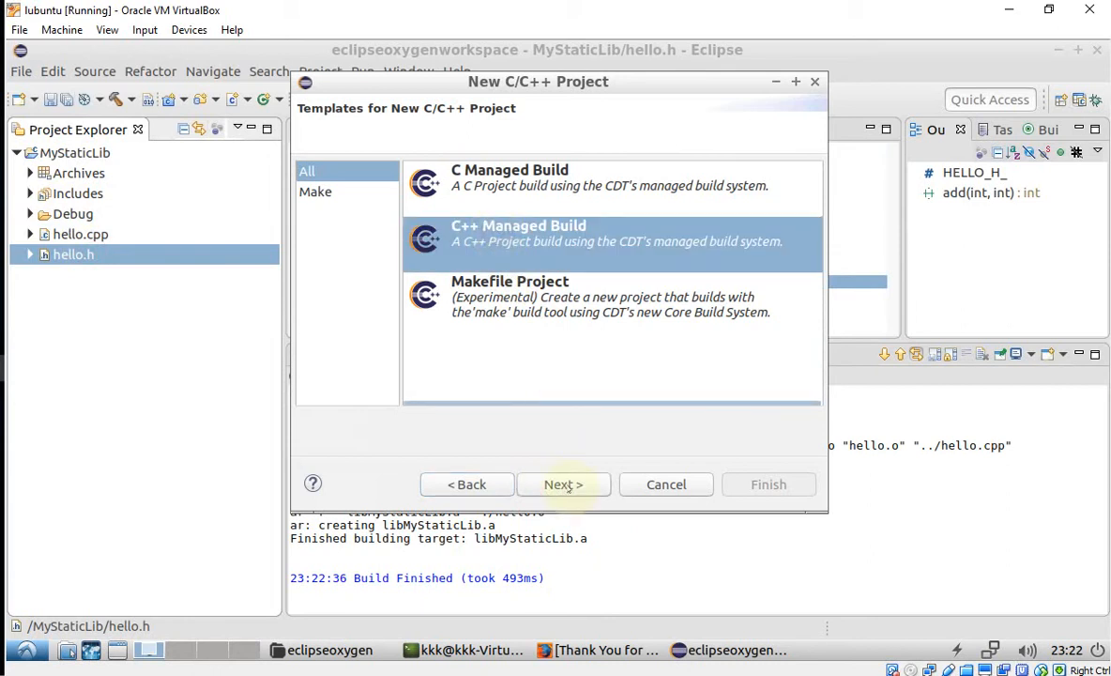
pyautogui.click(563, 483)
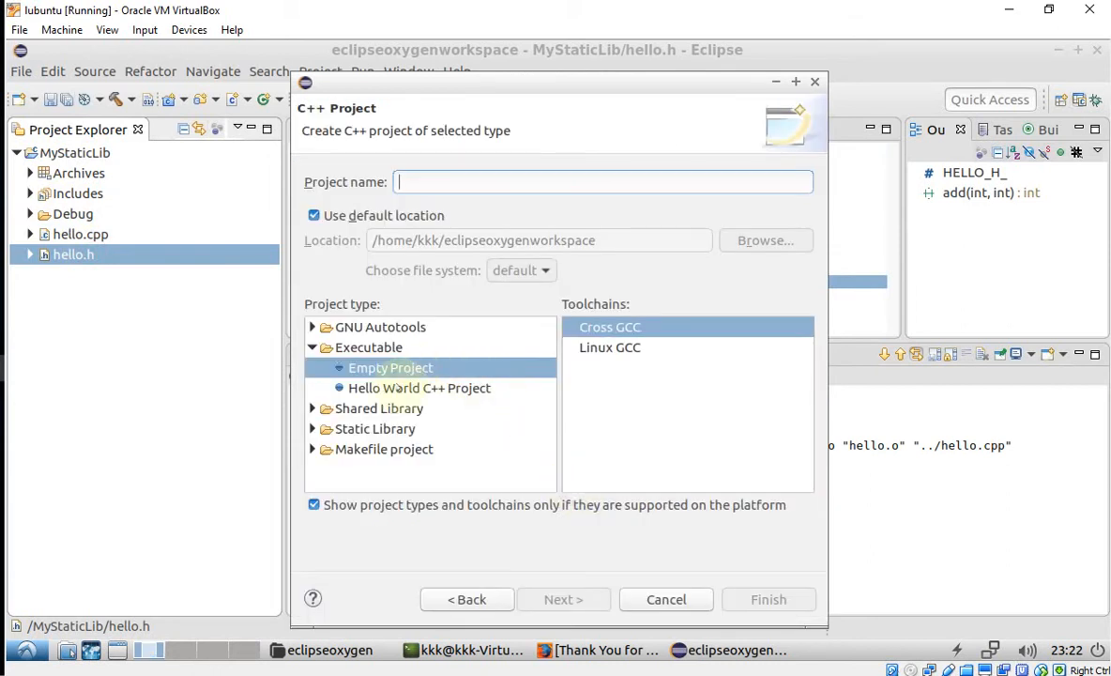
pyautogui.click(610, 347)
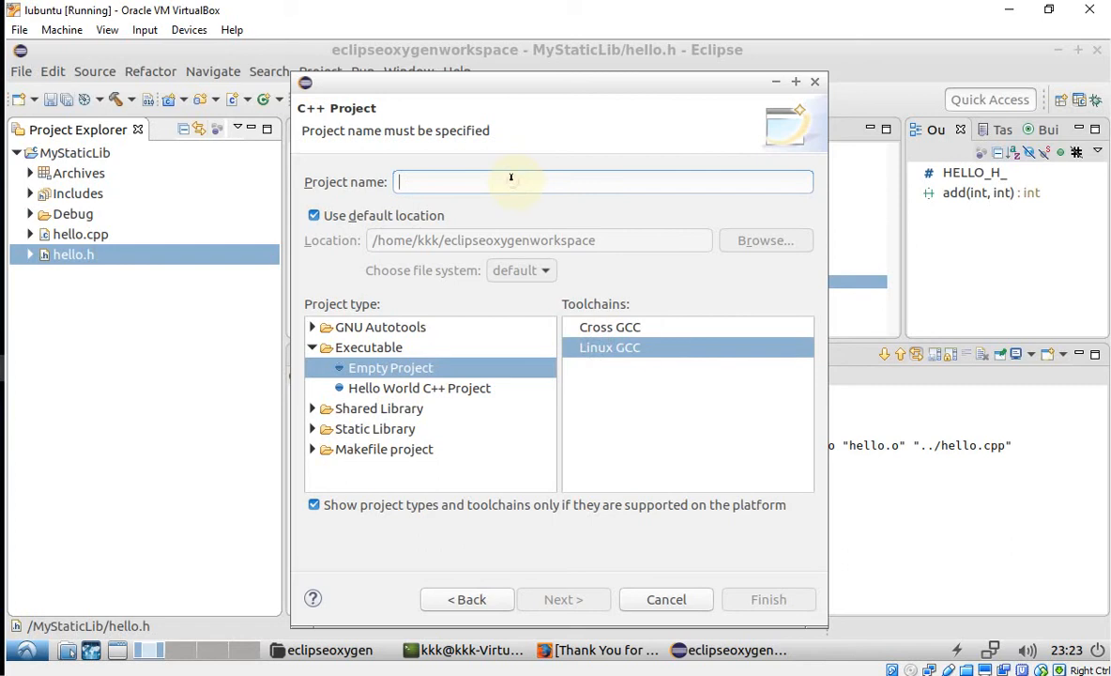
pyautogui.write('MainProj')
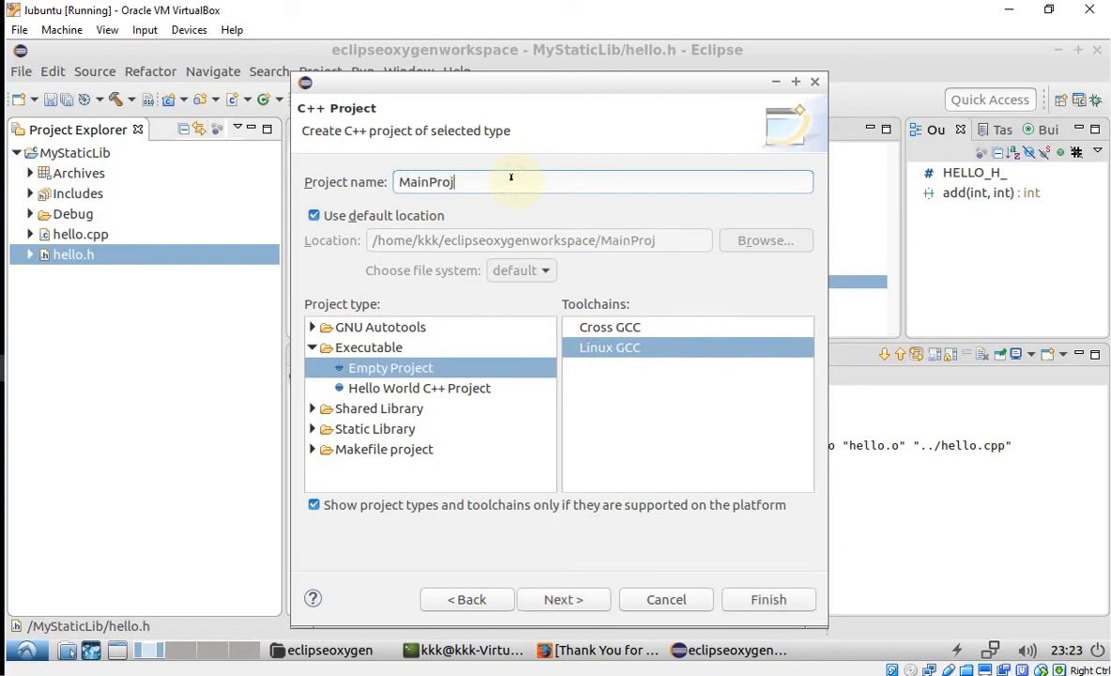
pyautogui.write('ect')
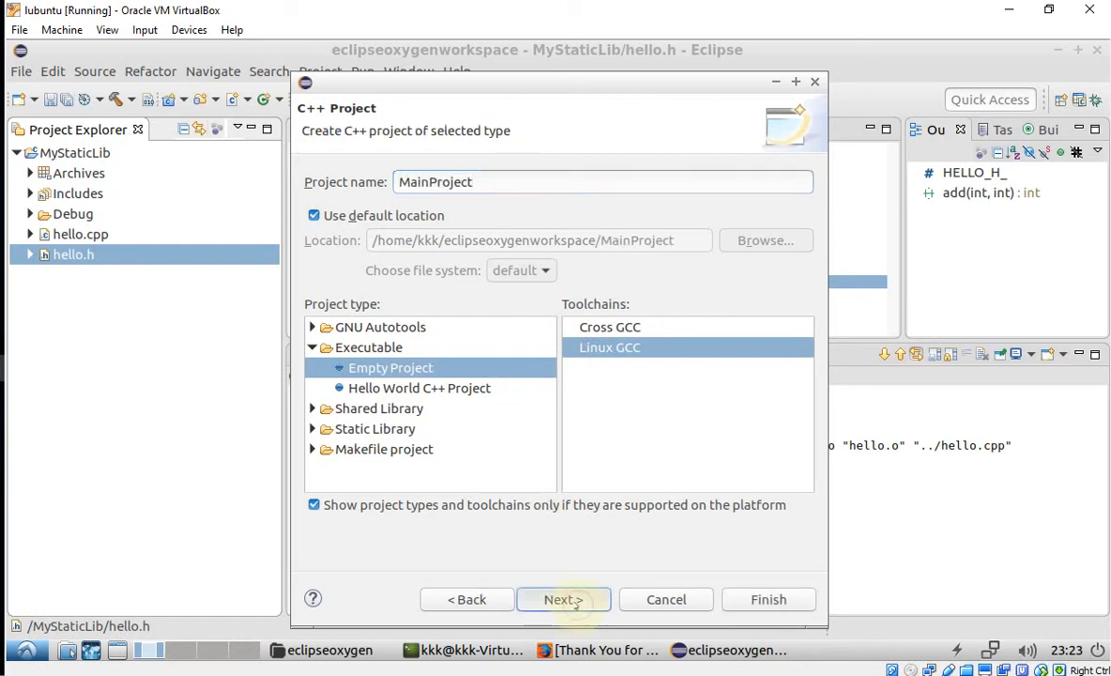
pyautogui.click(564, 599)
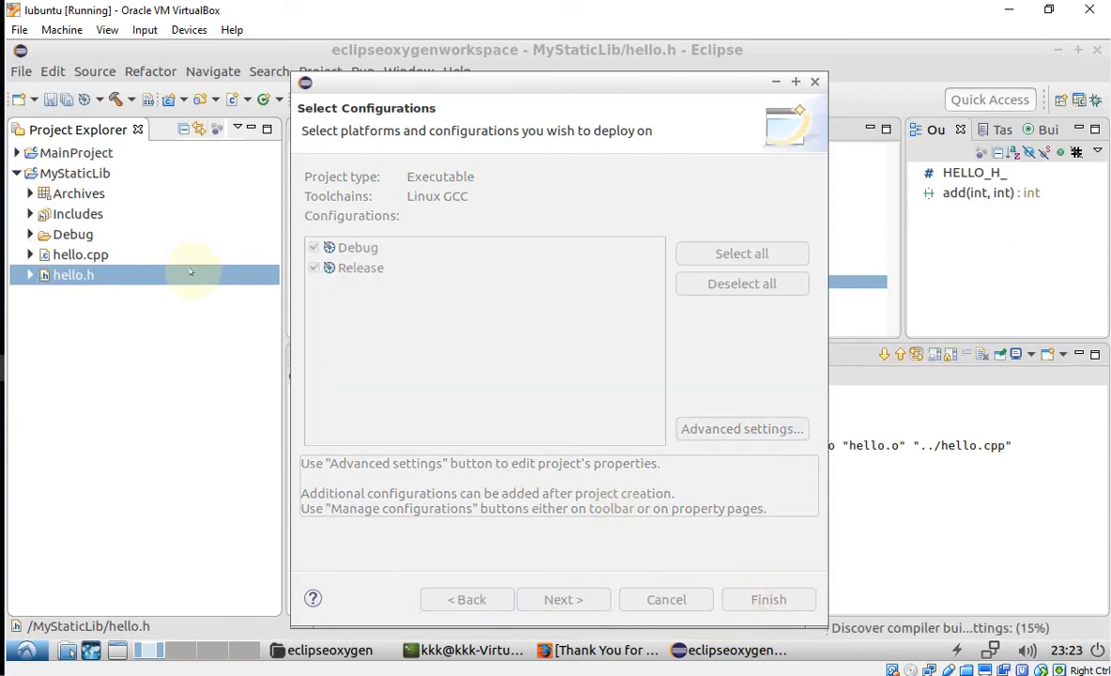
pyautogui.click(768, 599)
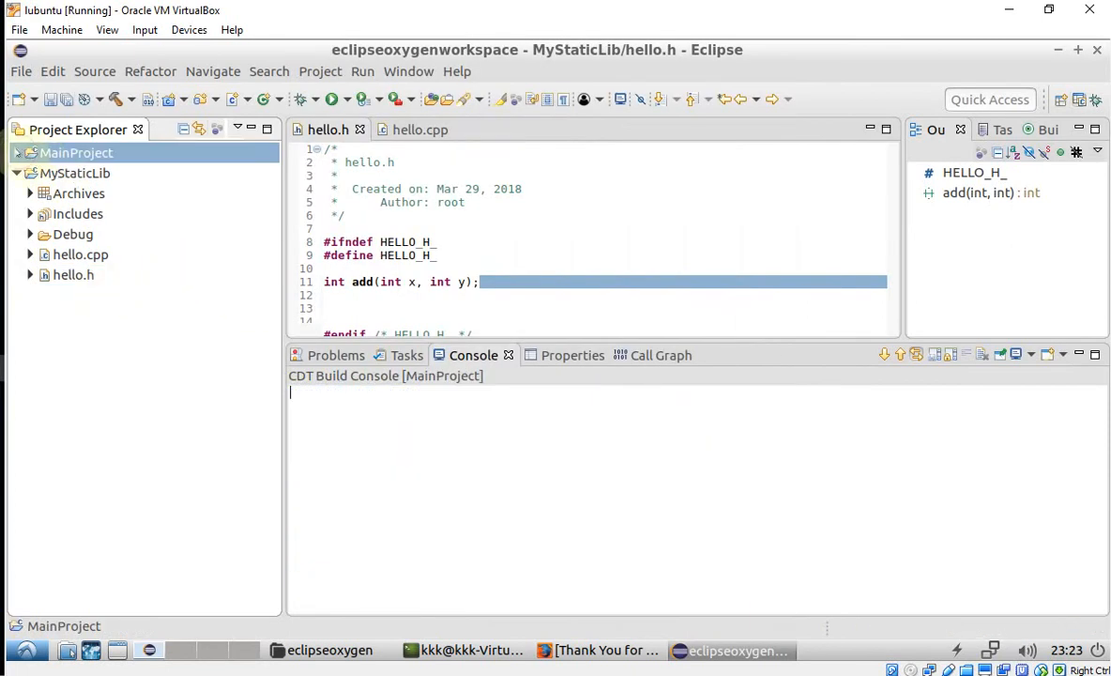
# Step: Add a main.cpp source file to MainProject
pyautogui.rightClick(75, 152)
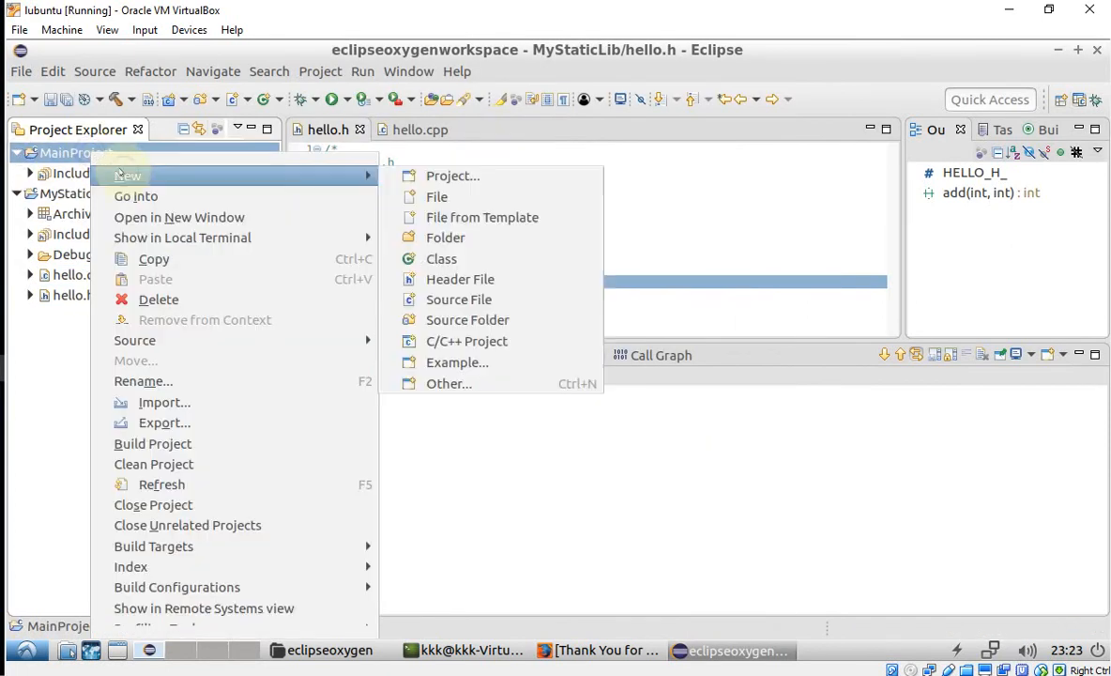
pyautogui.moveTo(441, 258)
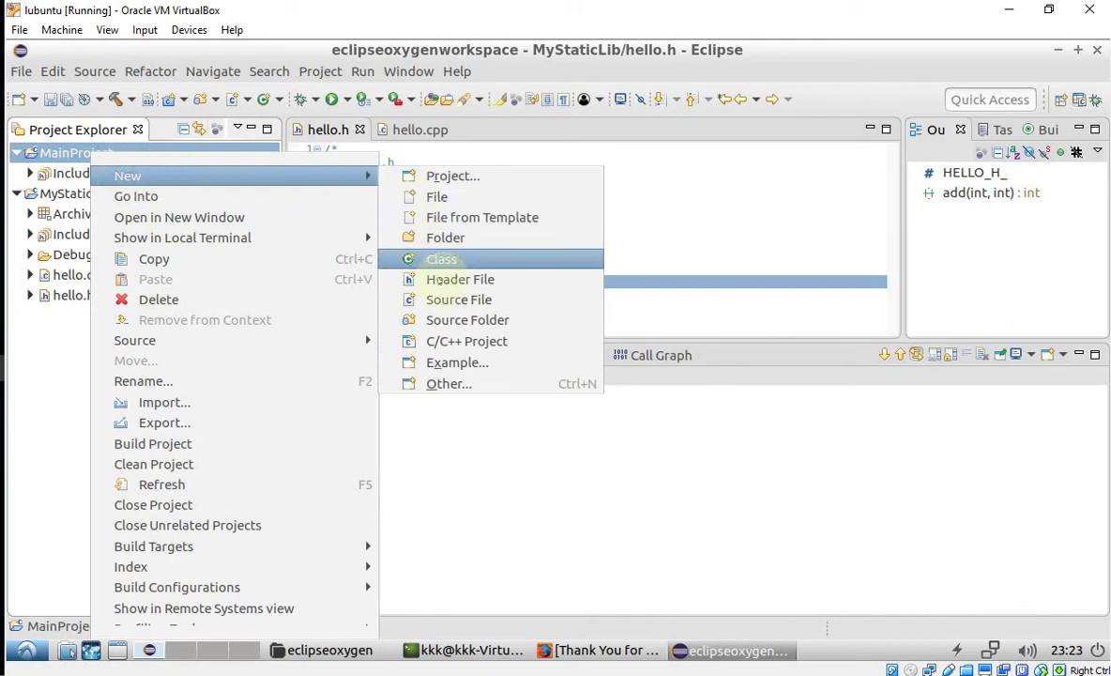
pyautogui.click(459, 299)
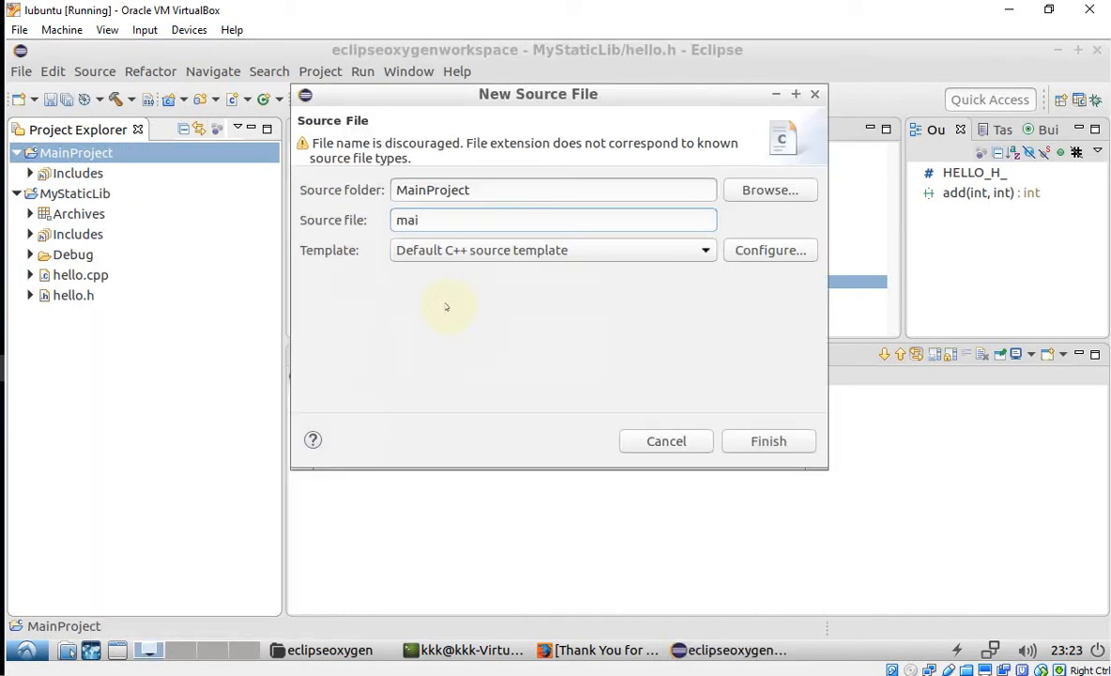
pyautogui.write('n.cp')
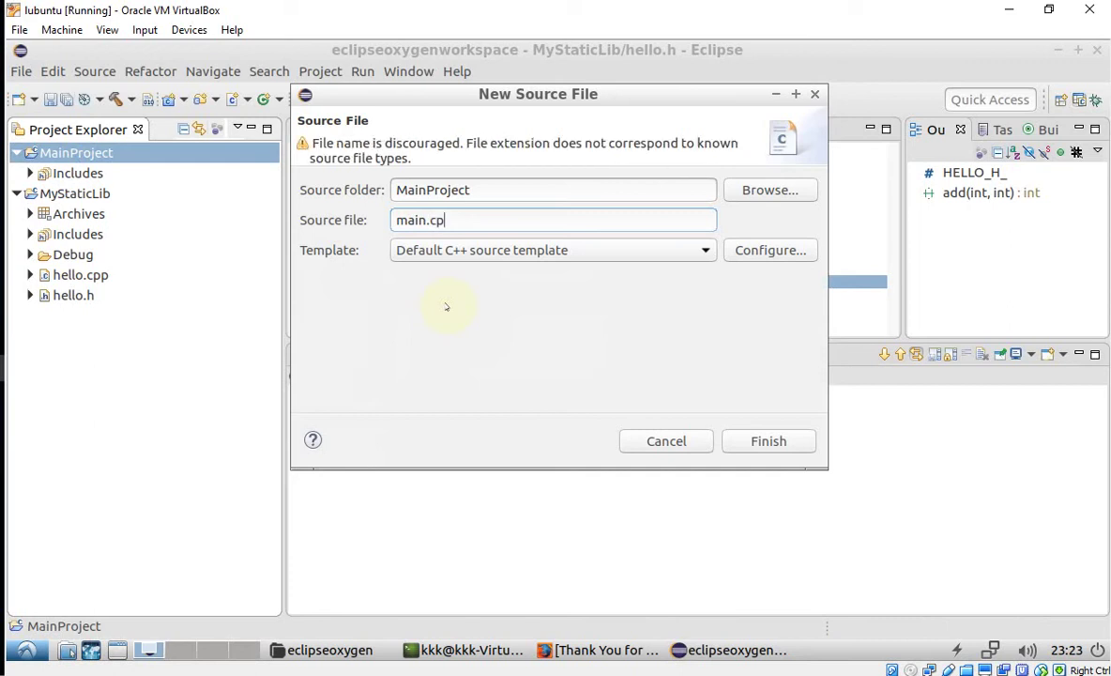
pyautogui.click(768, 440)
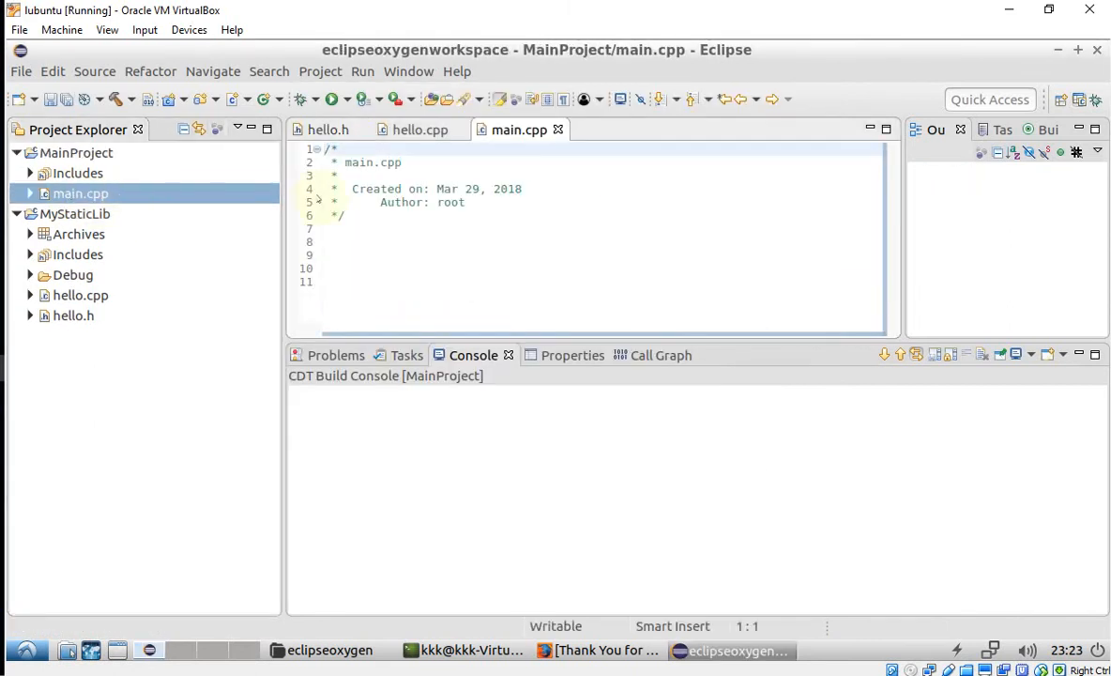
# Step: Add #include <hello.h> below the comment header in main.cpp
pyautogui.click(402, 241)
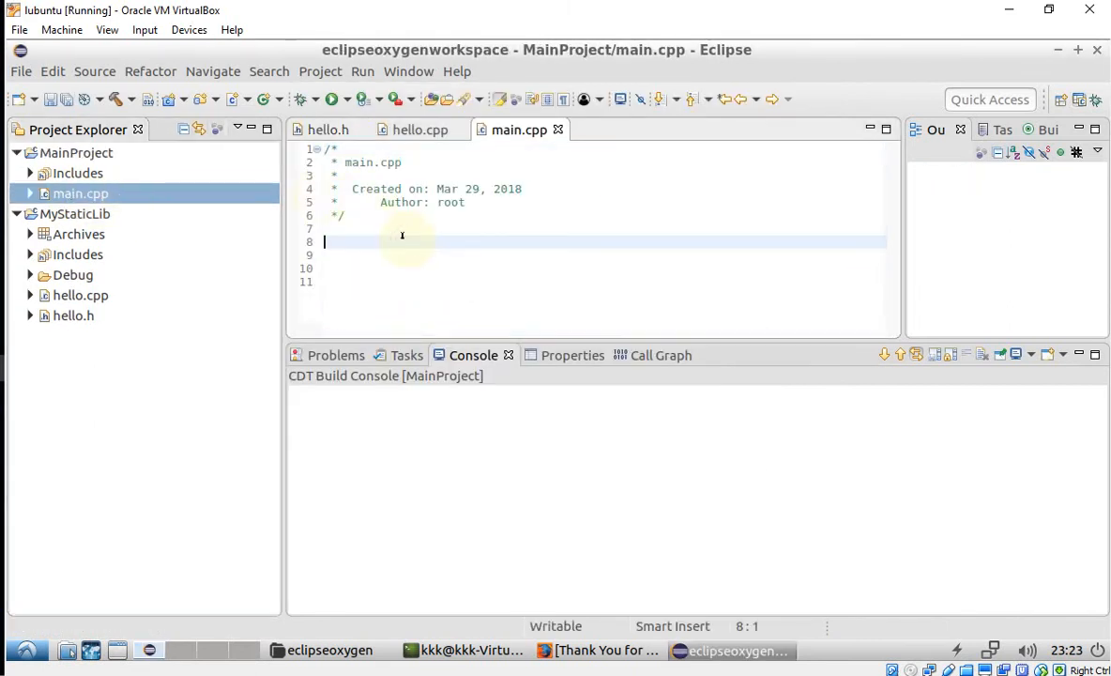
pyautogui.write('#incl')
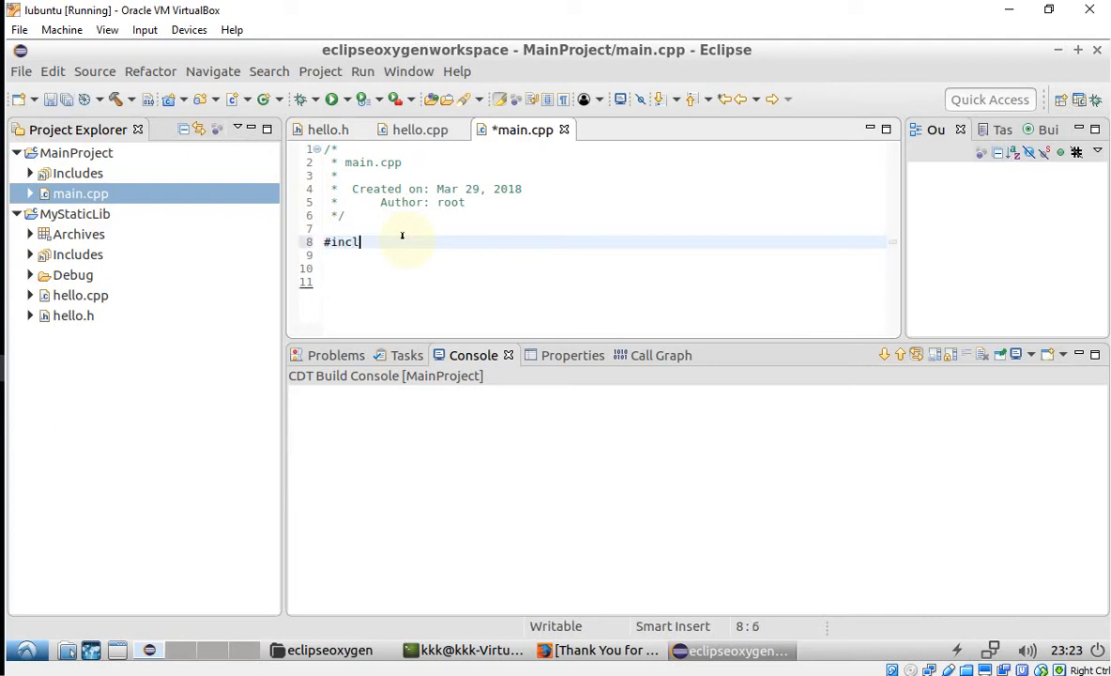
pyautogui.write('ude <hello.h>')
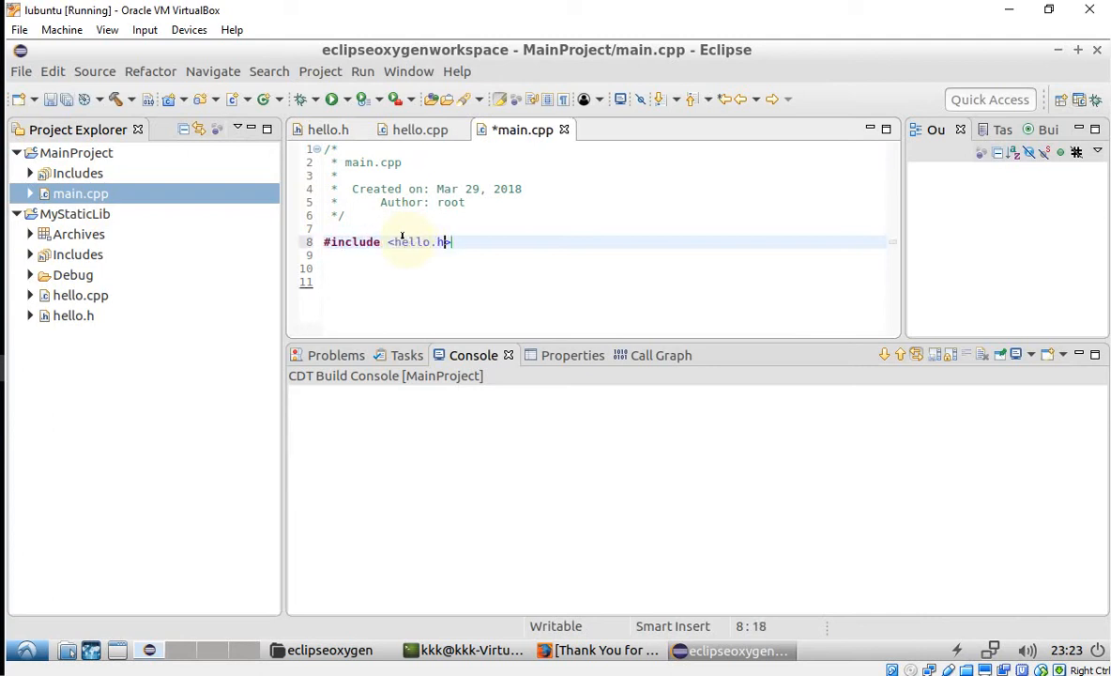
pyautogui.press('Return')
pyautogui.write('int main(void')
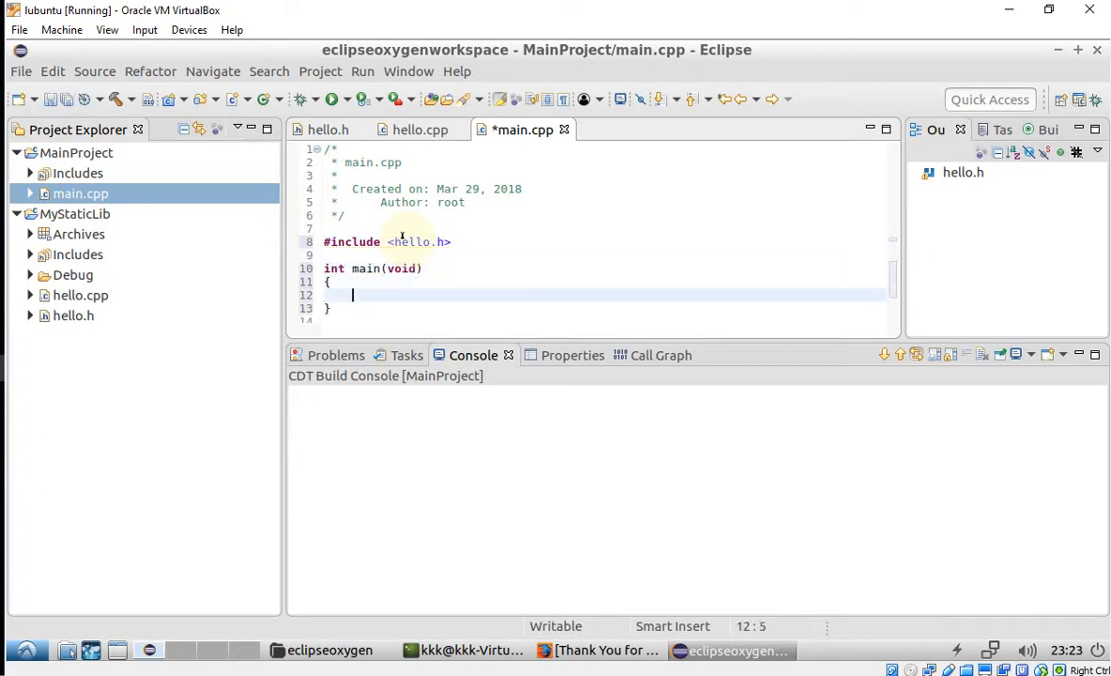
# Step: Write main storing add(1,1) in sum, then check the include-line error
pyautogui.write('return 0;')
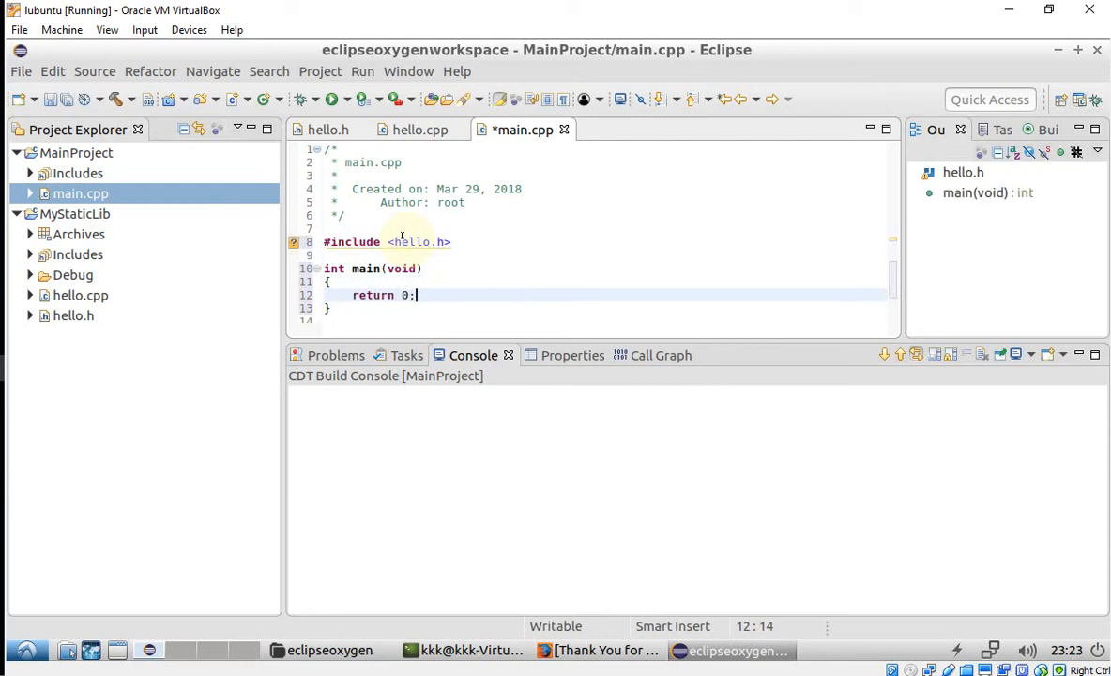
pyautogui.write('int sum')
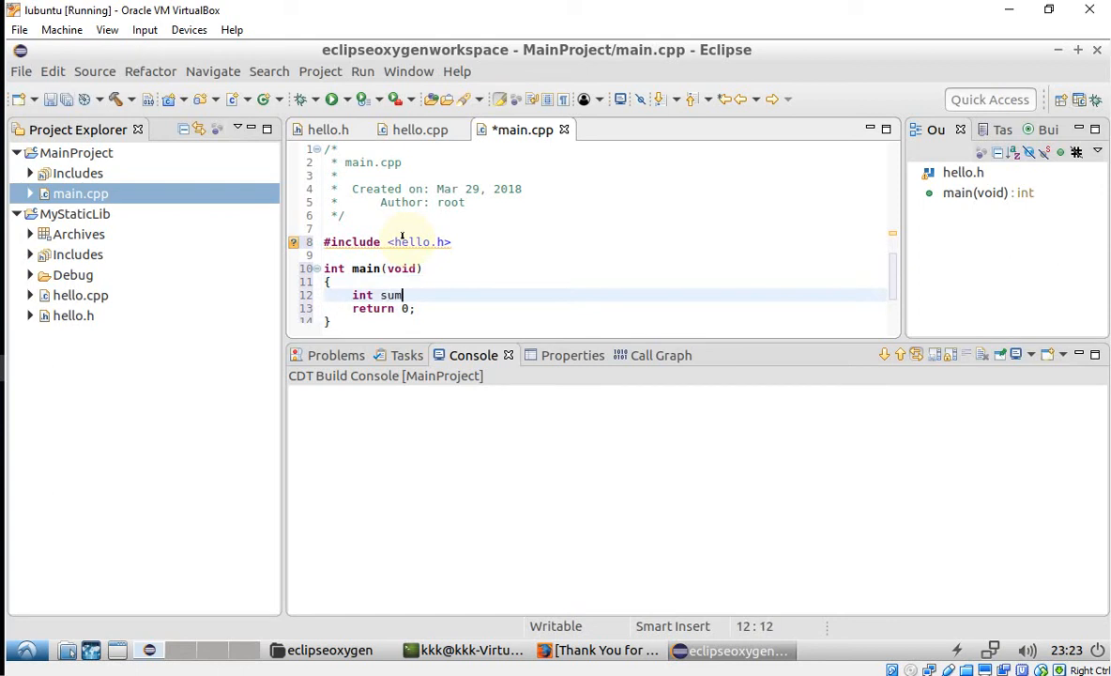
pyautogui.write('= add()')
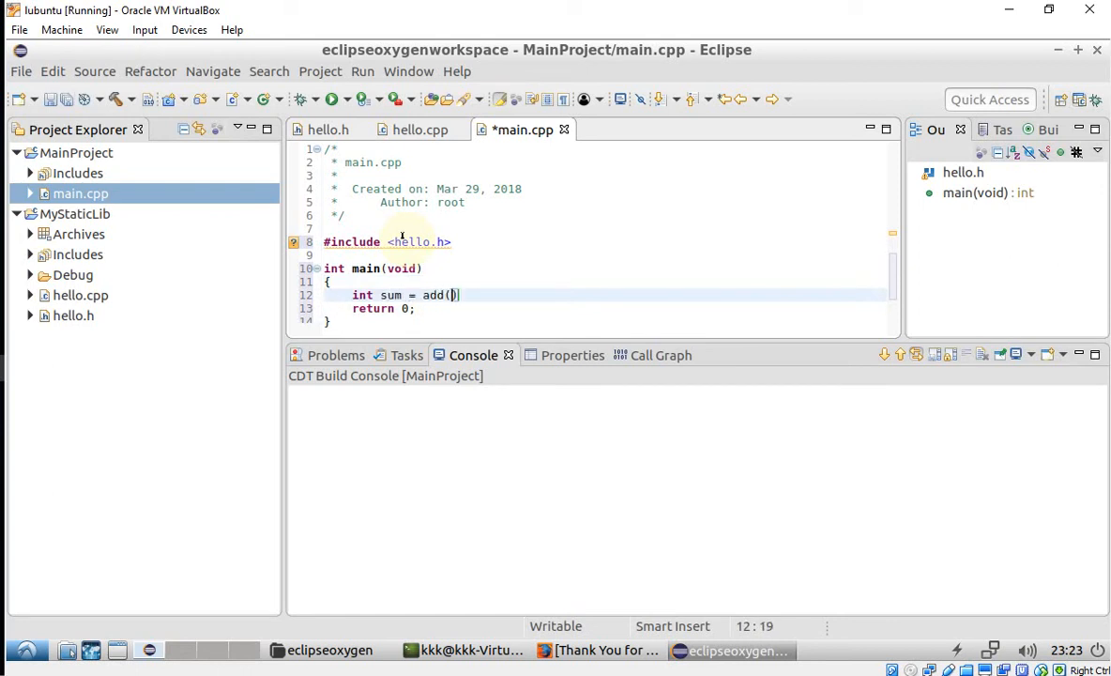
pyautogui.write('1+')
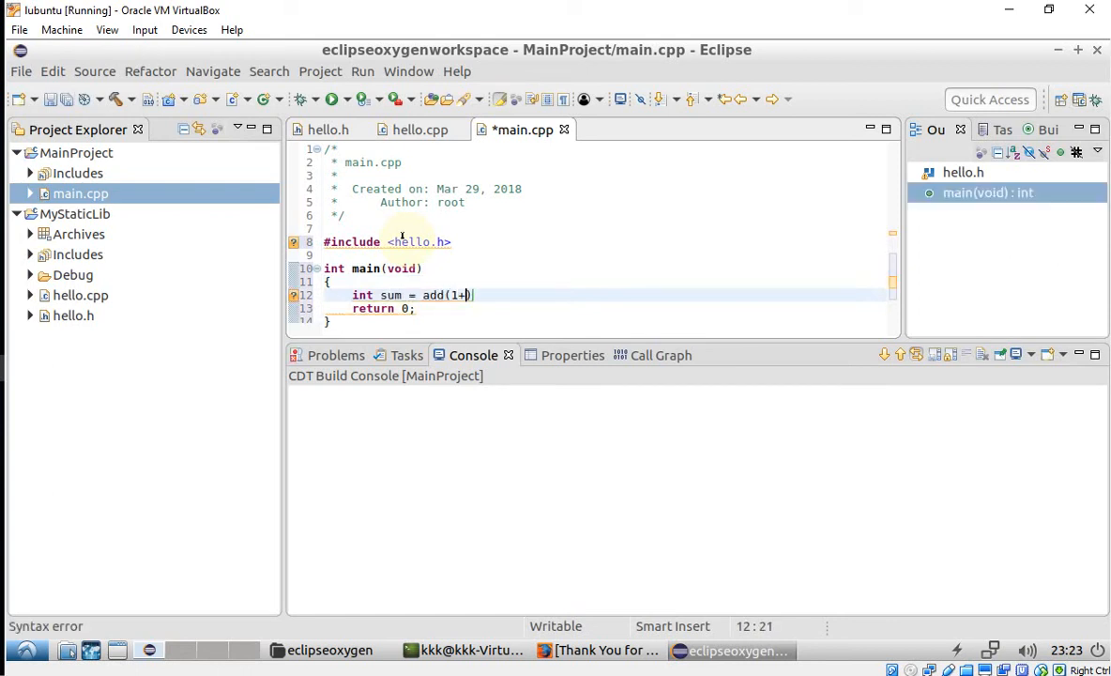
pyautogui.write(',1);')
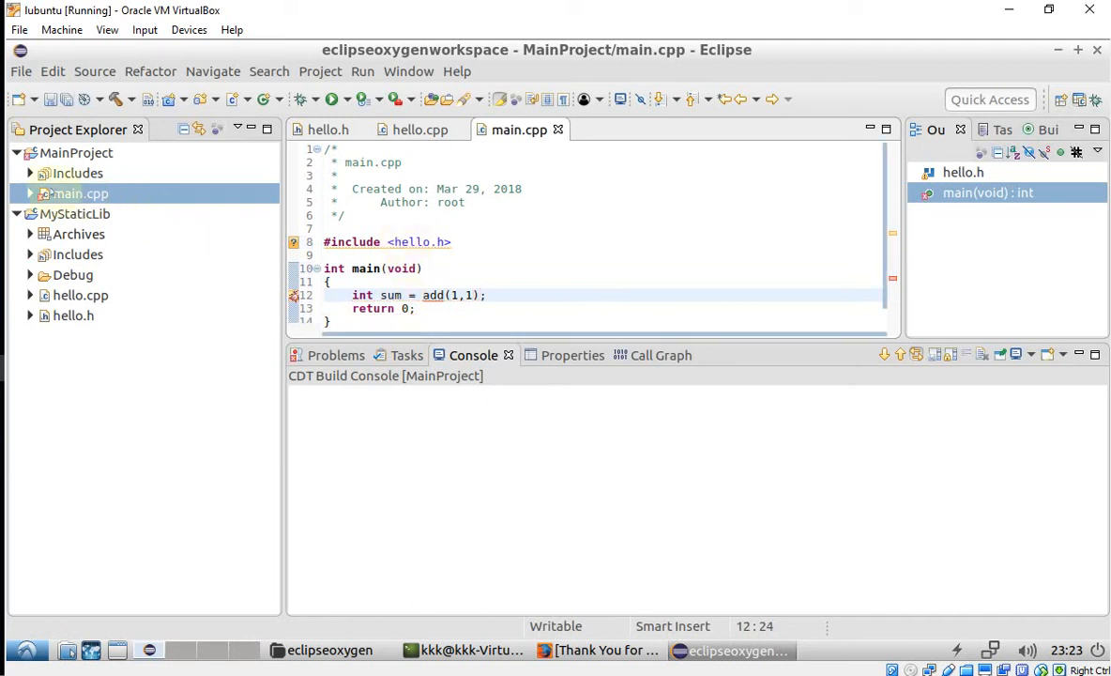
pyautogui.click(375, 228)
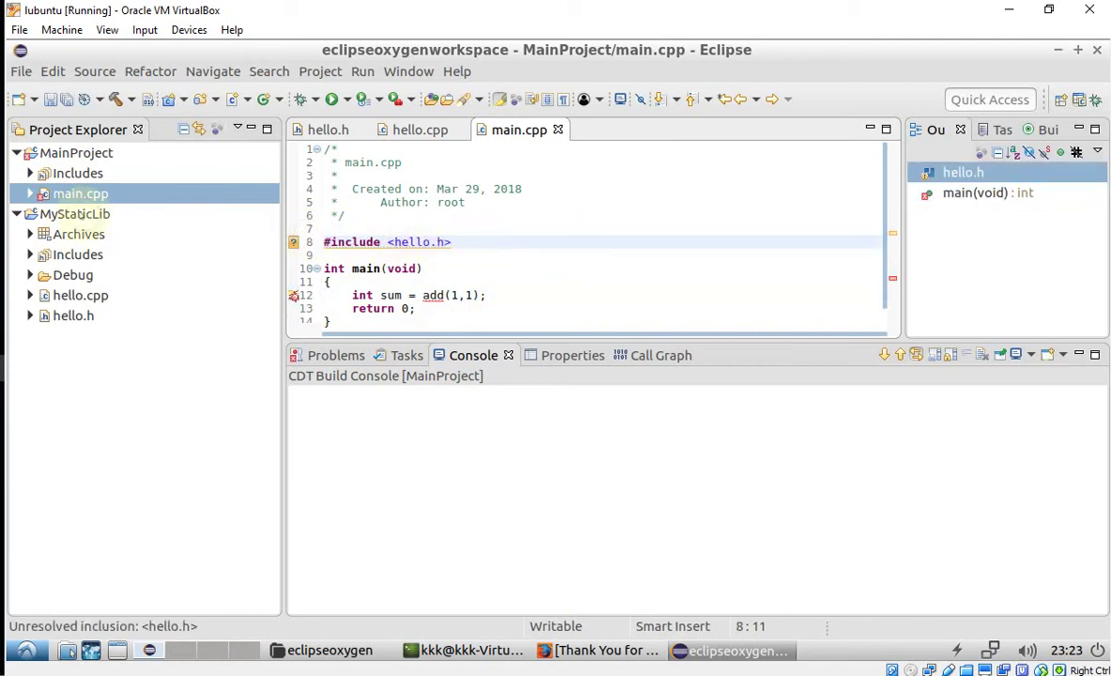
# Step: Build MainProject from its Project Explorer context menu
pyautogui.rightClick(75, 152)
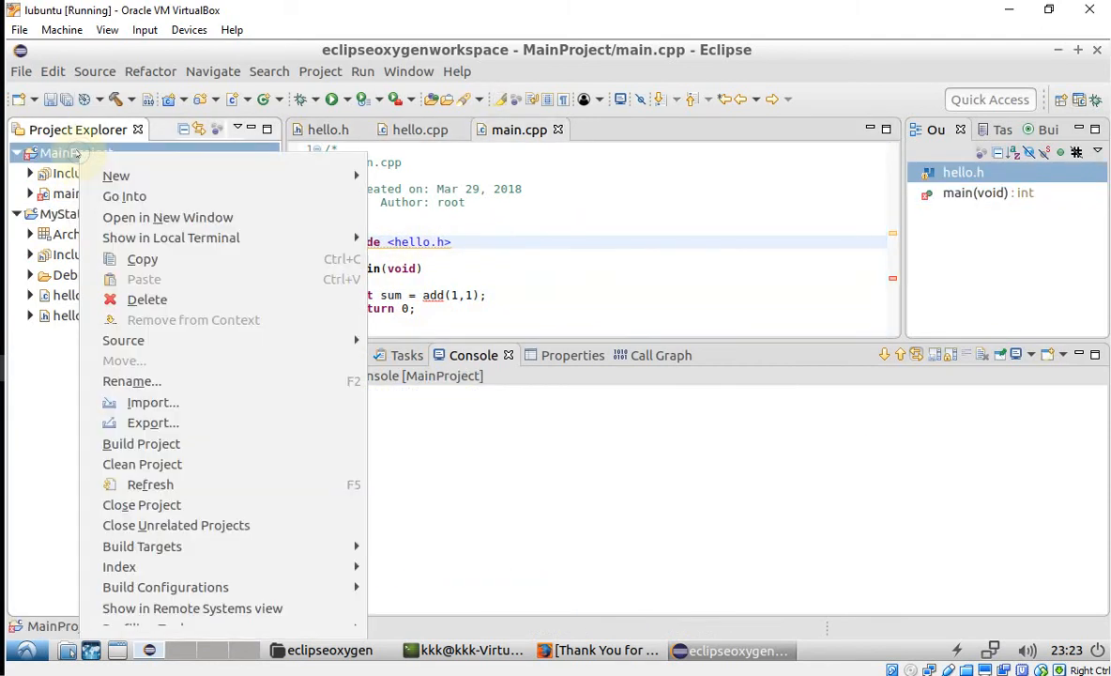
pyautogui.moveTo(141, 444)
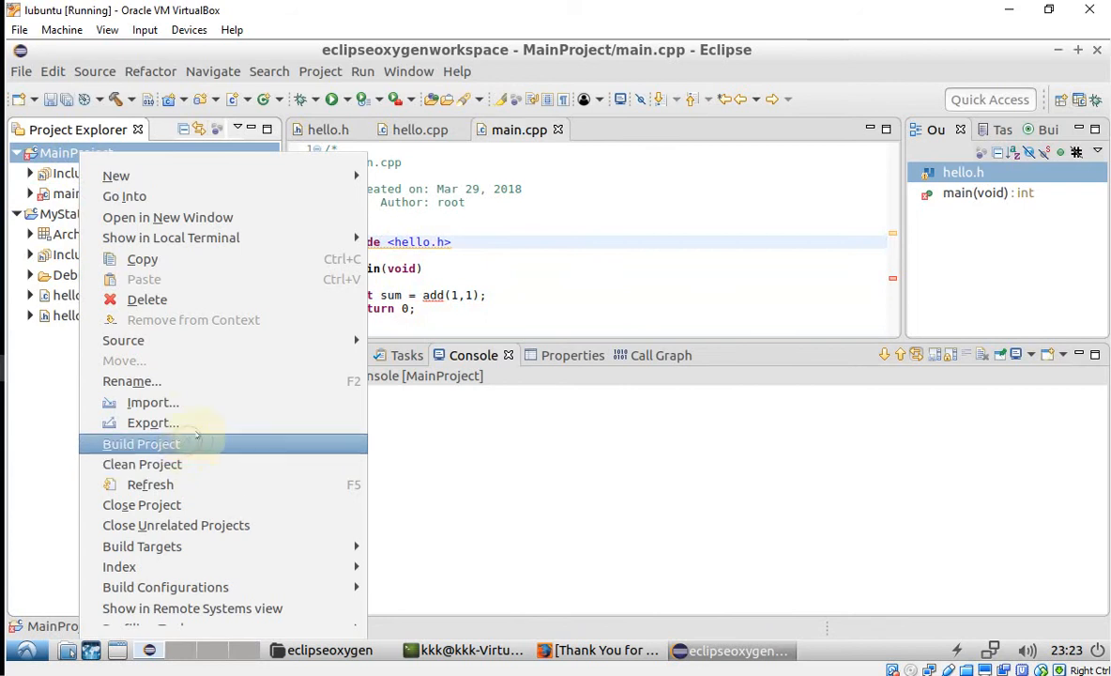
pyautogui.click(141, 444)
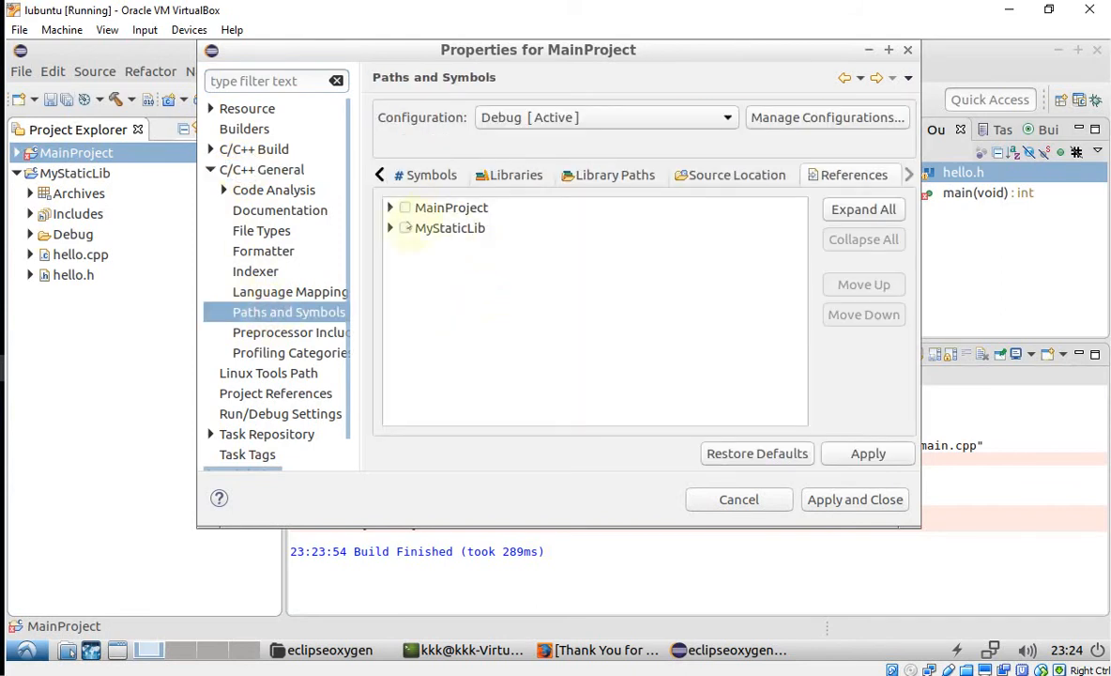
# Step: Check MyStaticLib's [Active] configuration under References, then Apply and Close
pyautogui.click(391, 228)
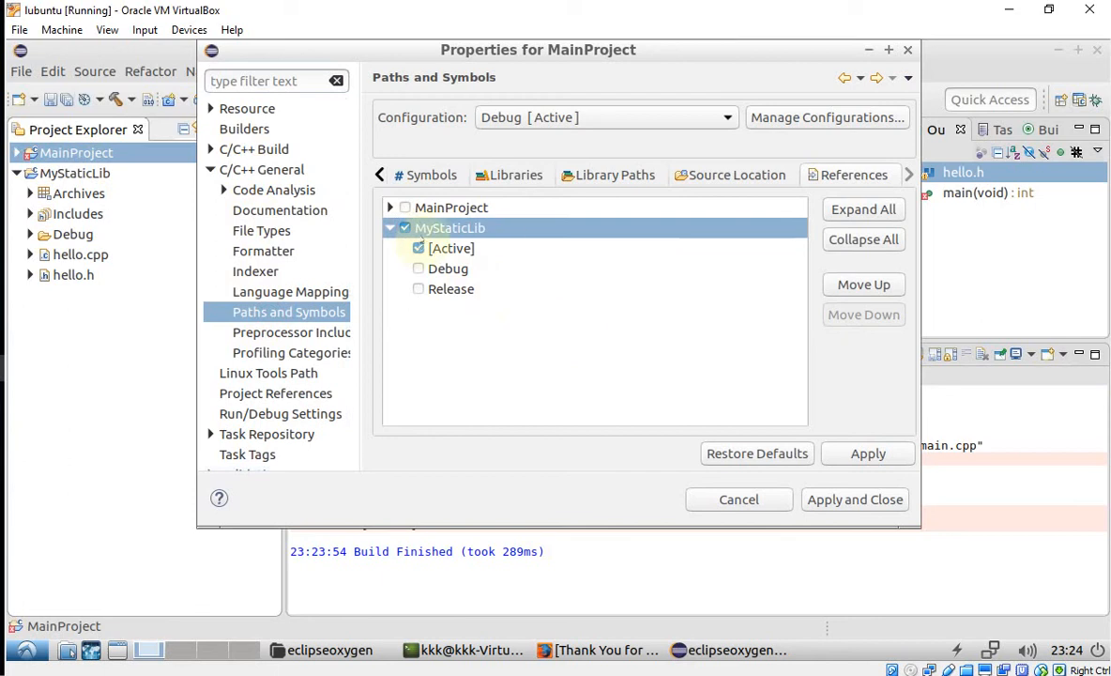
pyautogui.click(855, 499)
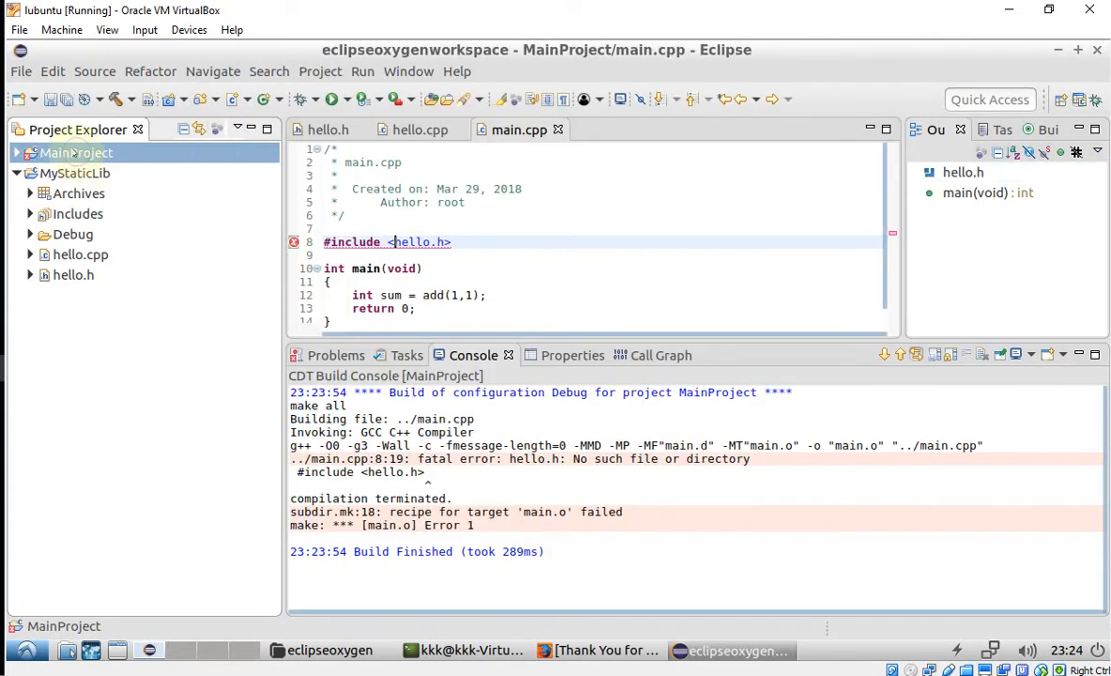
# Step: Rebuild MainProject against libMyStaticLib and return to the main.cpp editor
pyautogui.rightClick(75, 152)
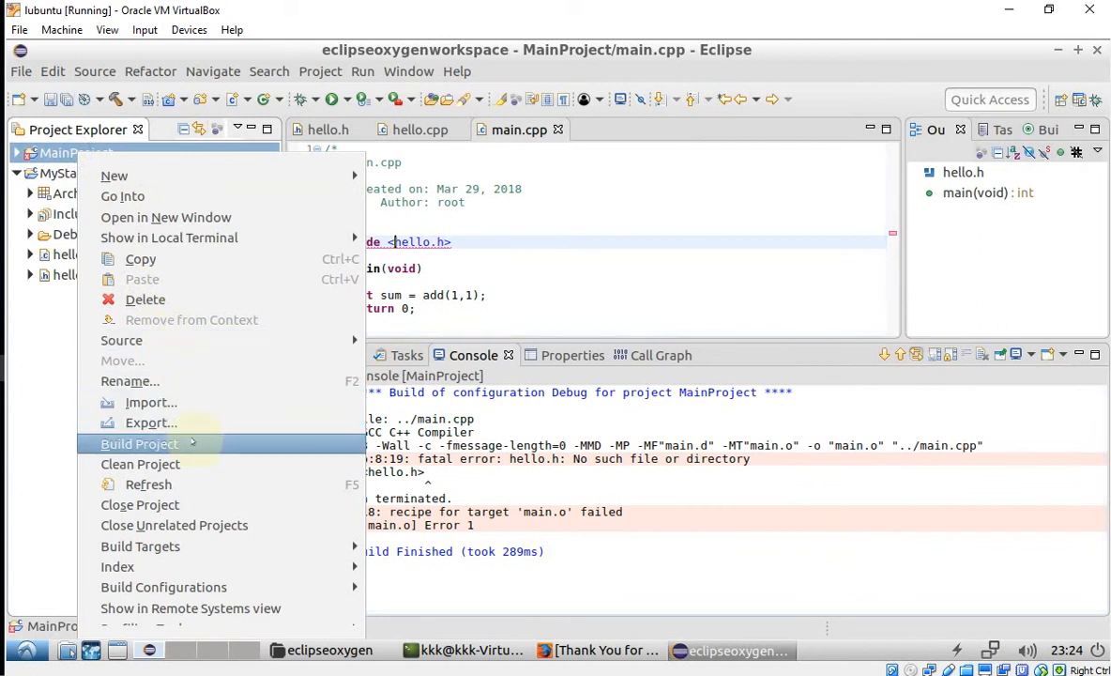
pyautogui.click(140, 443)
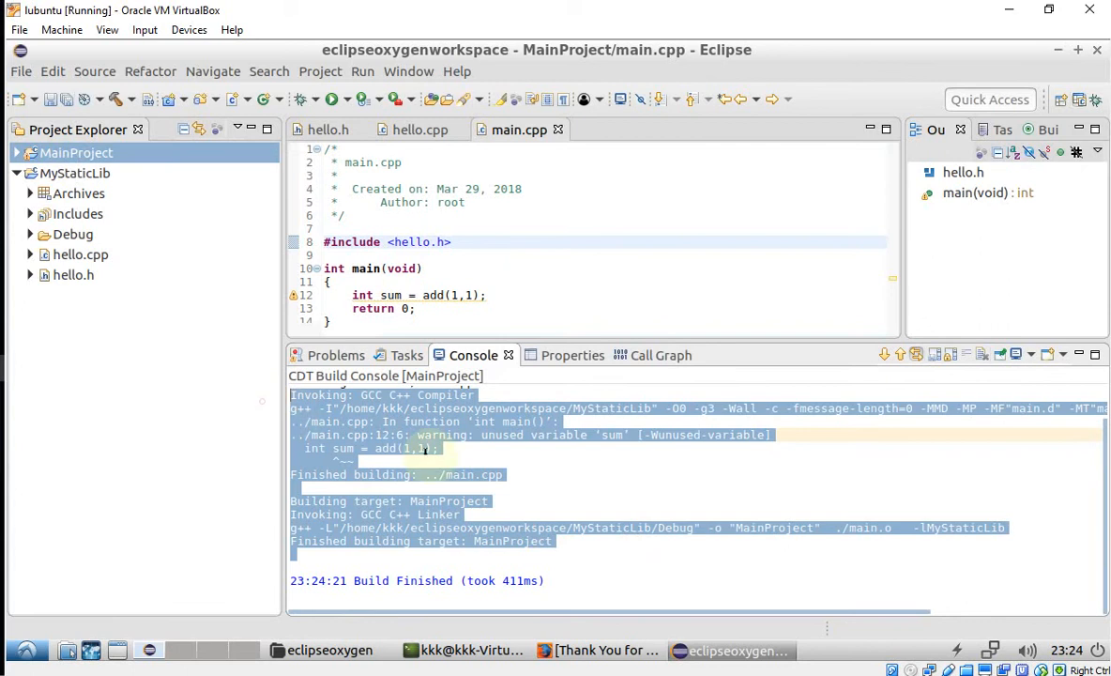
pyautogui.click(515, 289)
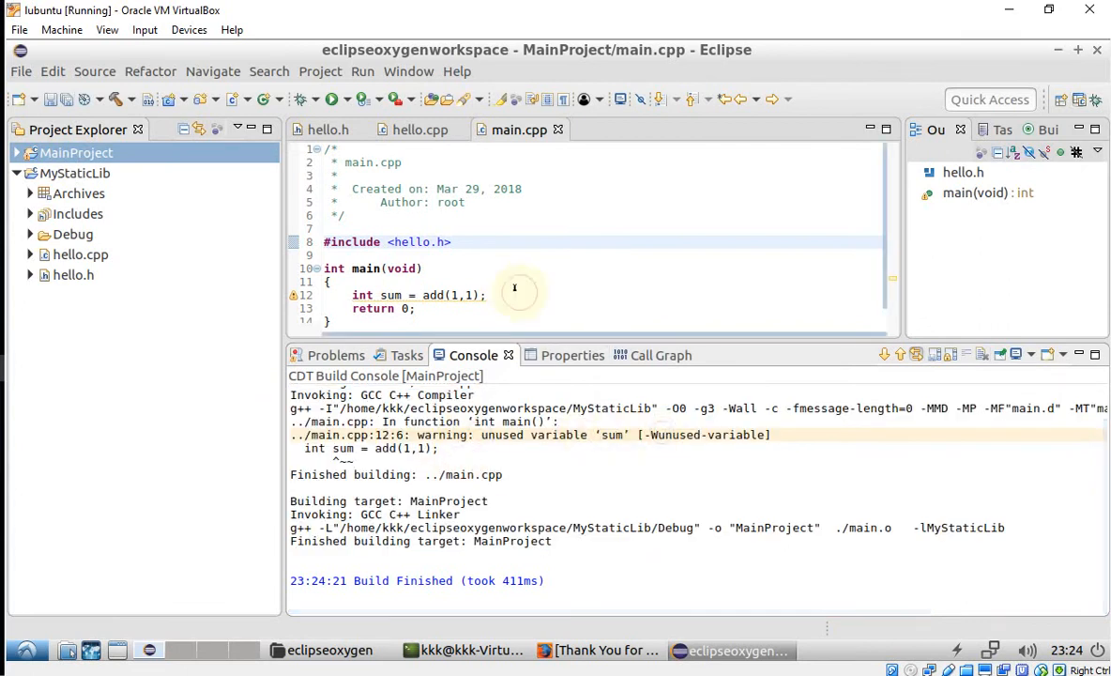
# Step: Write printf("%d", sum); in main.cpp's main function
pyautogui.write('printf("')
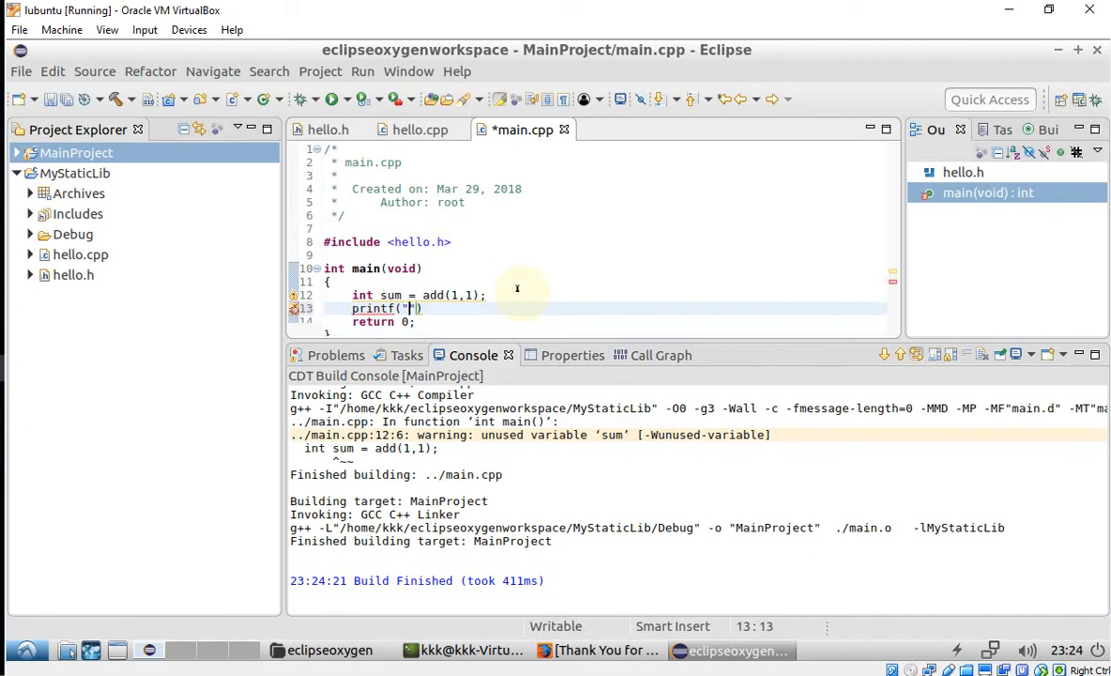
pyautogui.write('%d')
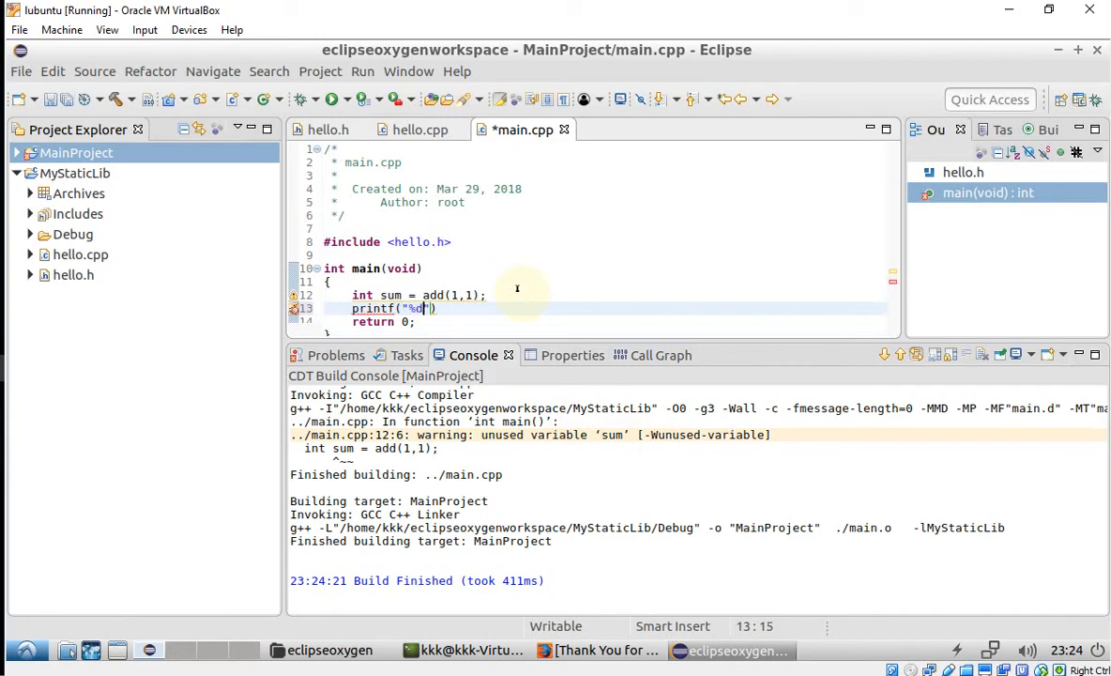
pyautogui.write(', sum')
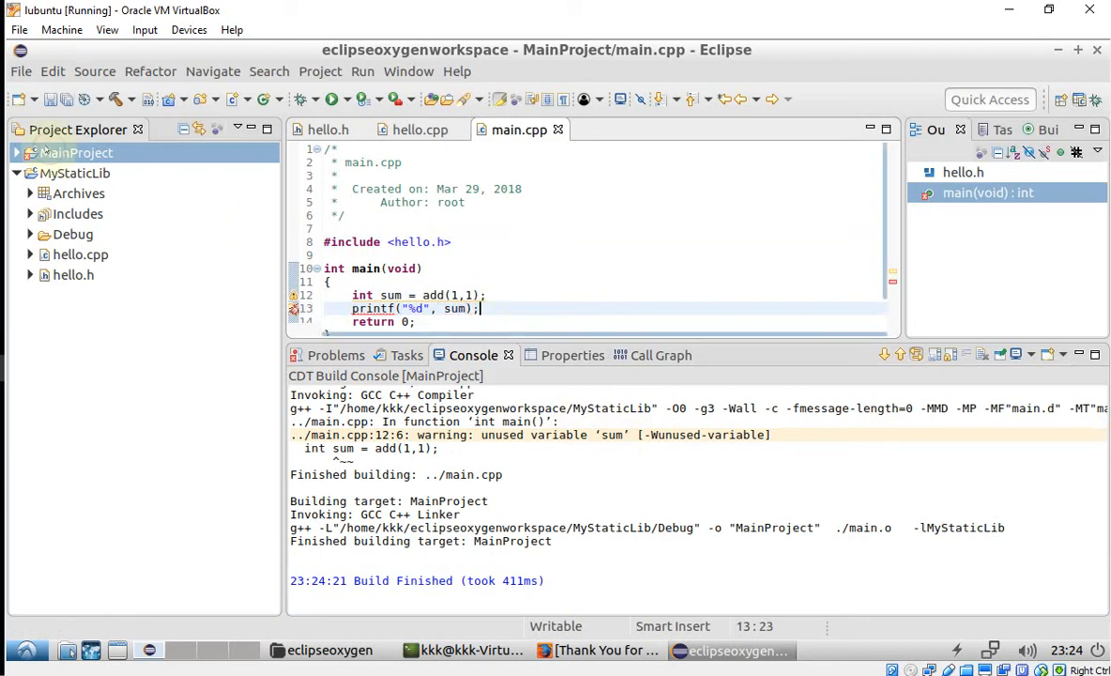
# Step: Build MainProject, then add #include <stdio.h> after printf is reported undeclared
pyautogui.rightClick(75, 152)
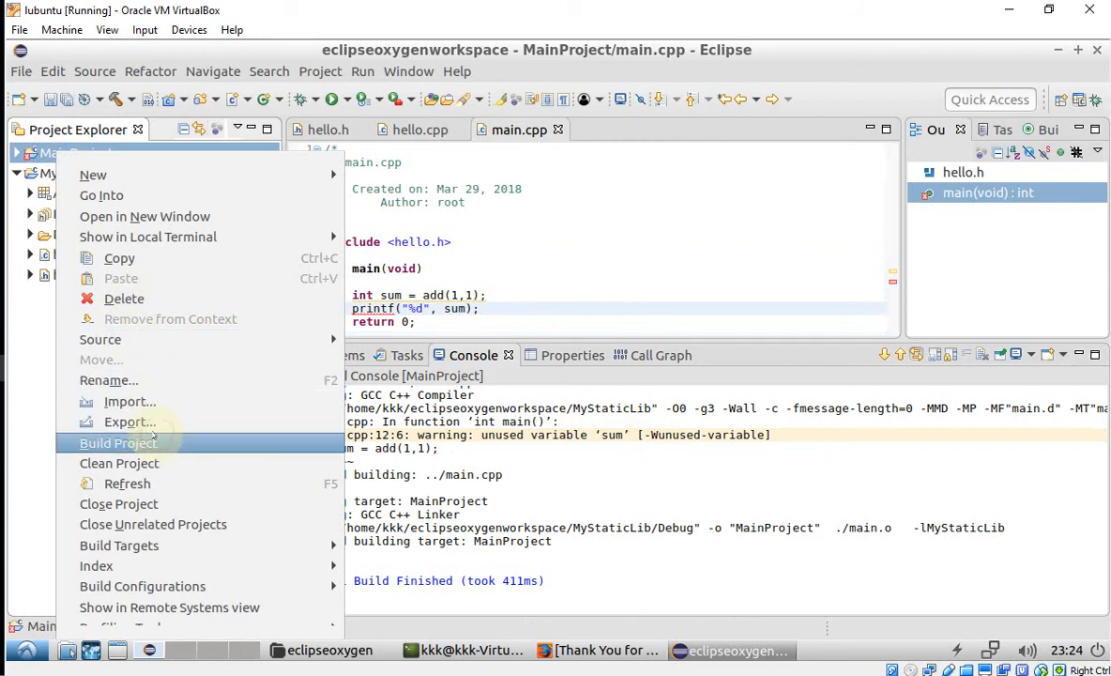
pyautogui.click(118, 442)
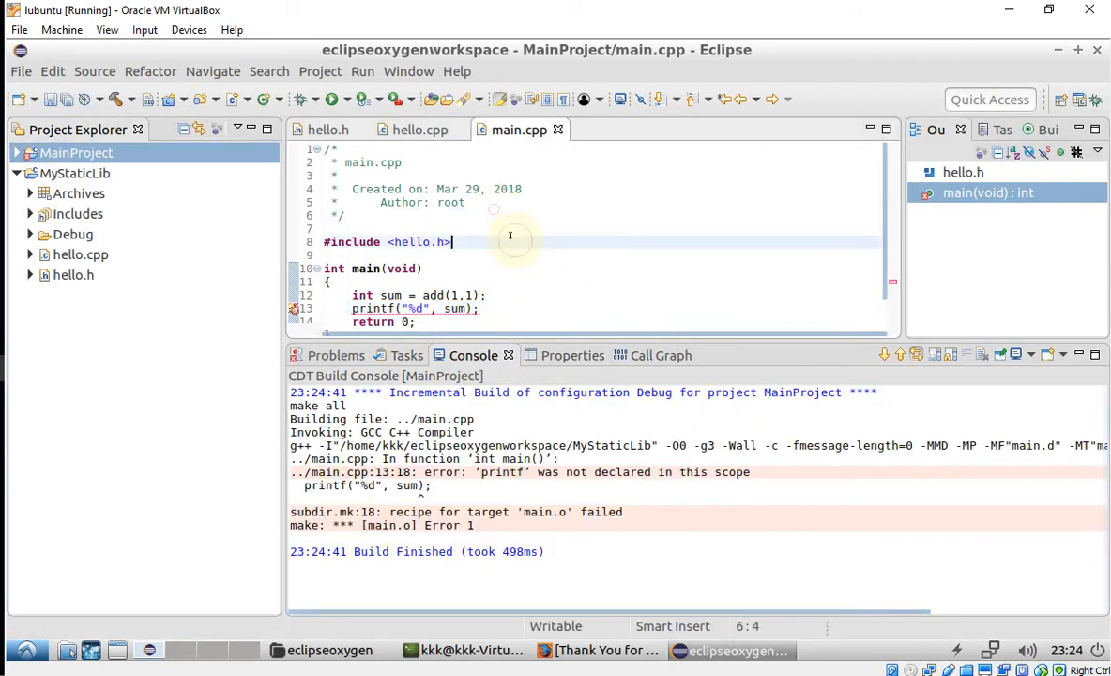
pyautogui.write('#includ')
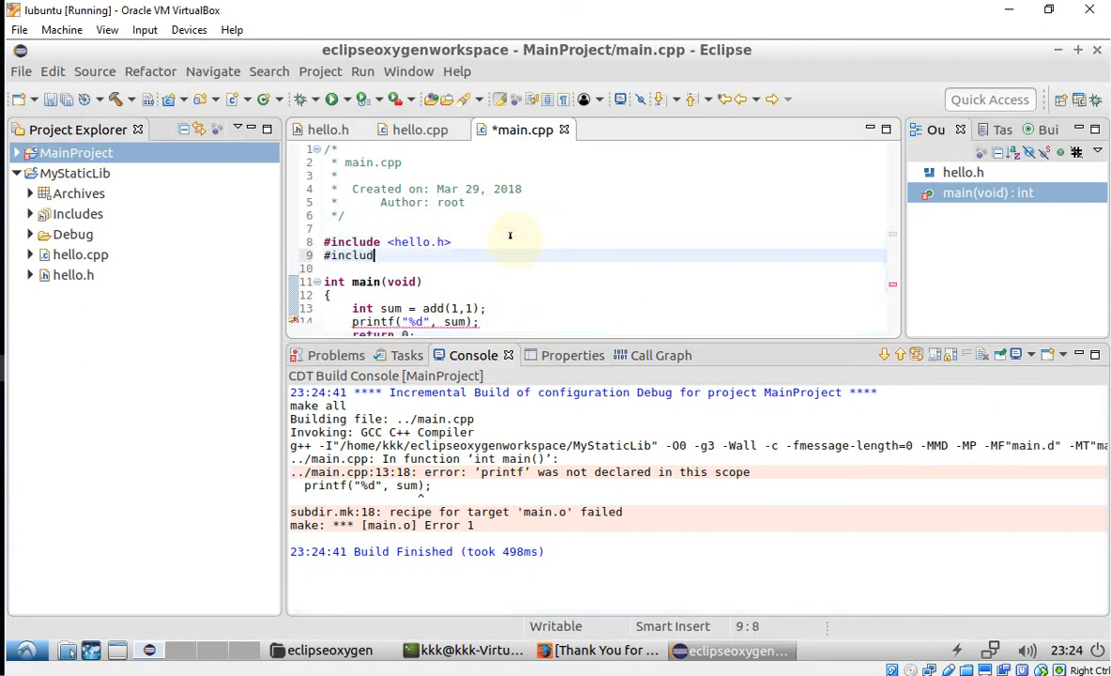
pyautogui.write('e <stdio.h>')
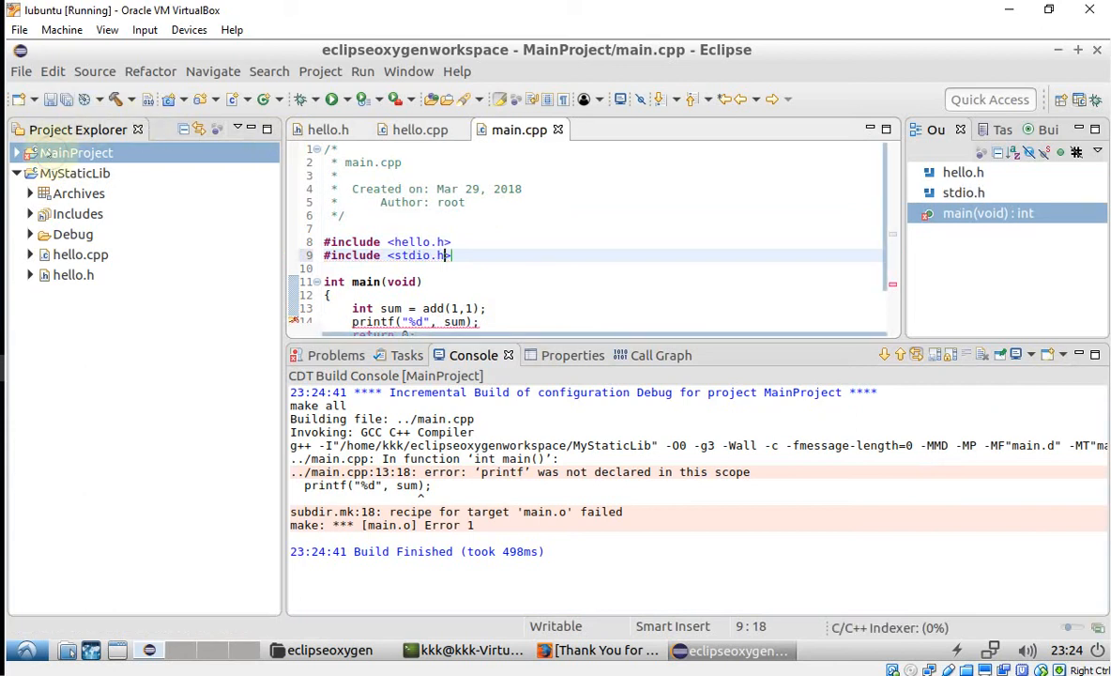
# Step: Rebuild MainProject cleanly, open MyStaticLib's hello.cpp, and reselect MainProject
pyautogui.rightClick(75, 152)
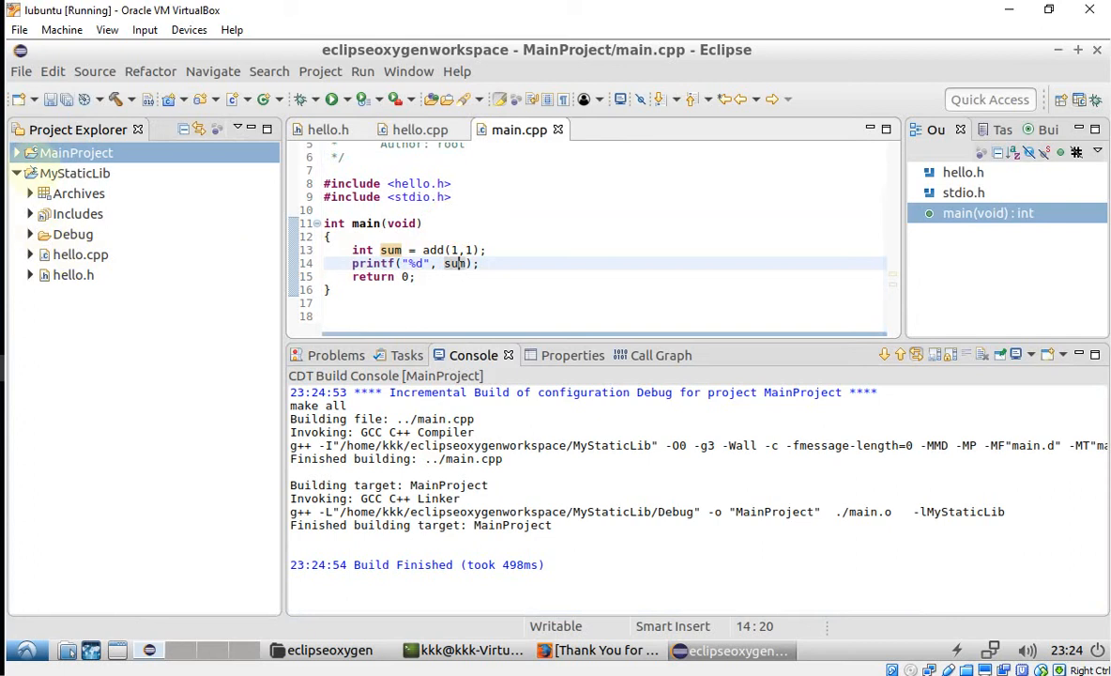
pyautogui.click(74, 173)
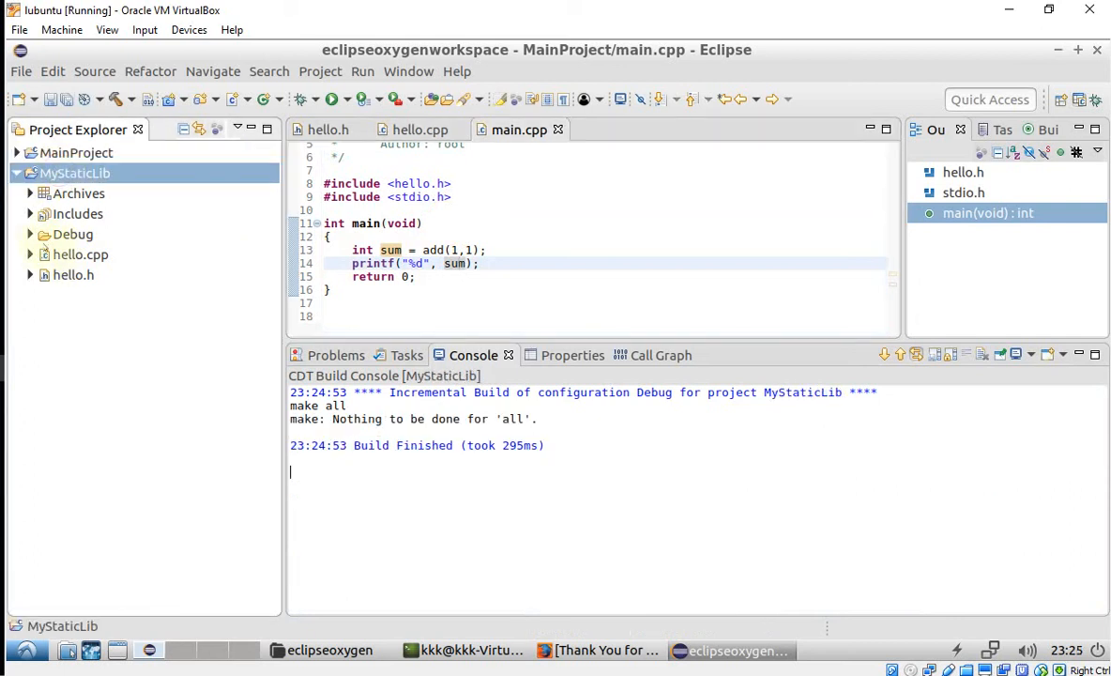
pyautogui.click(420, 130)
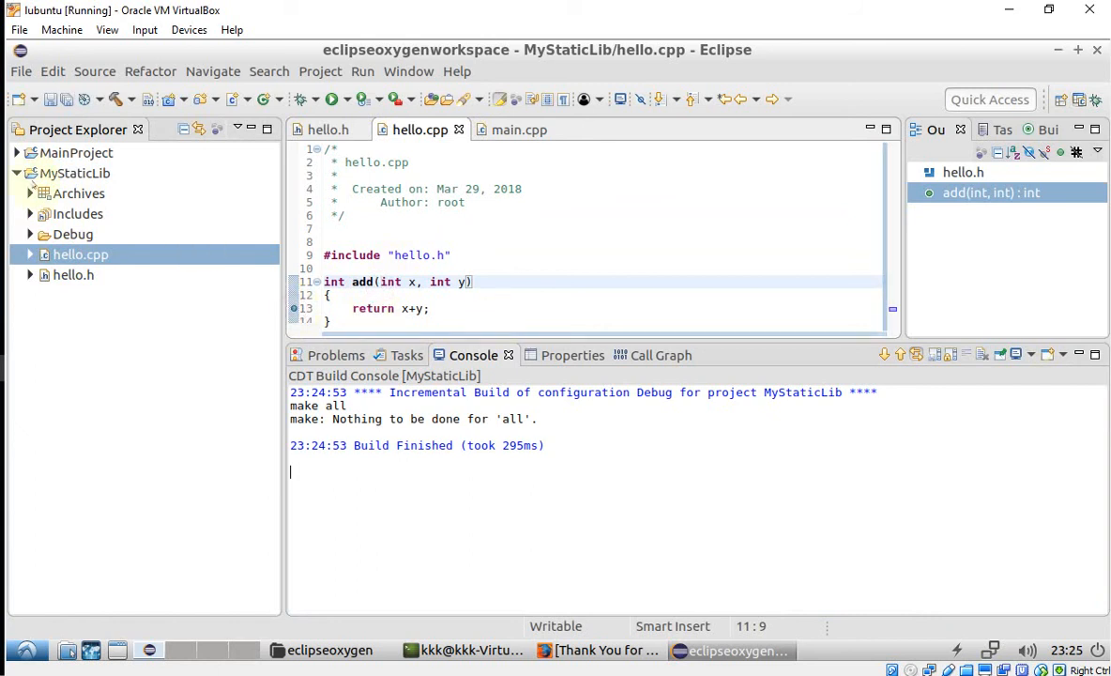
pyautogui.click(75, 152)
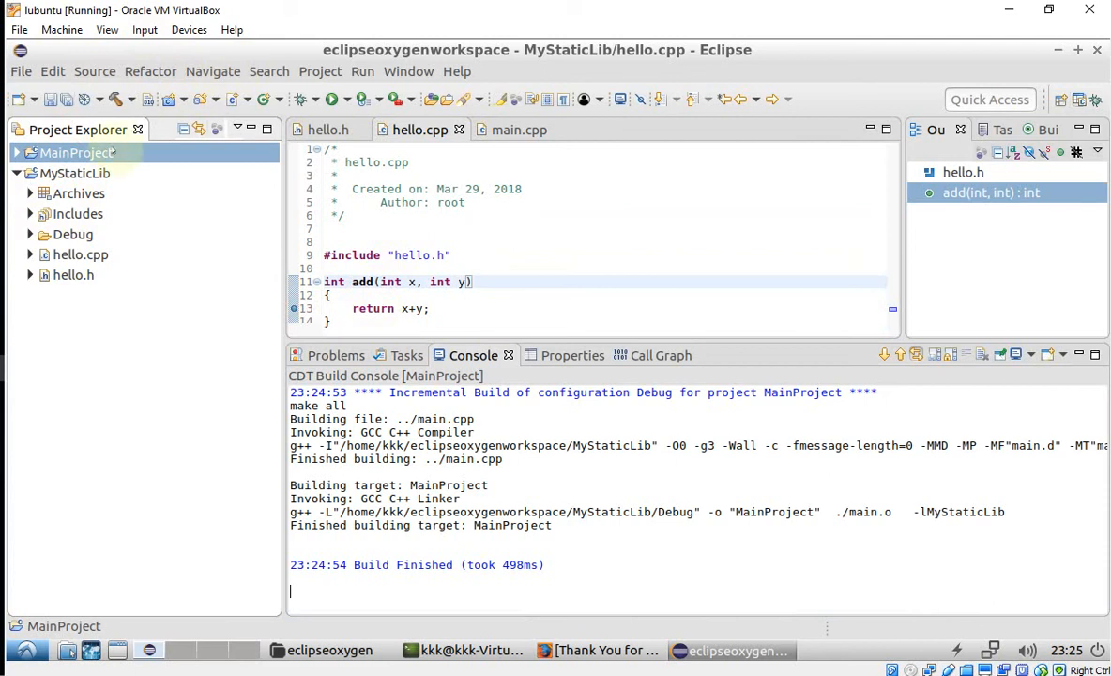
# Step: Launch MainProject with the 'MainProject Debug' launch configuration
pyautogui.rightClick(75, 153)
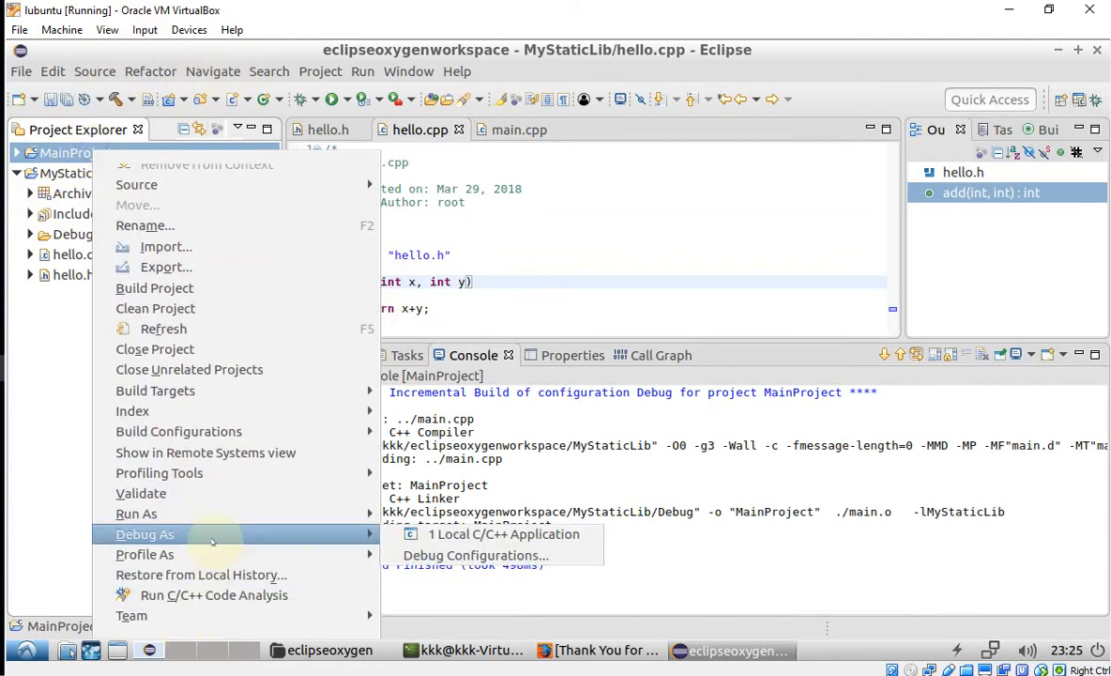
pyautogui.moveTo(476, 555)
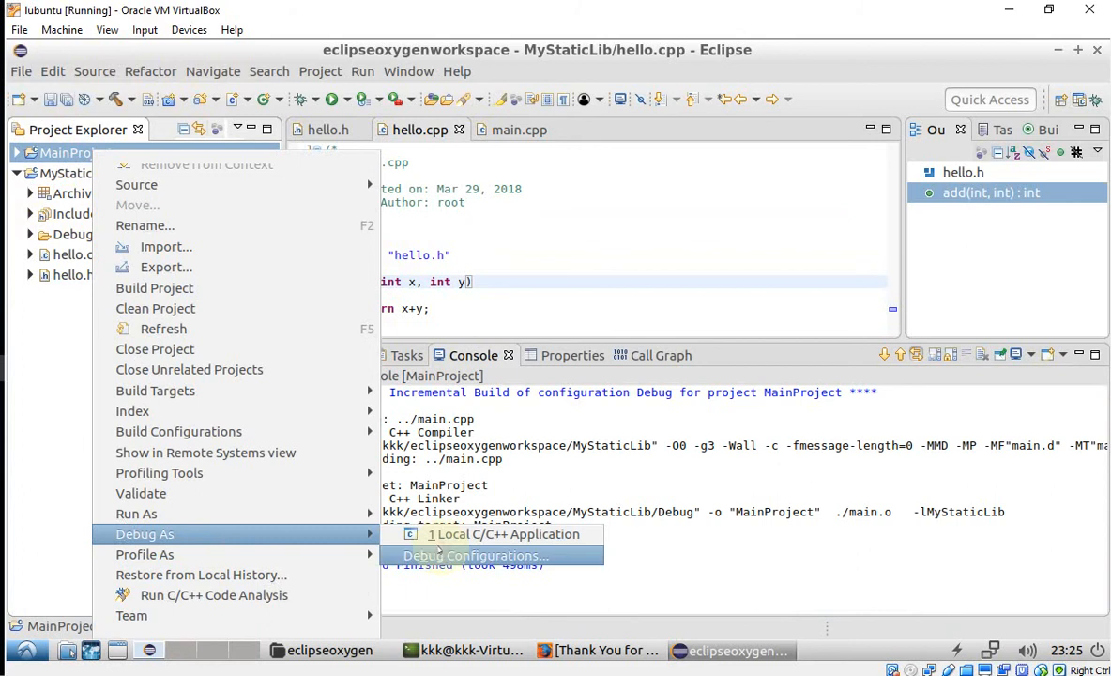
pyautogui.click(475, 555)
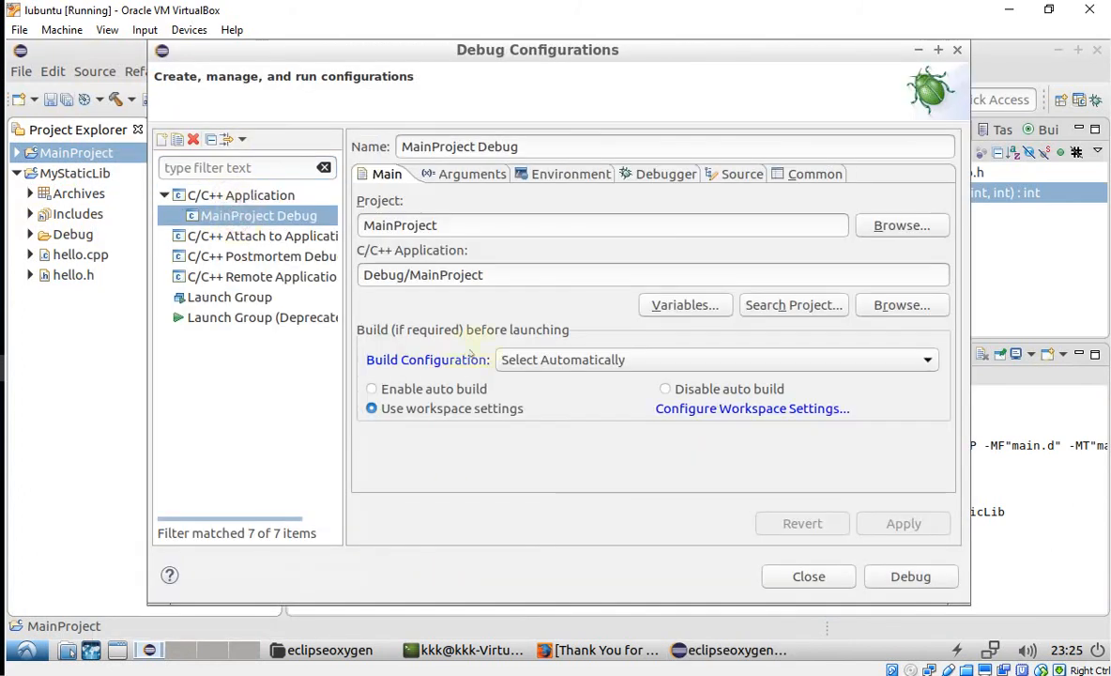
pyautogui.click(910, 576)
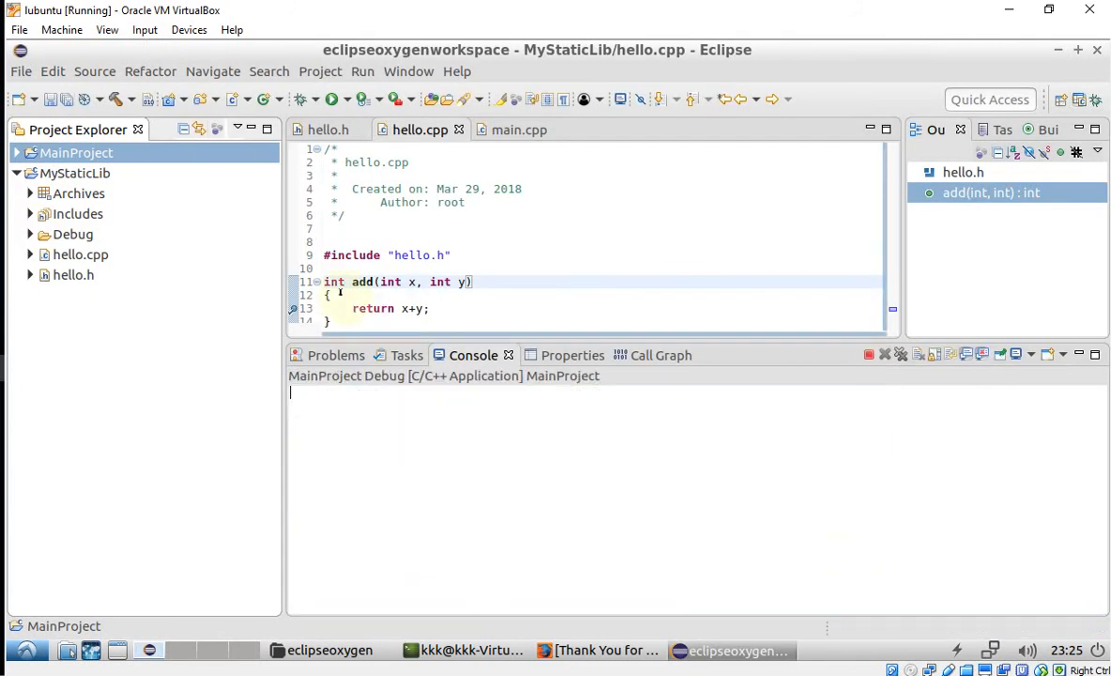
# Step: Enter the Debug perspective, resume to add() breakpoint, inspect x, and resume to finish
pyautogui.click(136, 99)
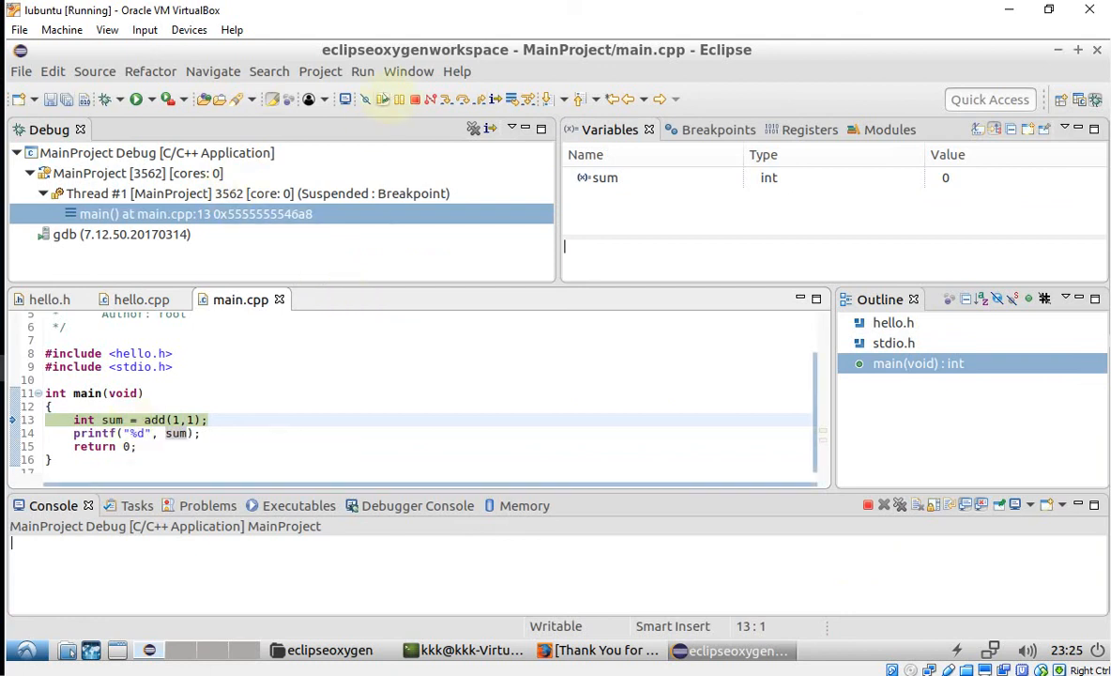
pyautogui.click(383, 98)
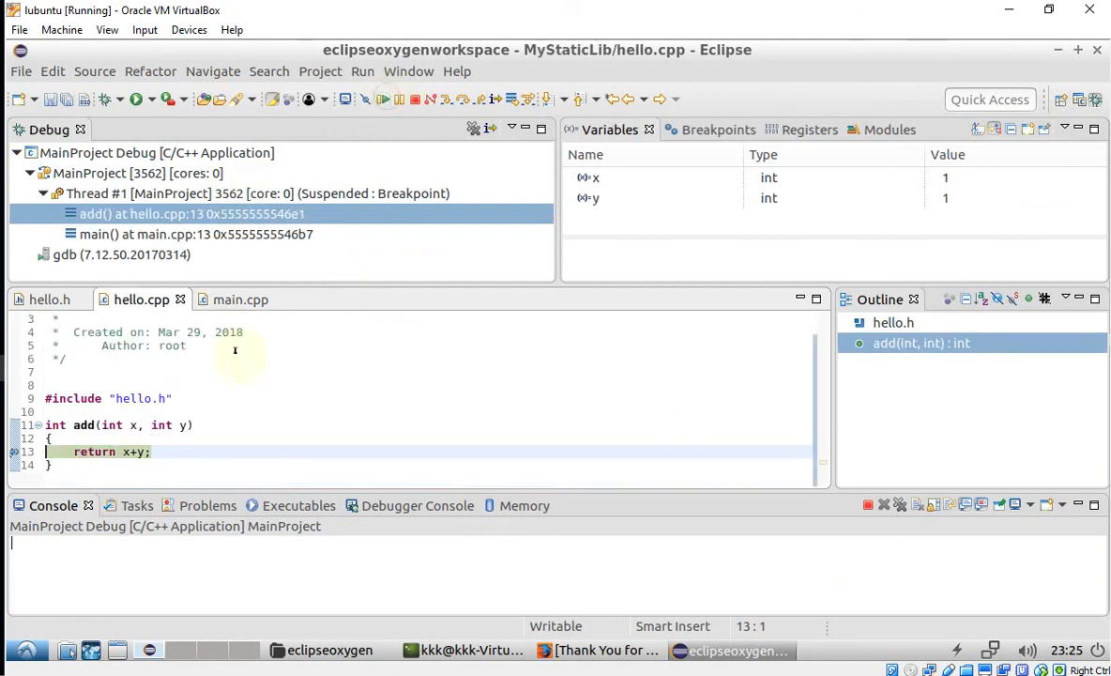
pyautogui.click(136, 425)
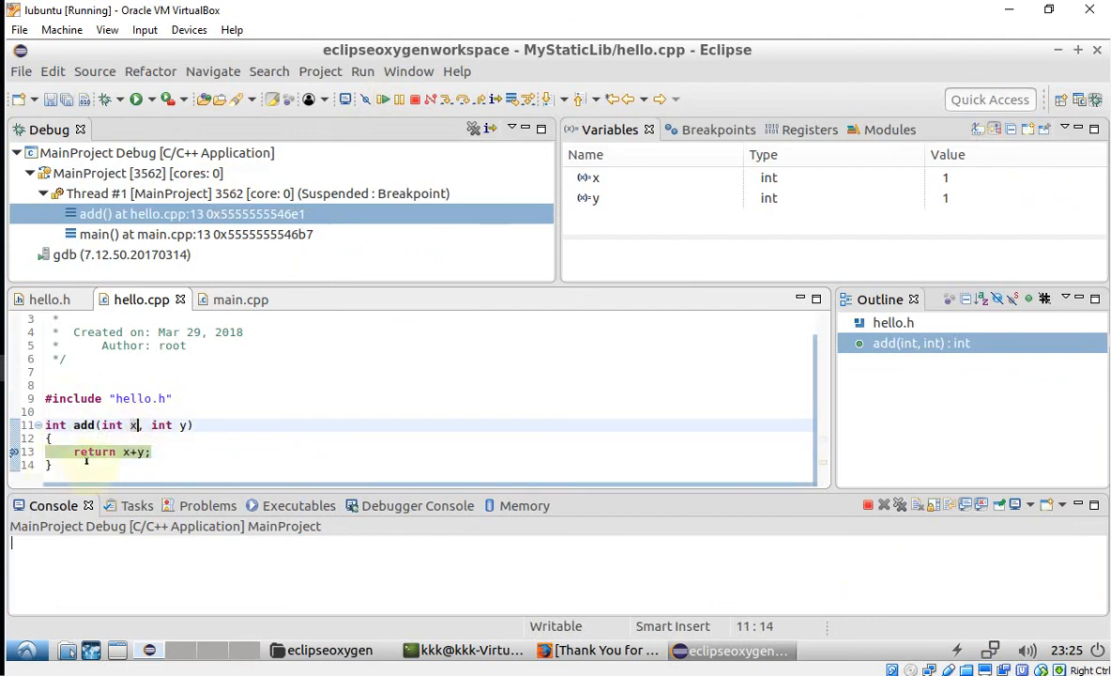
pyautogui.moveTo(141, 299)
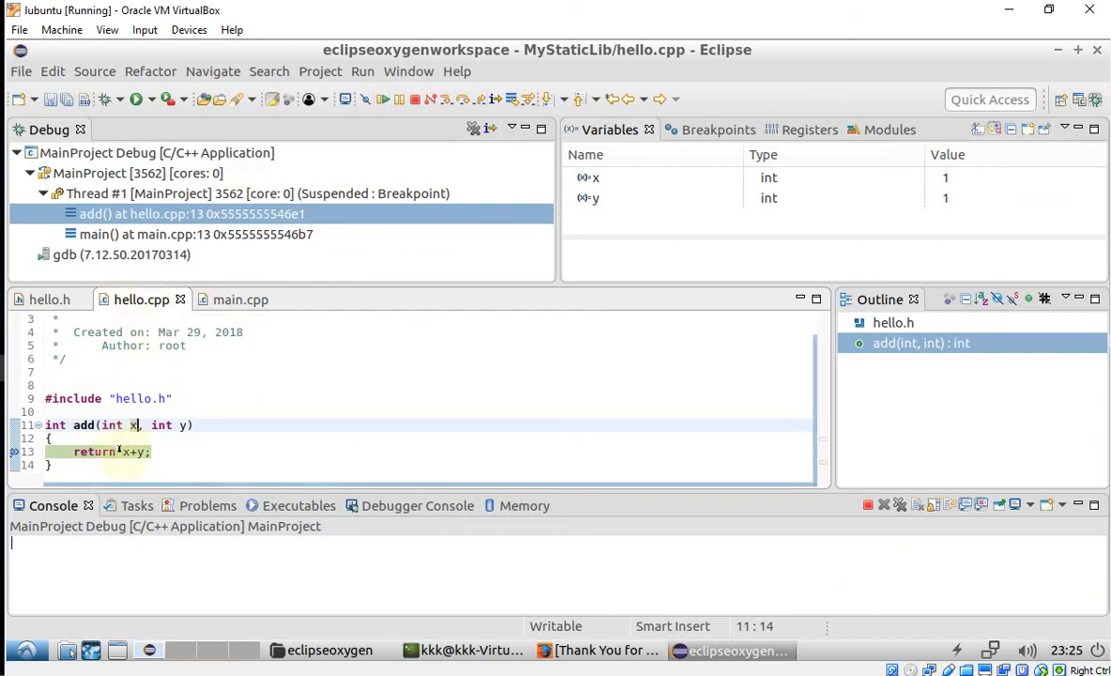
pyautogui.click(382, 98)
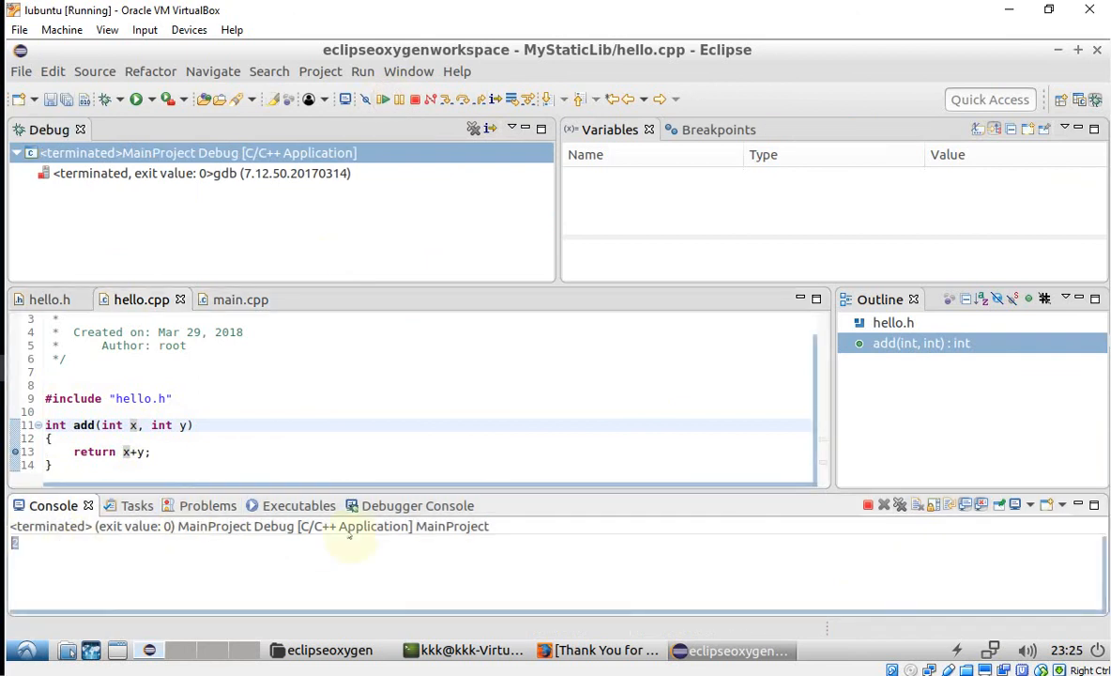
# Step: Return to the main.cpp editor and open the Window > Perspective options
pyautogui.click(360, 384)
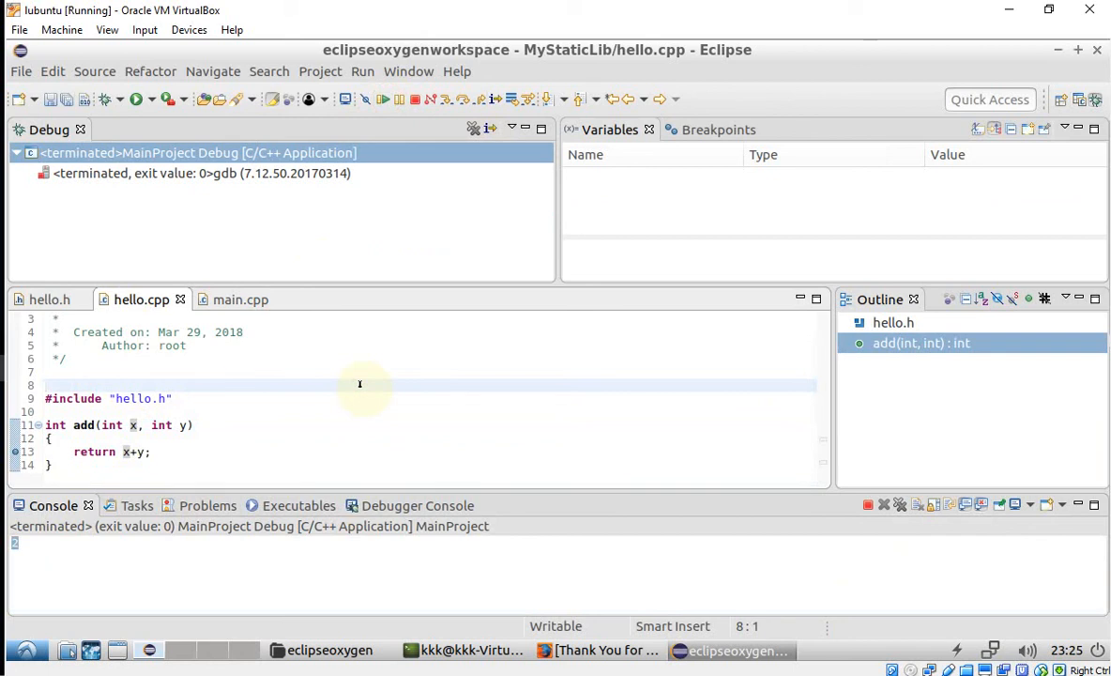
pyautogui.click(46, 384)
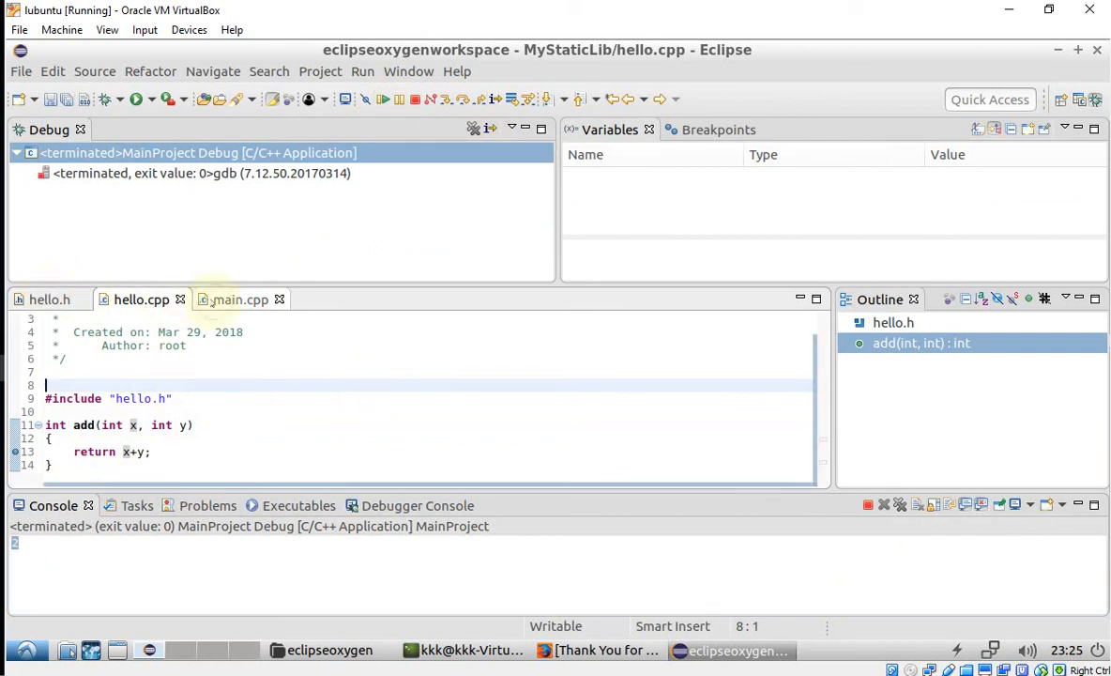
pyautogui.click(240, 300)
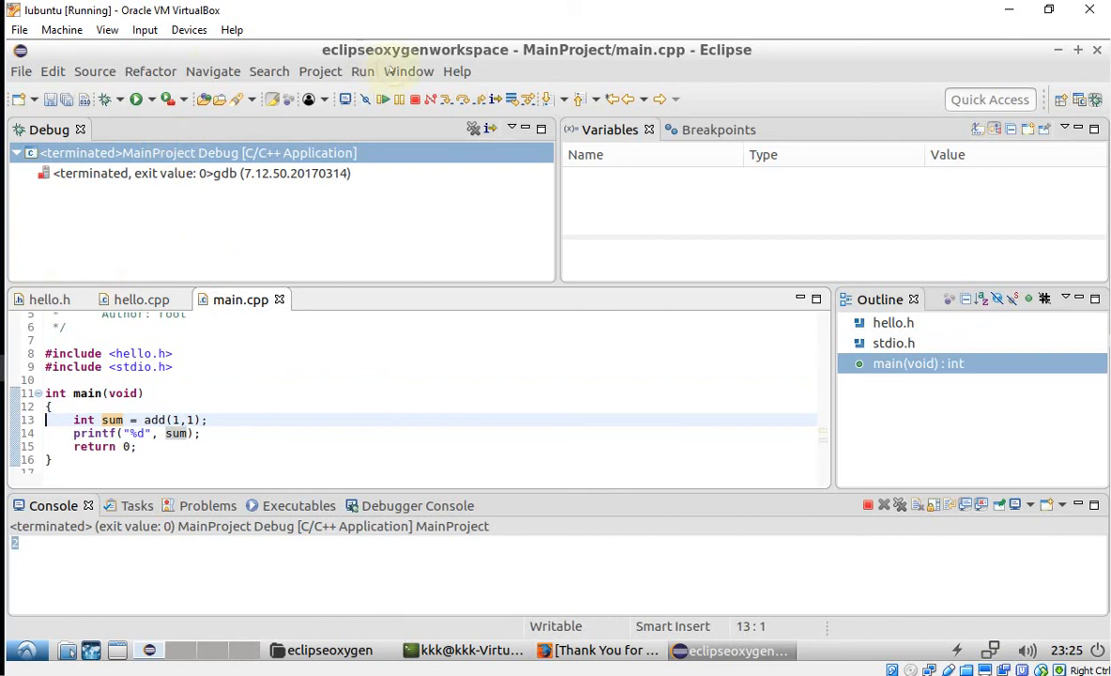
pyautogui.click(410, 72)
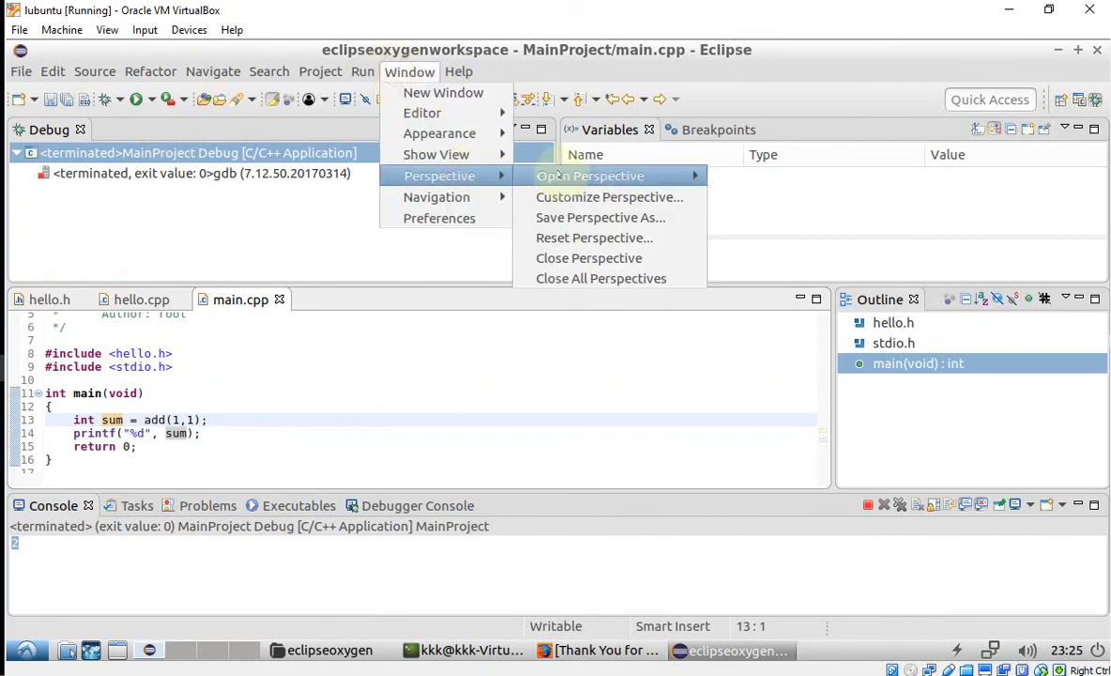